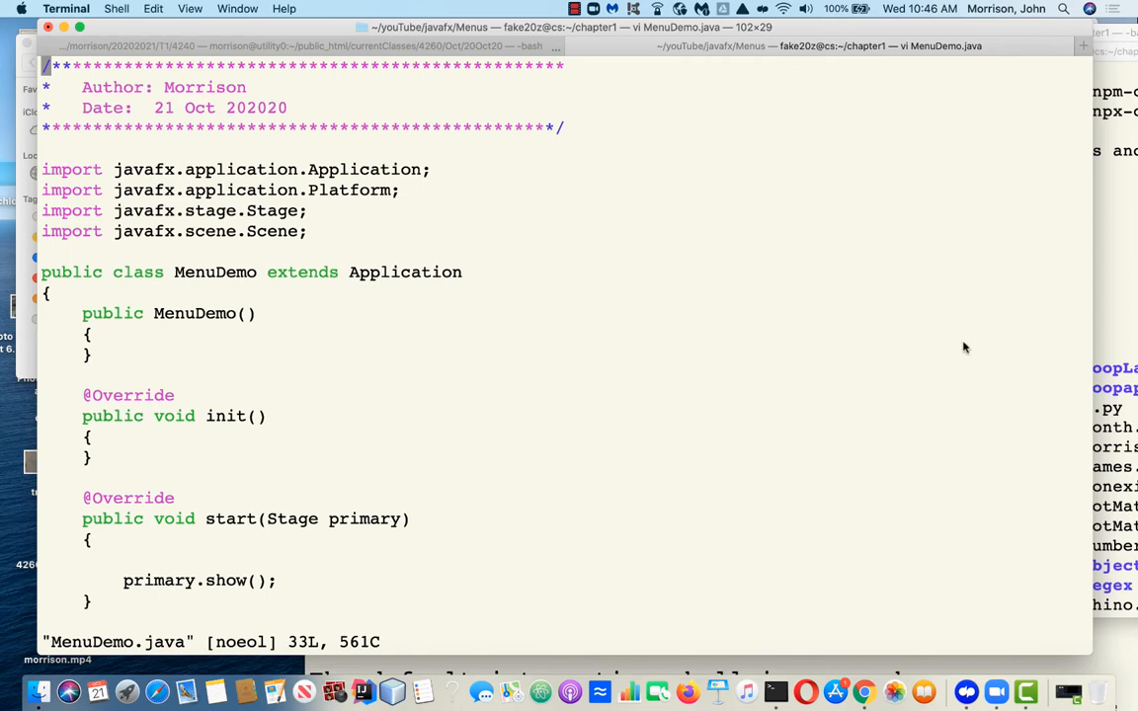
mouse_move(701, 209)
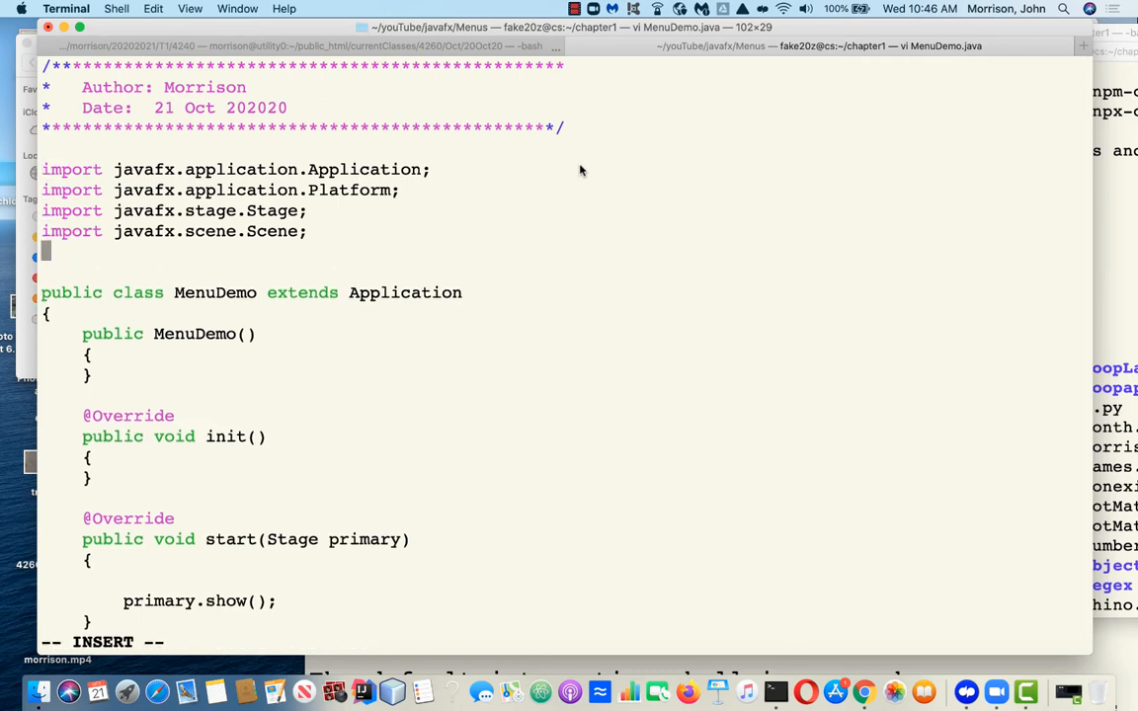
Write the three import lines for javafx.scene.control.Menu, MenuItem and MenuBar
type("import")
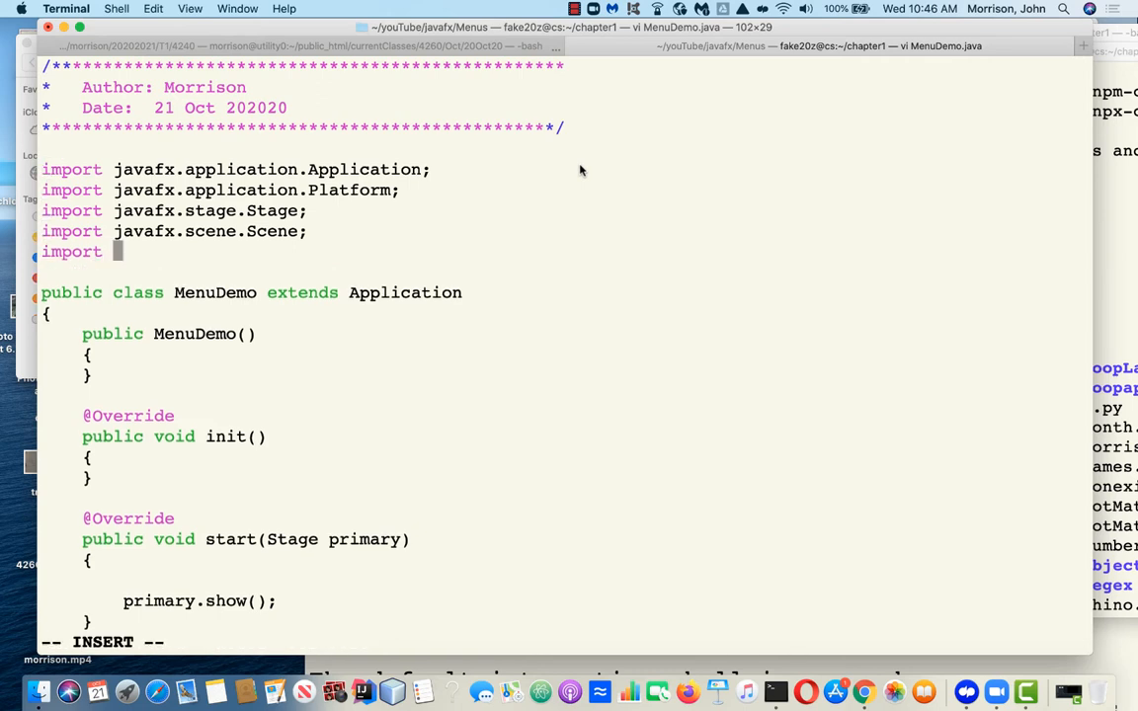
type("javafx.scene.")
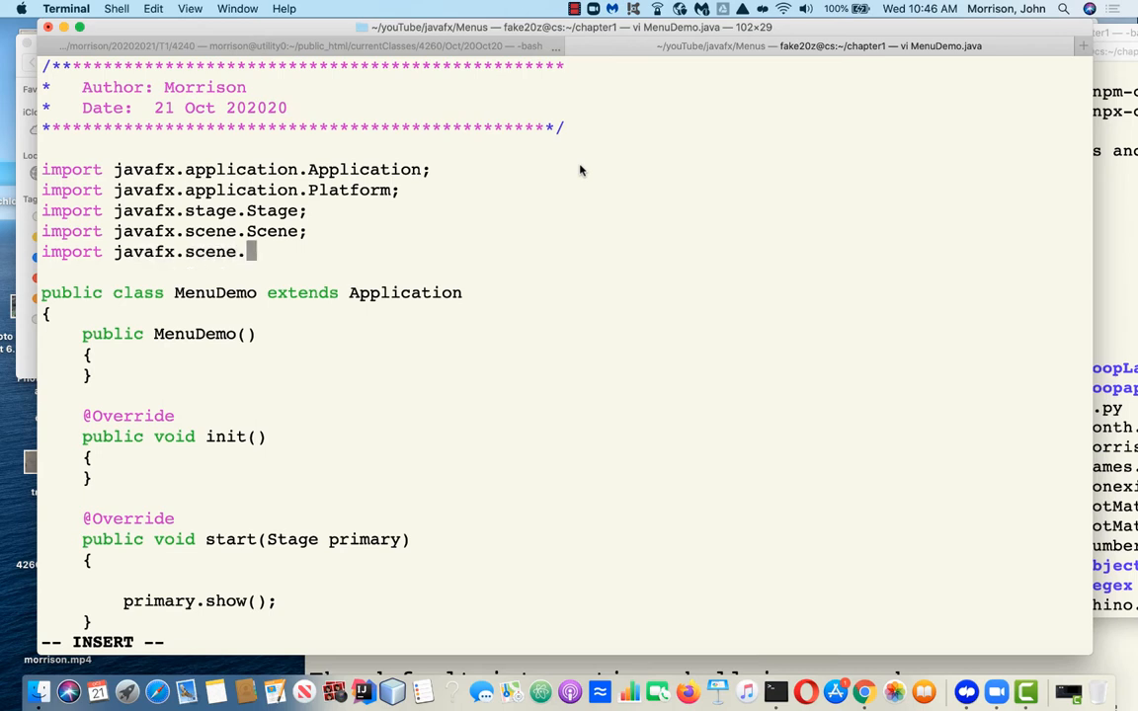
type("con")
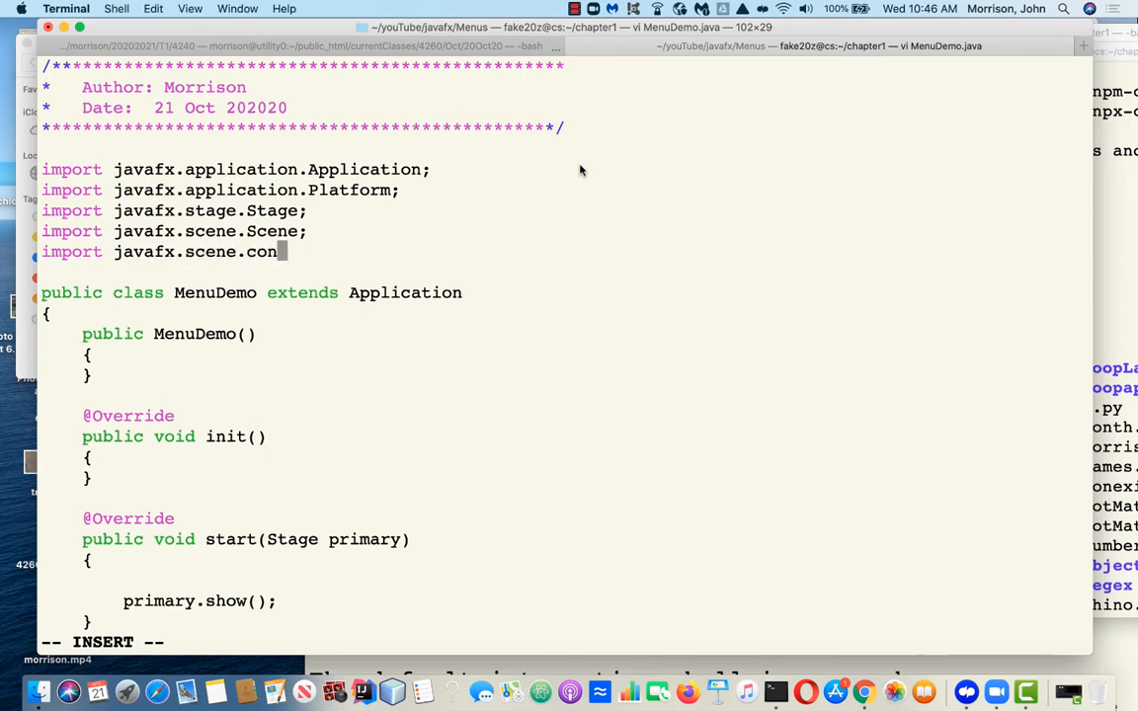
type("trol.")
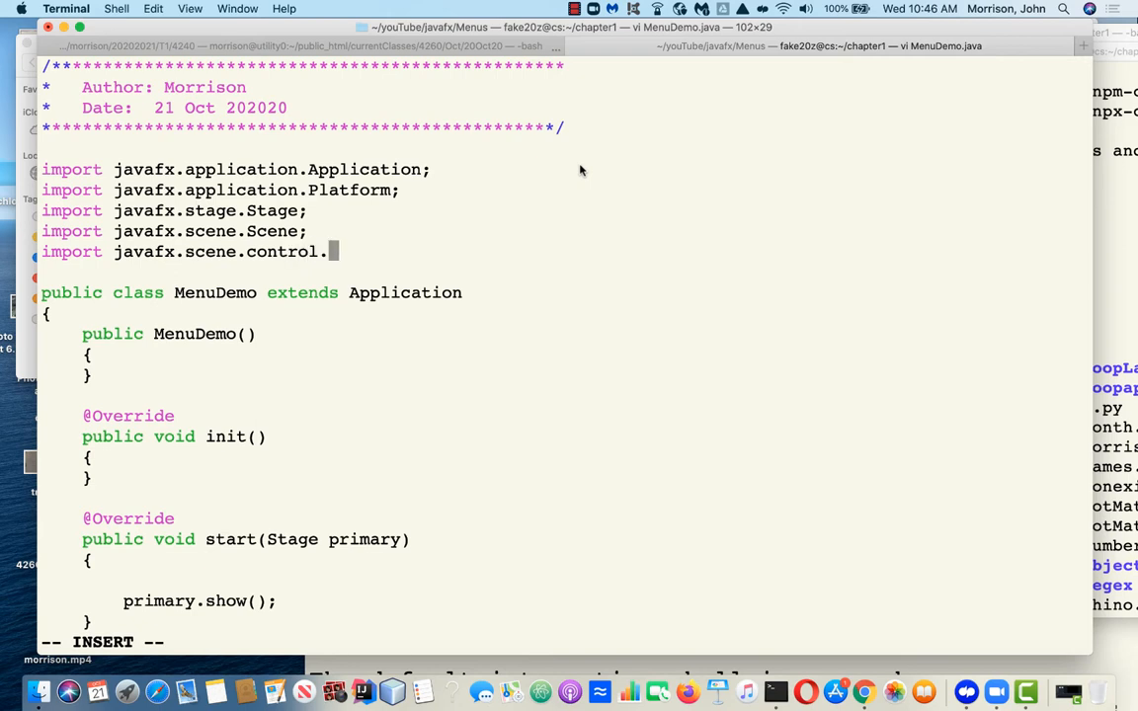
type("Menu;")
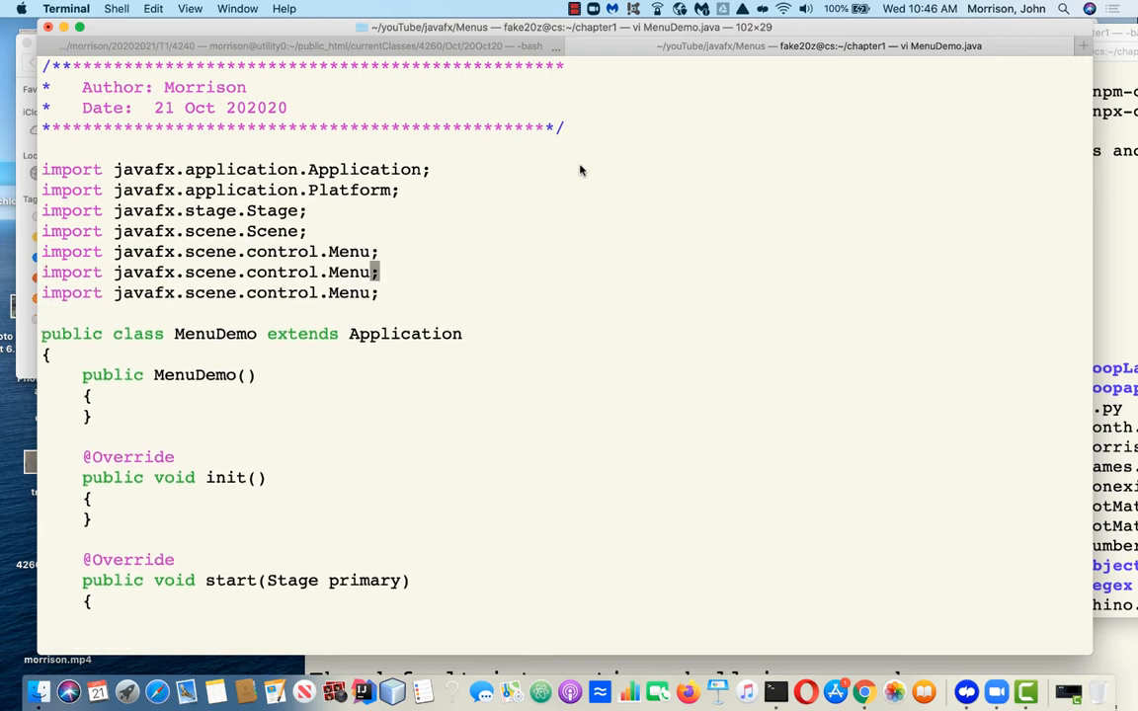
type("Item")
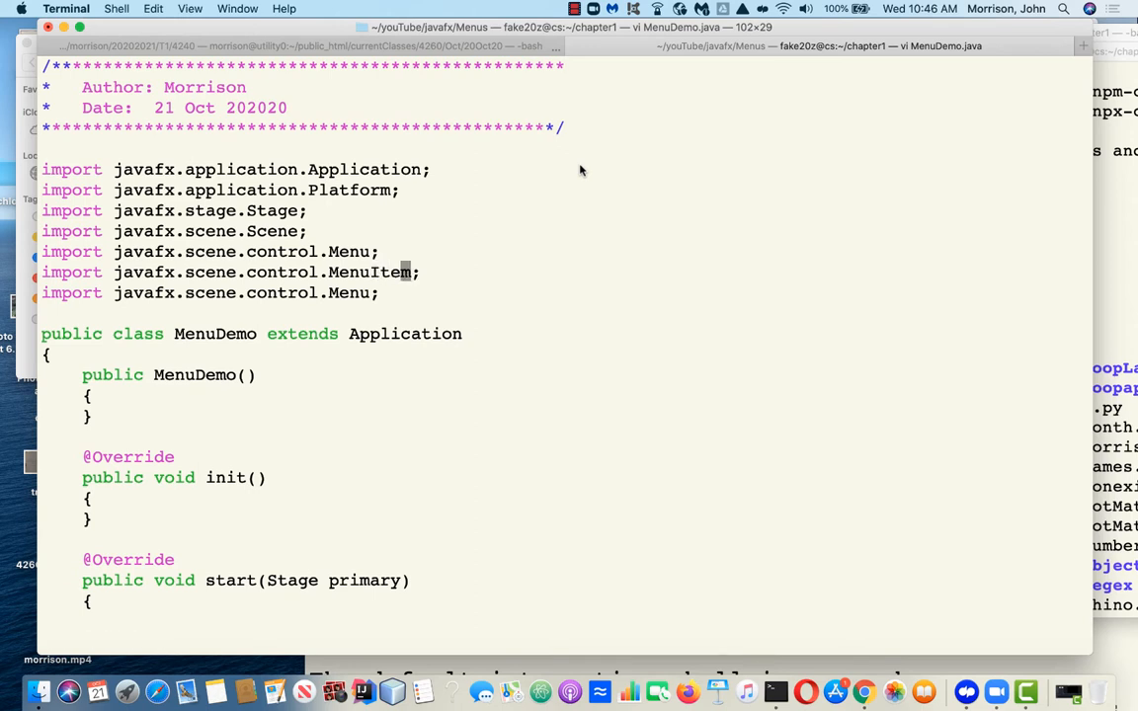
type("Ba")
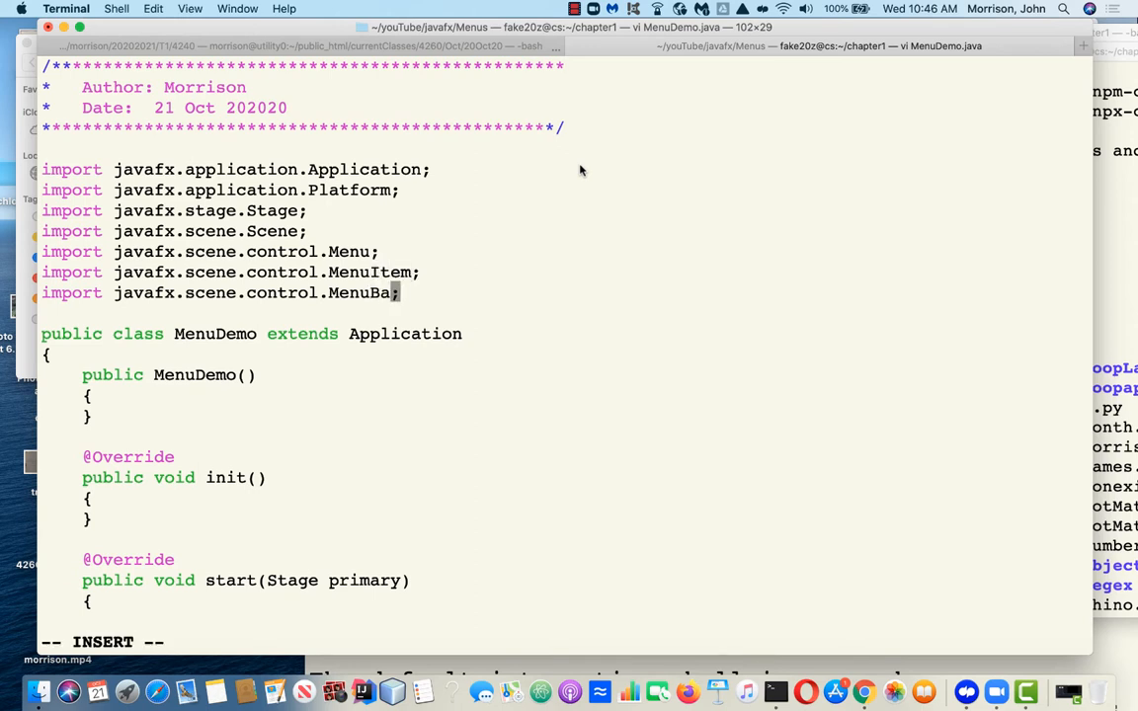
type("r")
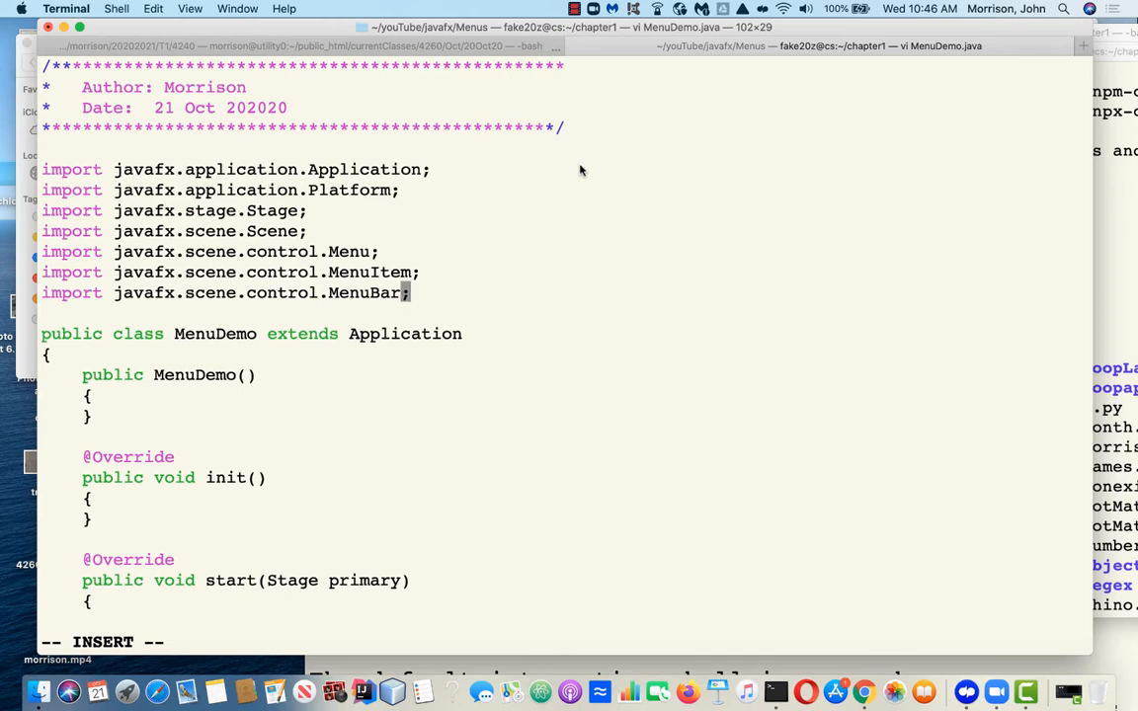
Write the line import javafx.scene.layout.BorderPane; after the MenuBar import
type("impr")
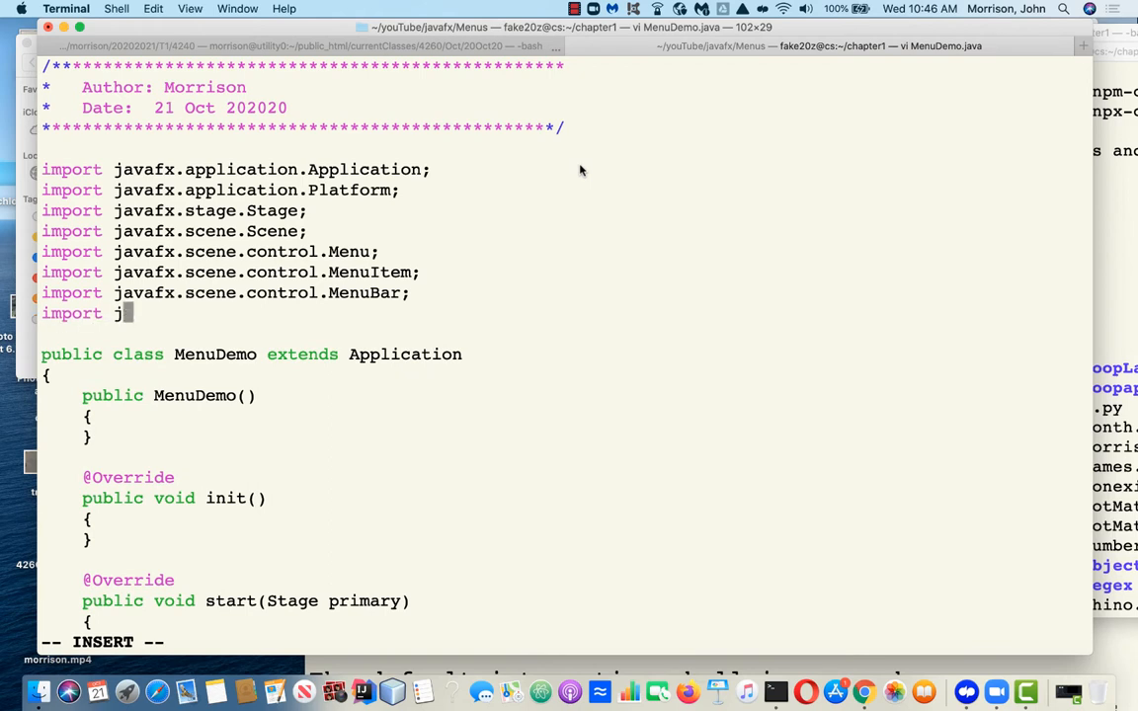
type("avafx")
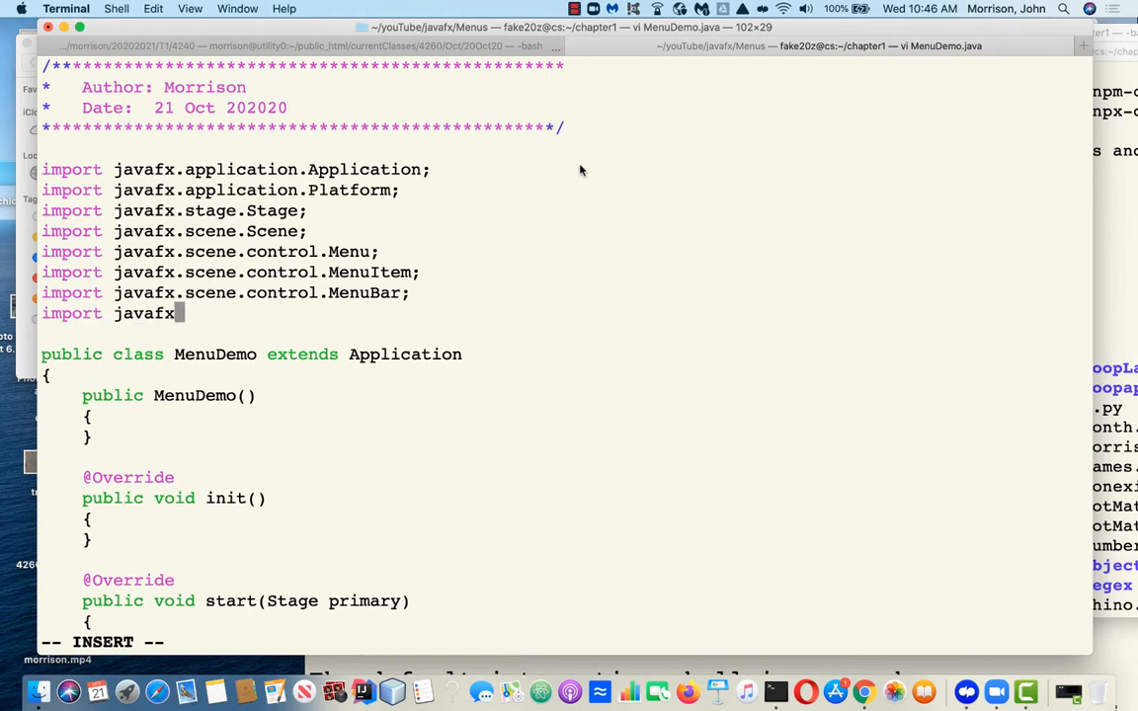
type(".scc")
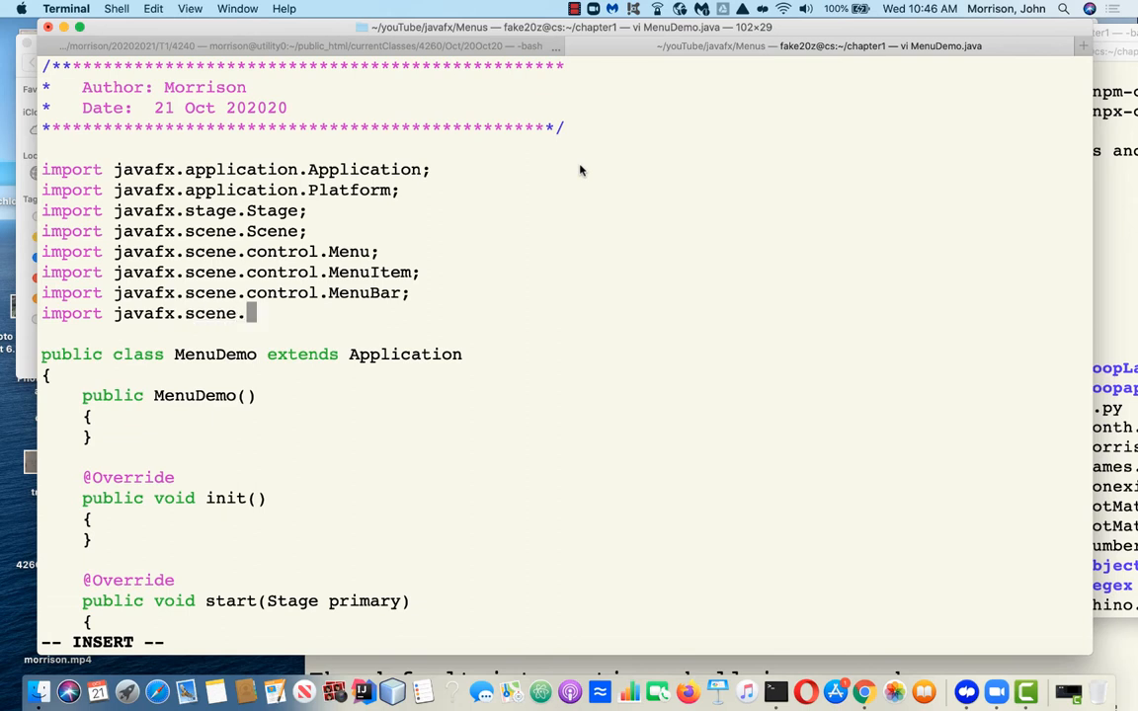
type("layout.")
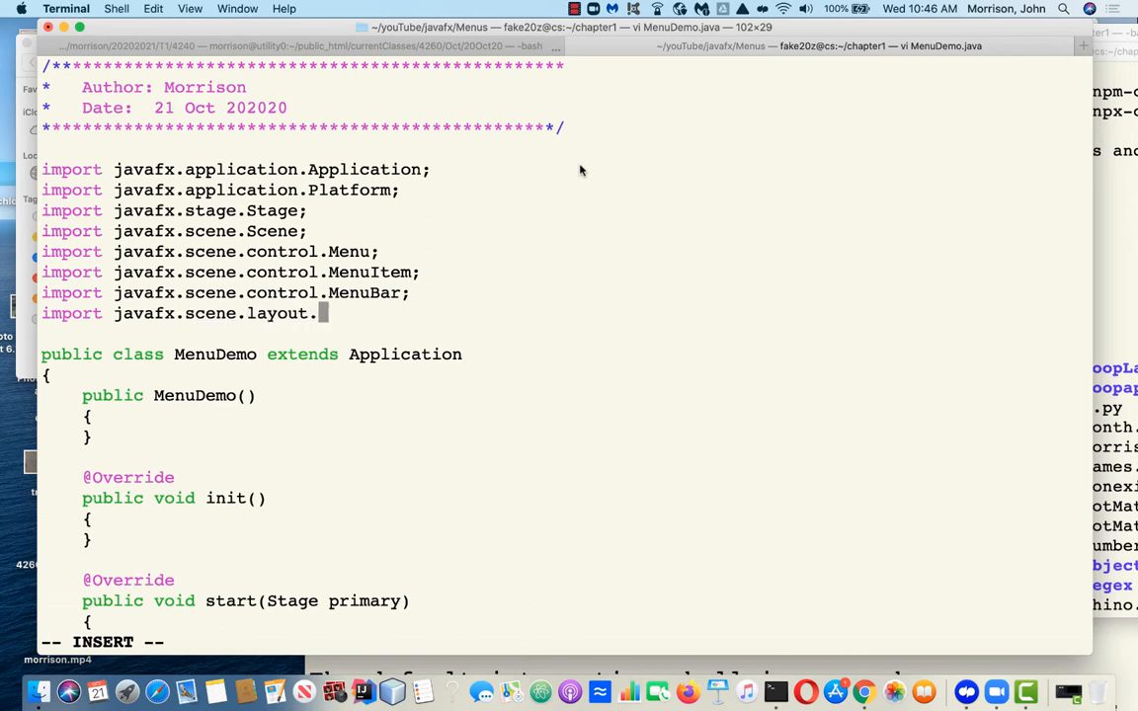
type("BorderPane;")
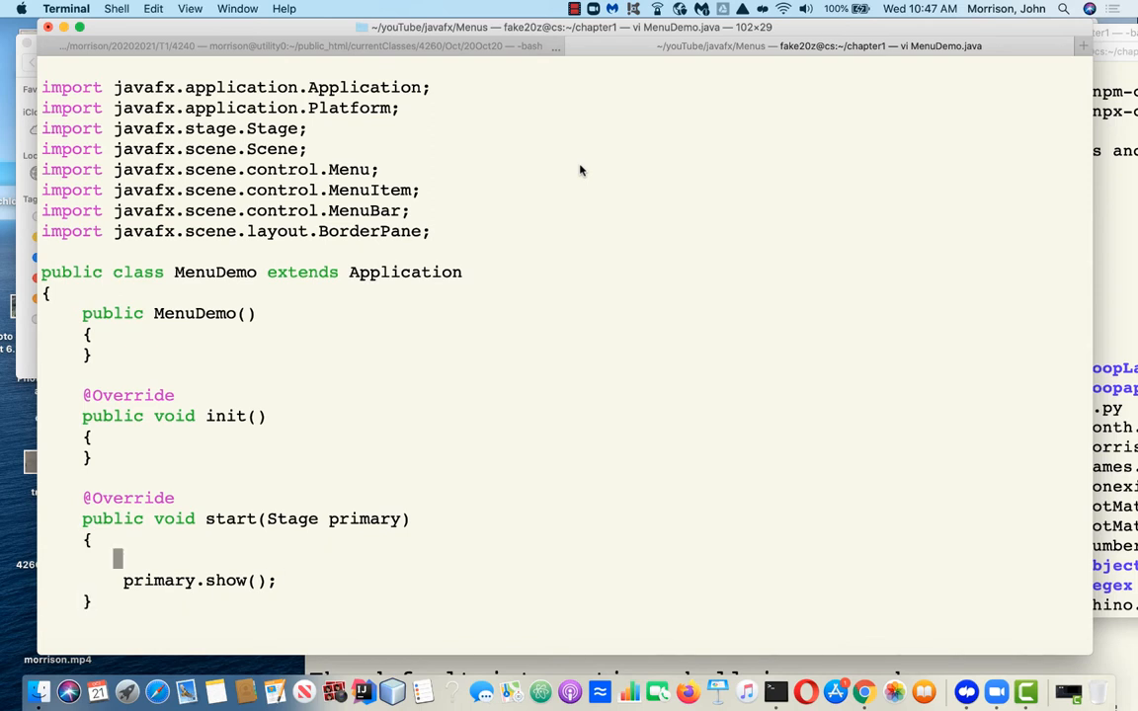
Add primary.setTitle("Menu Demonstration"); inside start()
type("p")
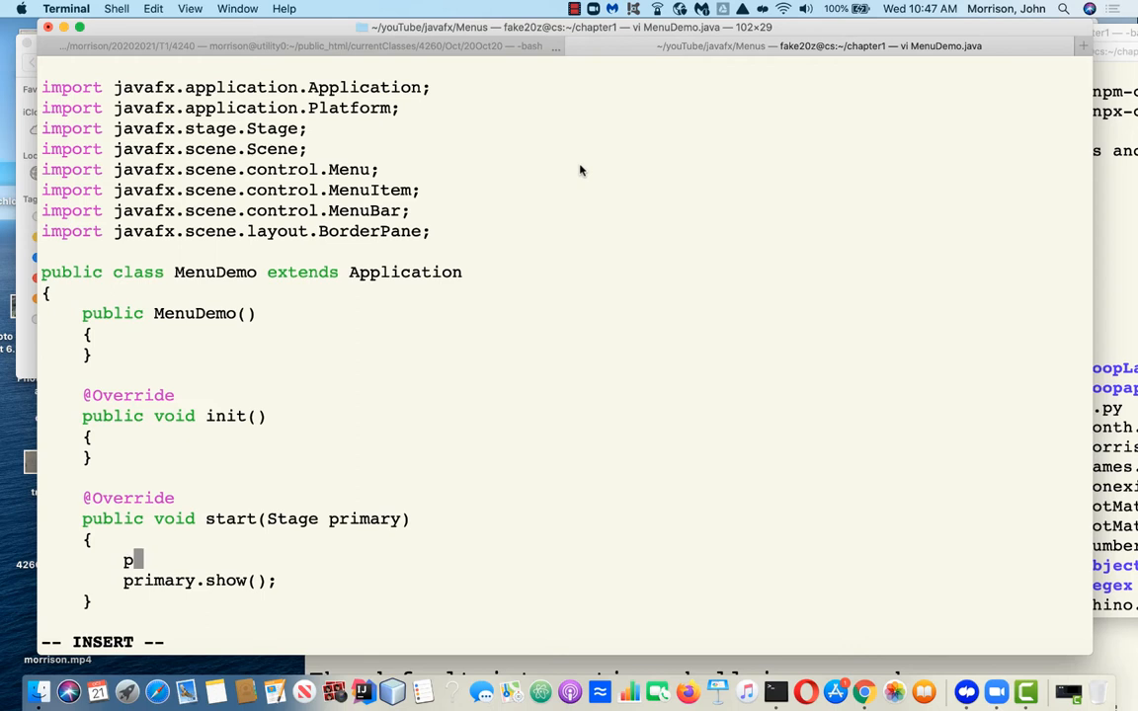
type("rimary.seetTitle(\"Menu")
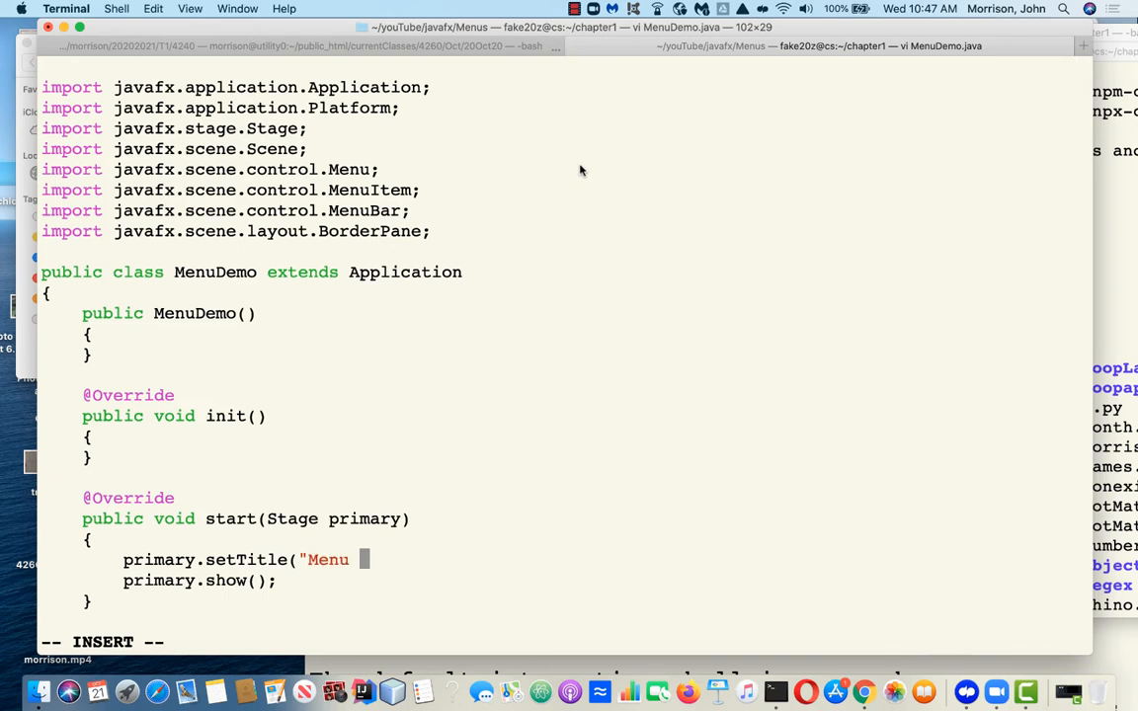
type("Demonstration\");")
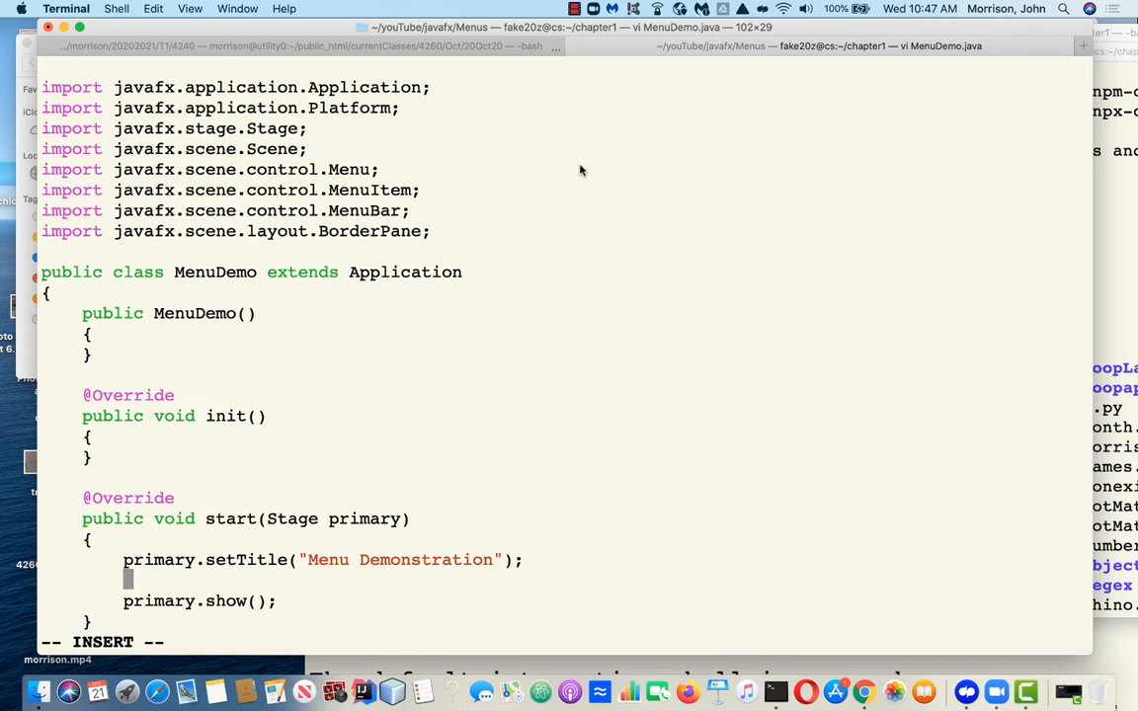
Add primary.setScene(new Scene(bp, 600,600)); and save the file
type("primary.")
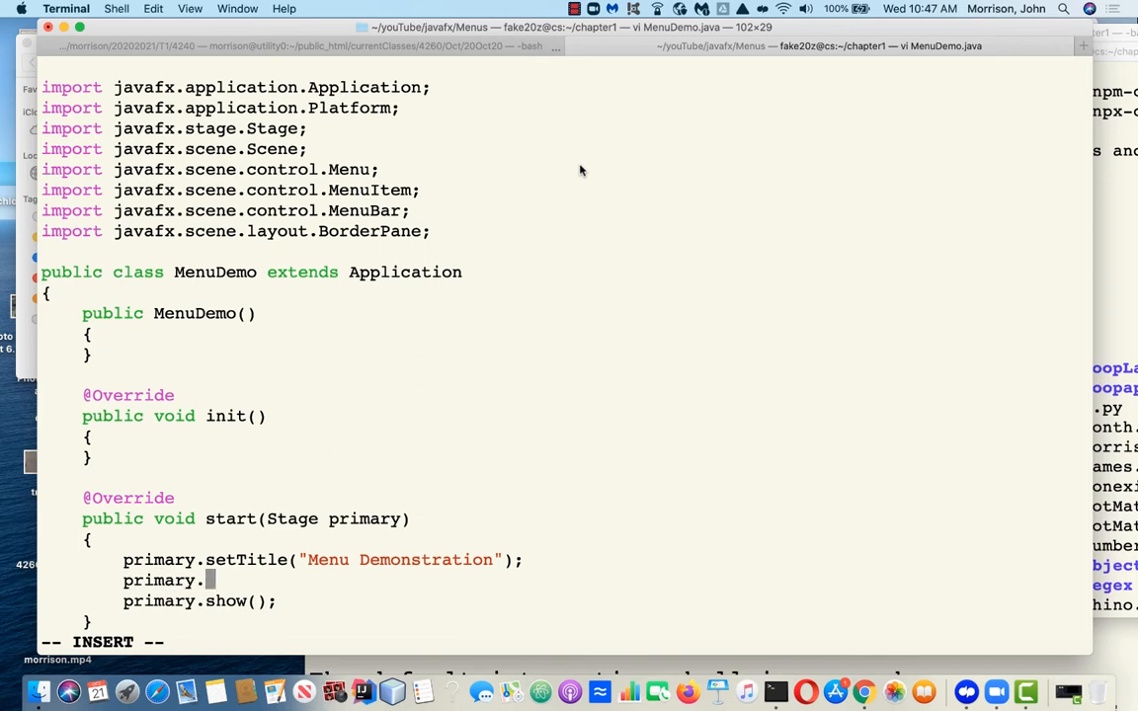
type("setScene(new Scen")
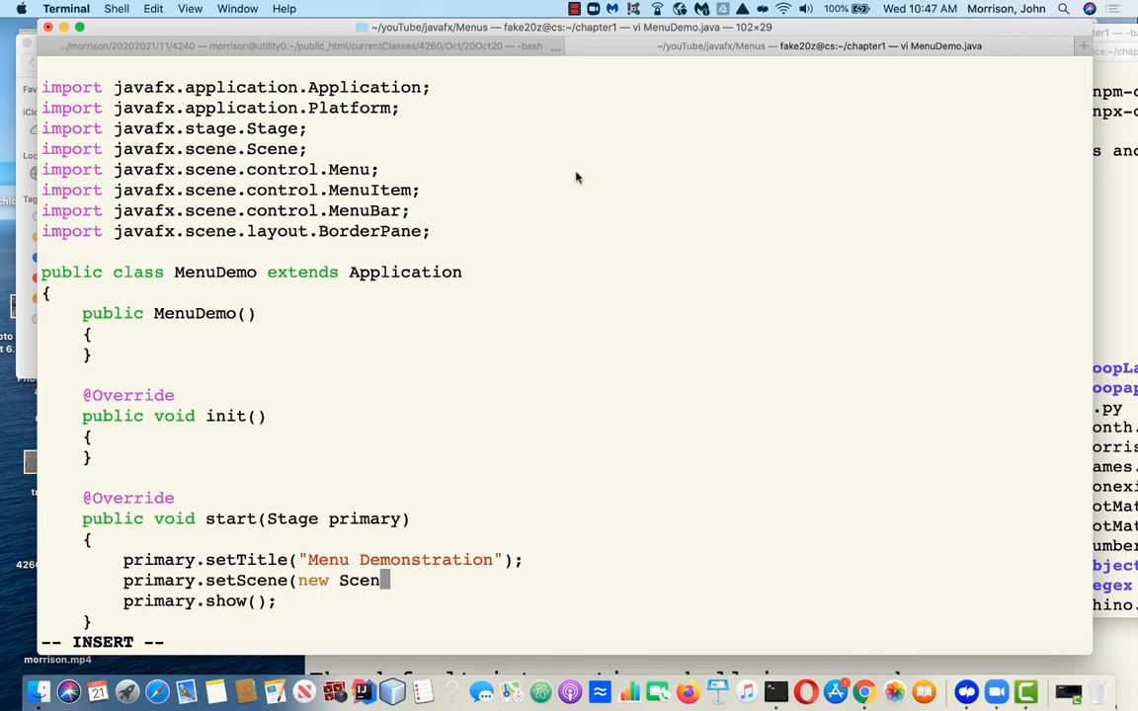
type("e(bp")
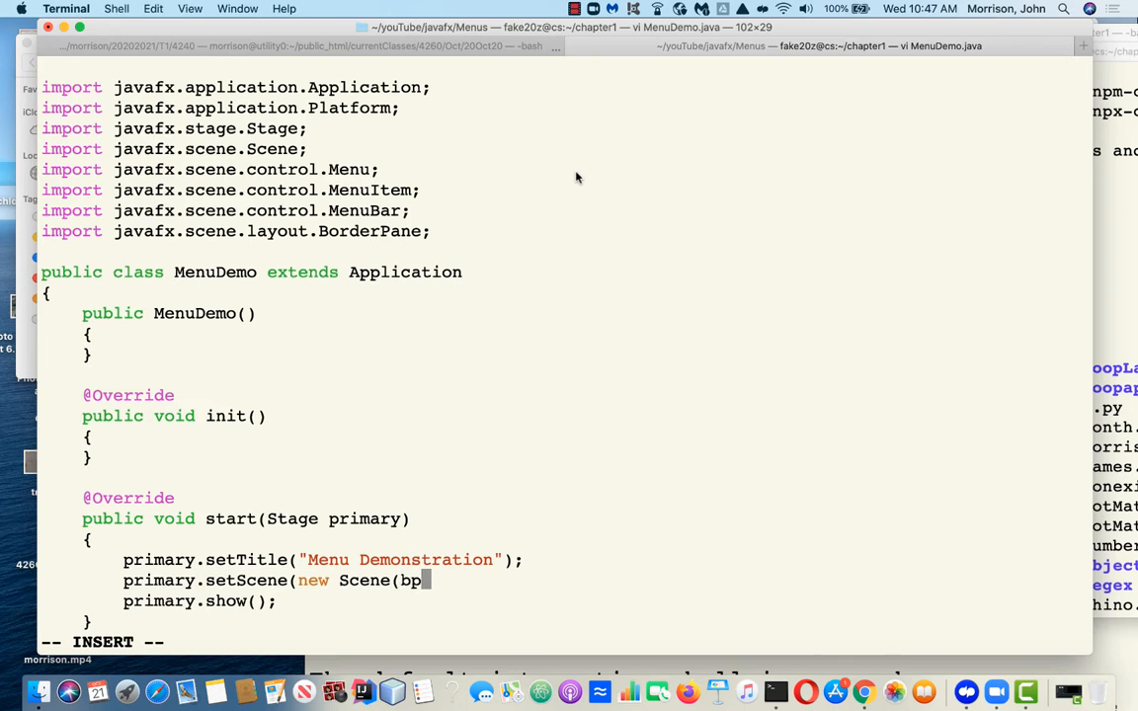
type(", 600")
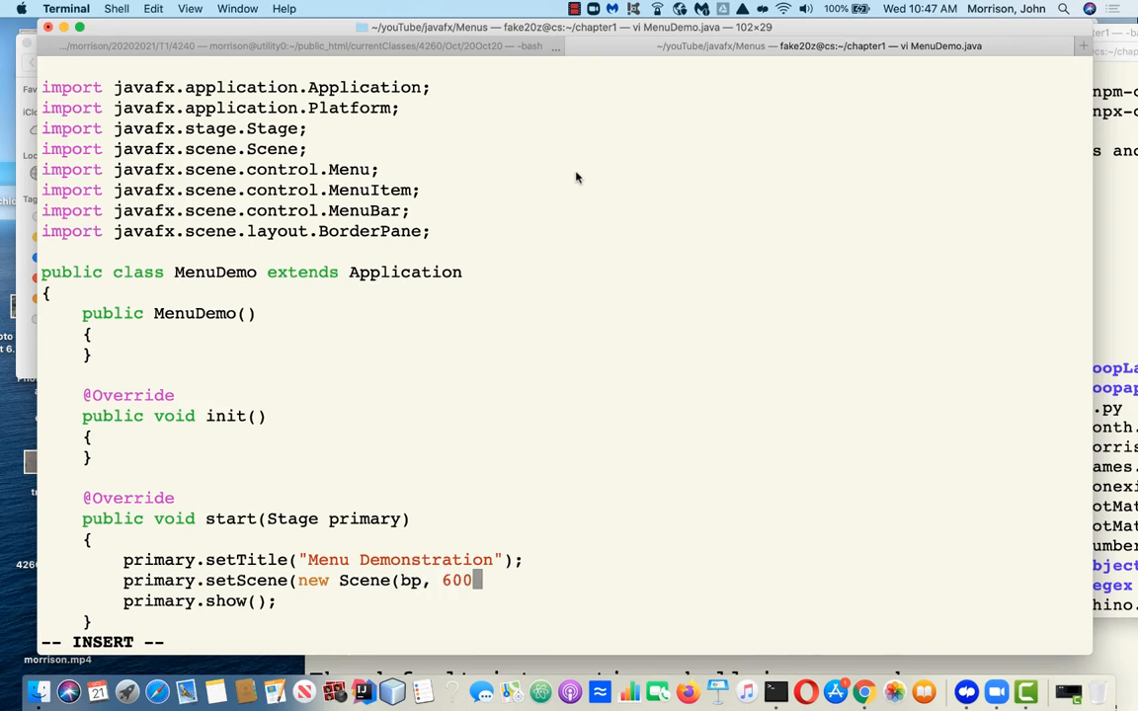
type(",600));")
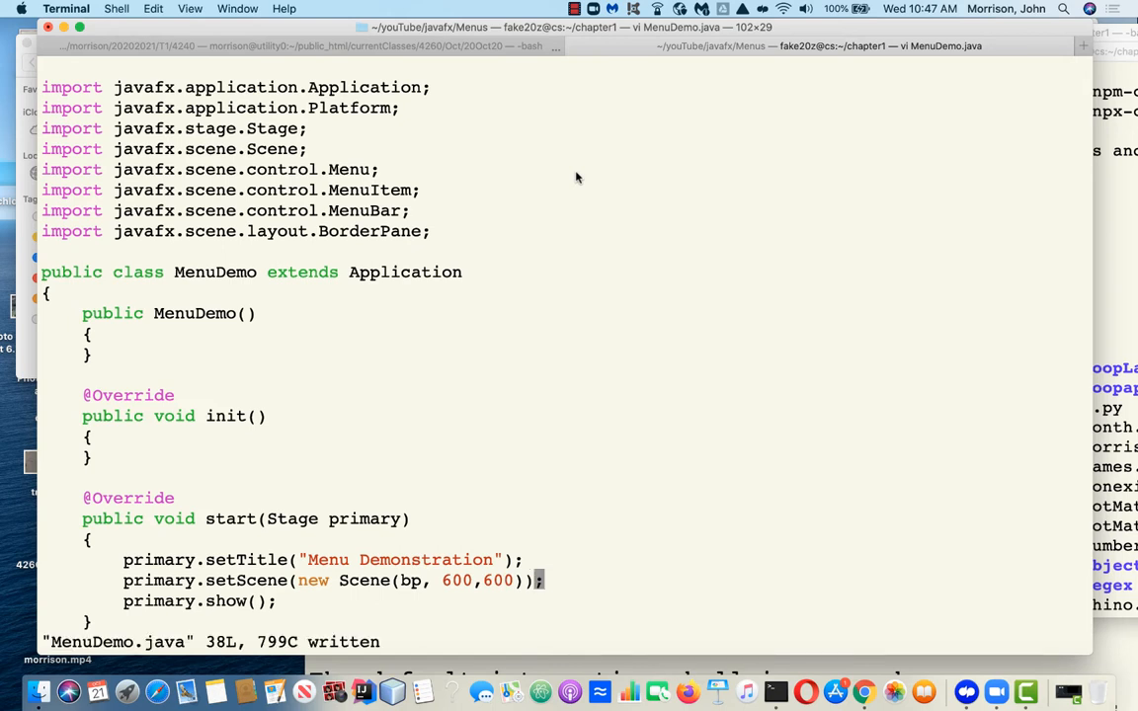
scroll("down", 3)
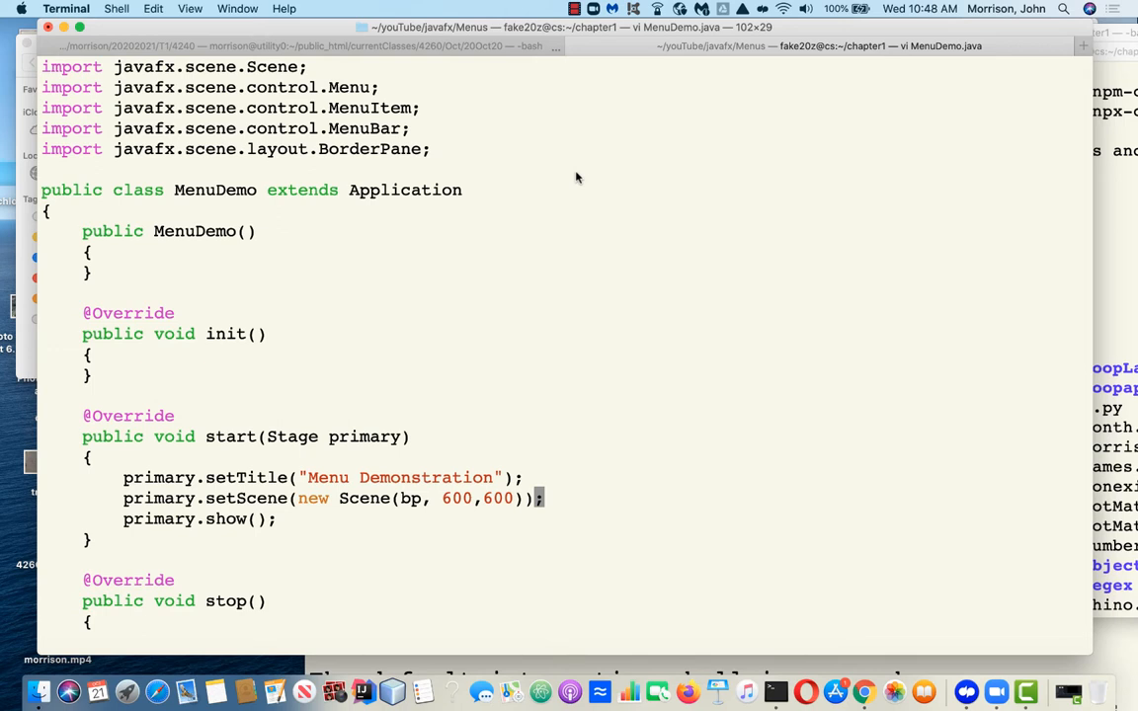
Add bp.setTop(buildMenus()); to start()
type("pr")
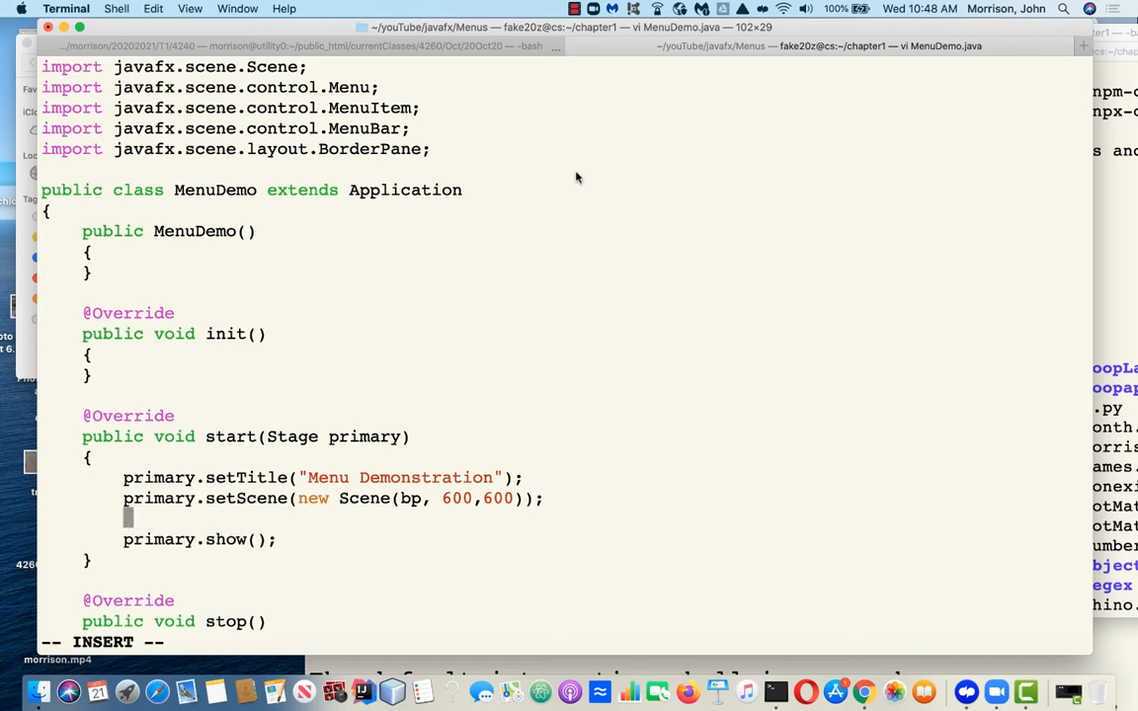
type("buildMenus();")
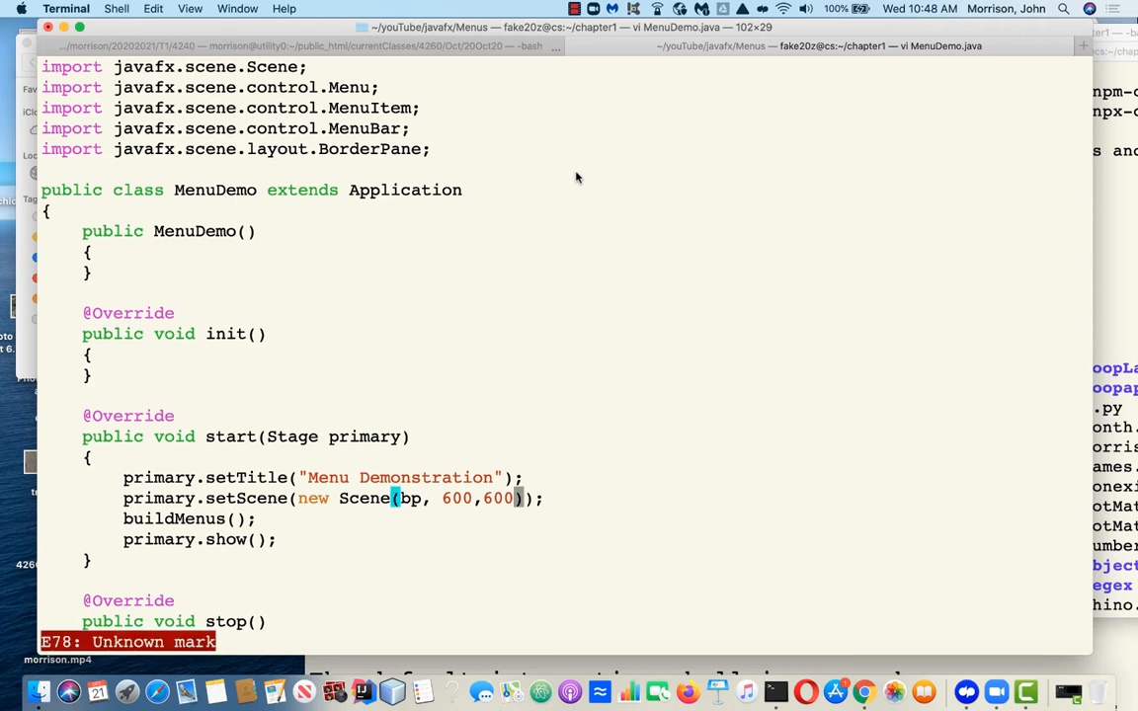
type("bp.setTop(")
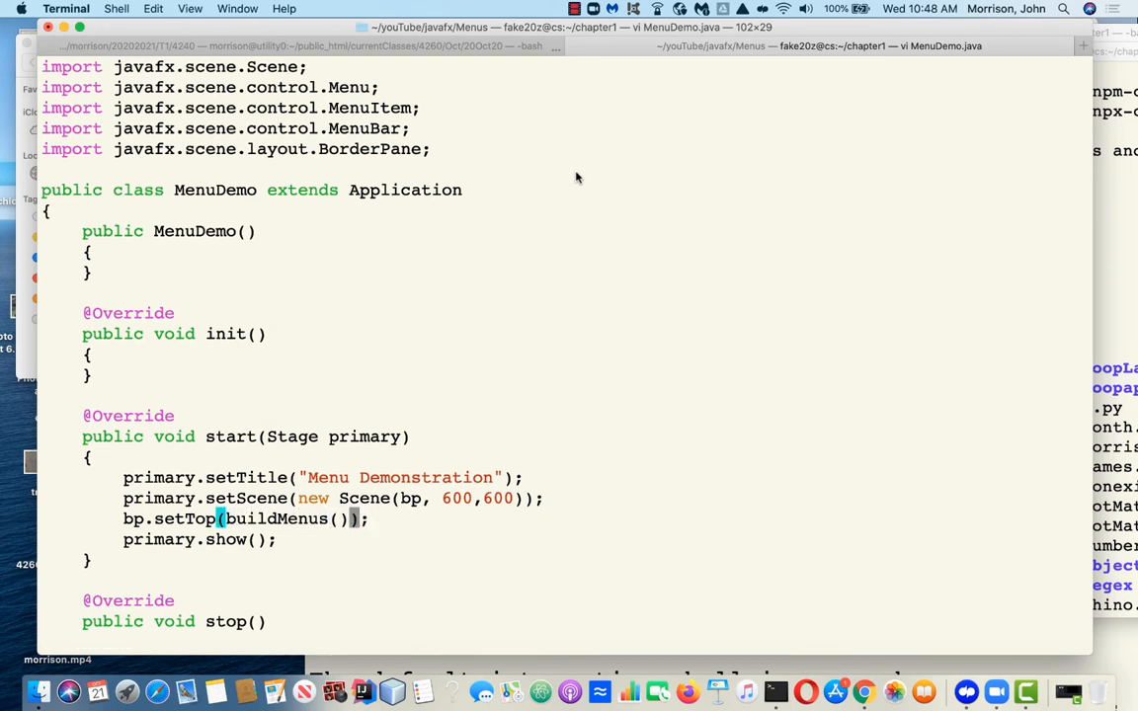
Add an empty private MenuBar buildMenus() method stub and save-quit vim
key("i")
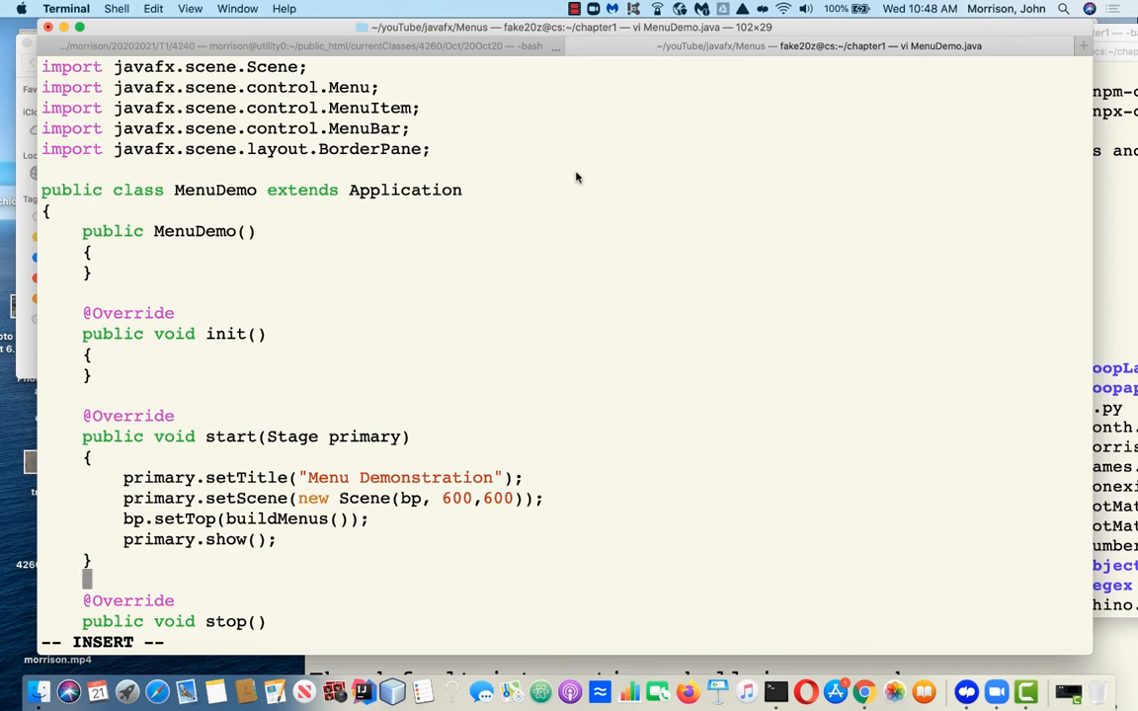
type("private vo")
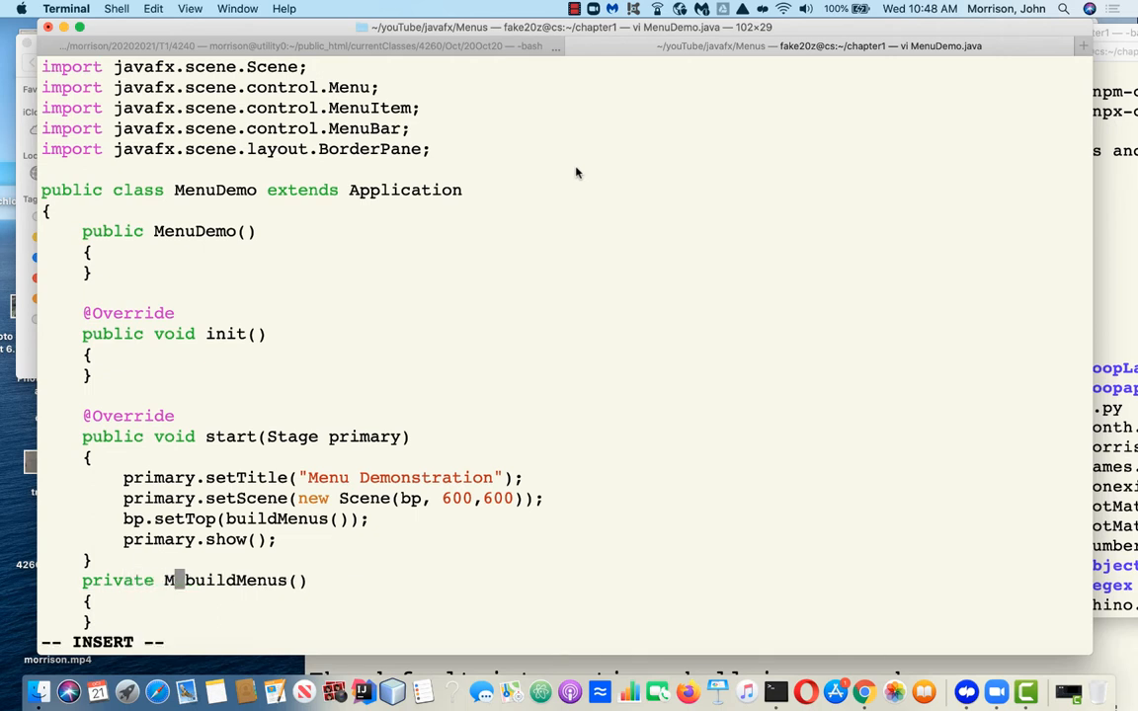
type("enuBar")
type("java")
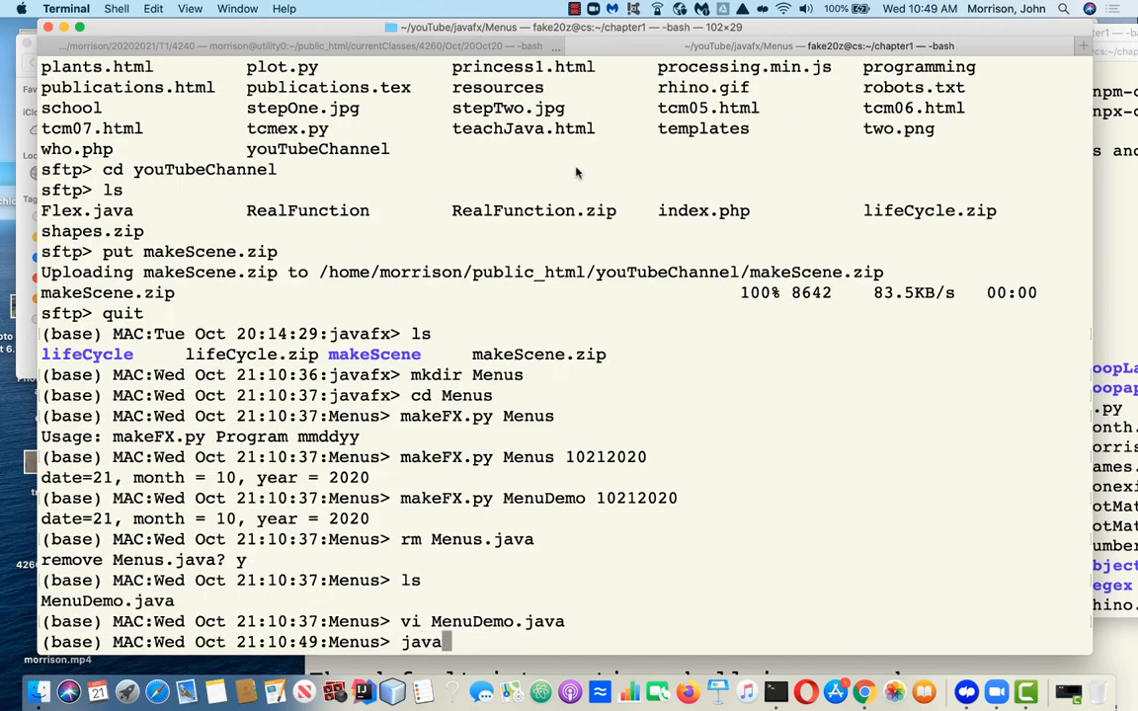
Compile MenuDemo.java with javafxc, see the two undefined-bp errors, and reopen it in vi
type("fxc MenuDemo.java")
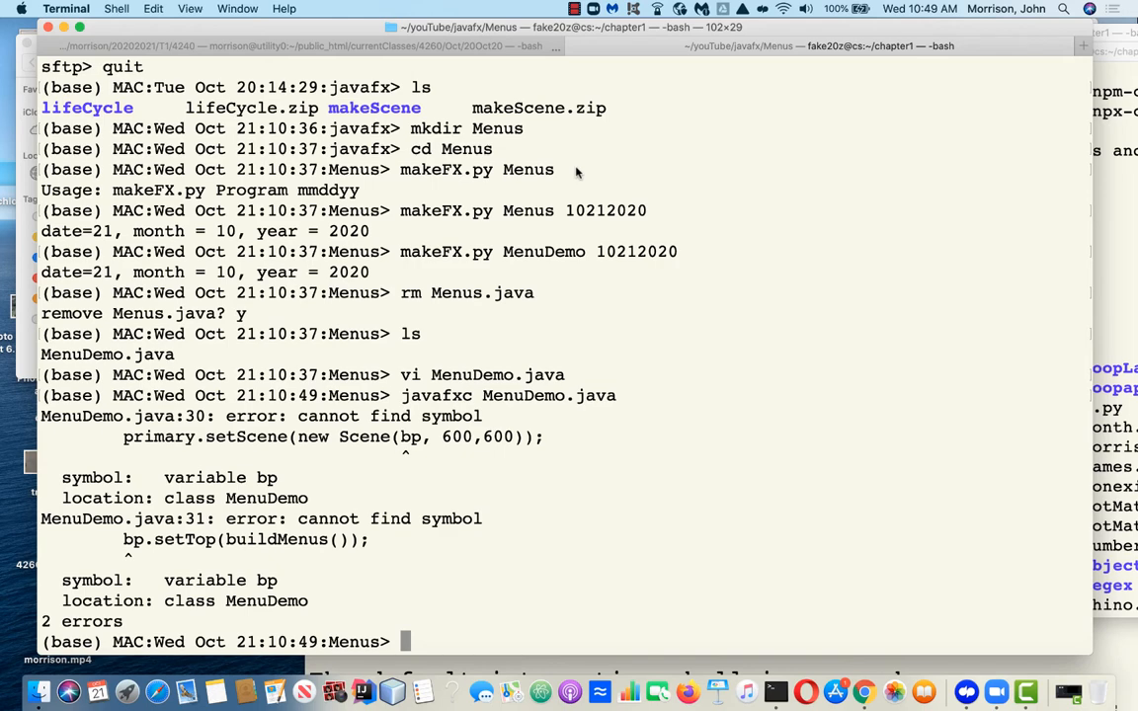
type("!v")
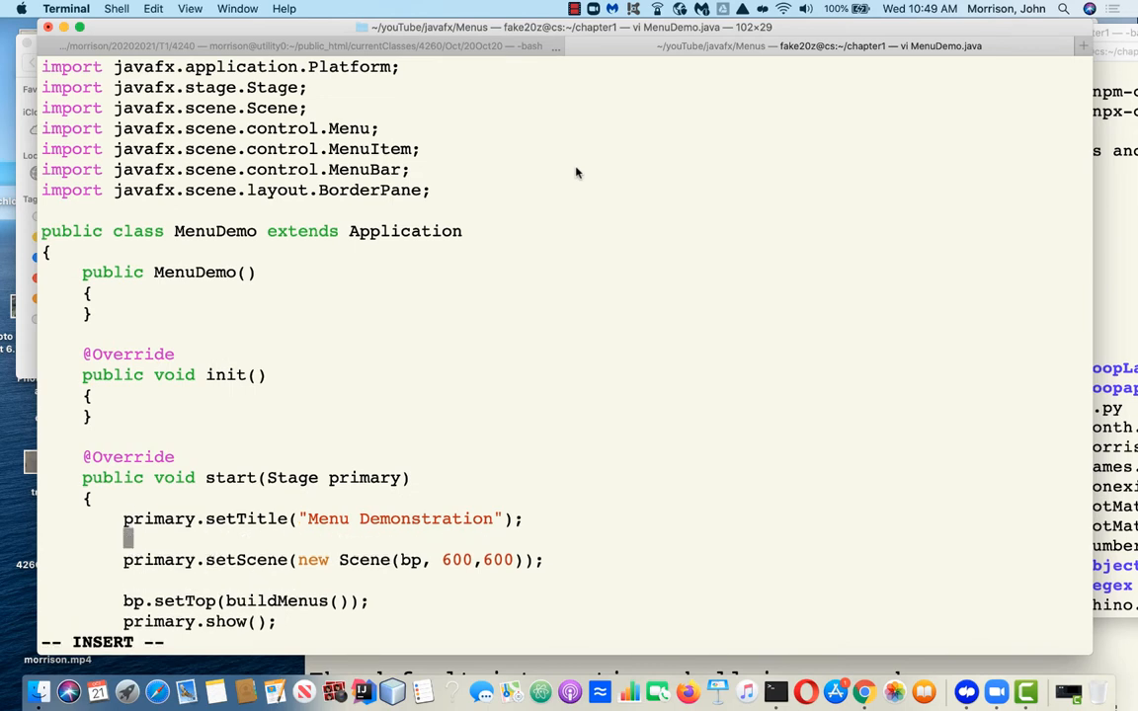
Declare BorderPane bp = new BorderPane(); in start() and recompile with javafxc
type("BorderPane b")
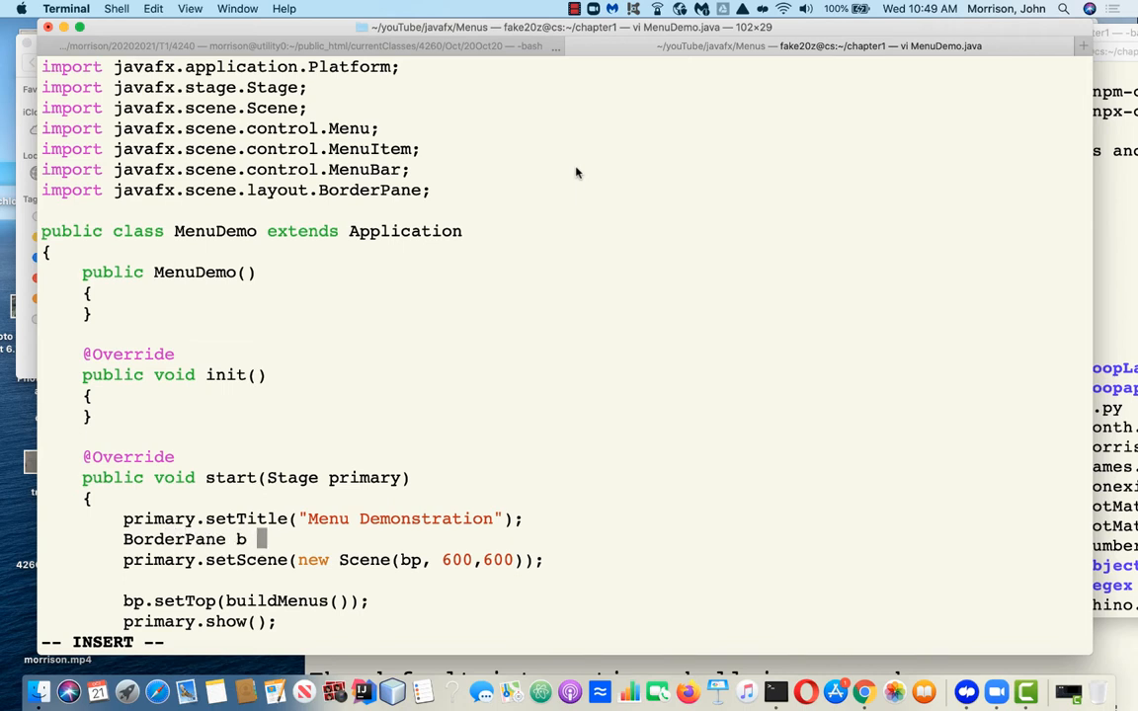
type("p = new B")
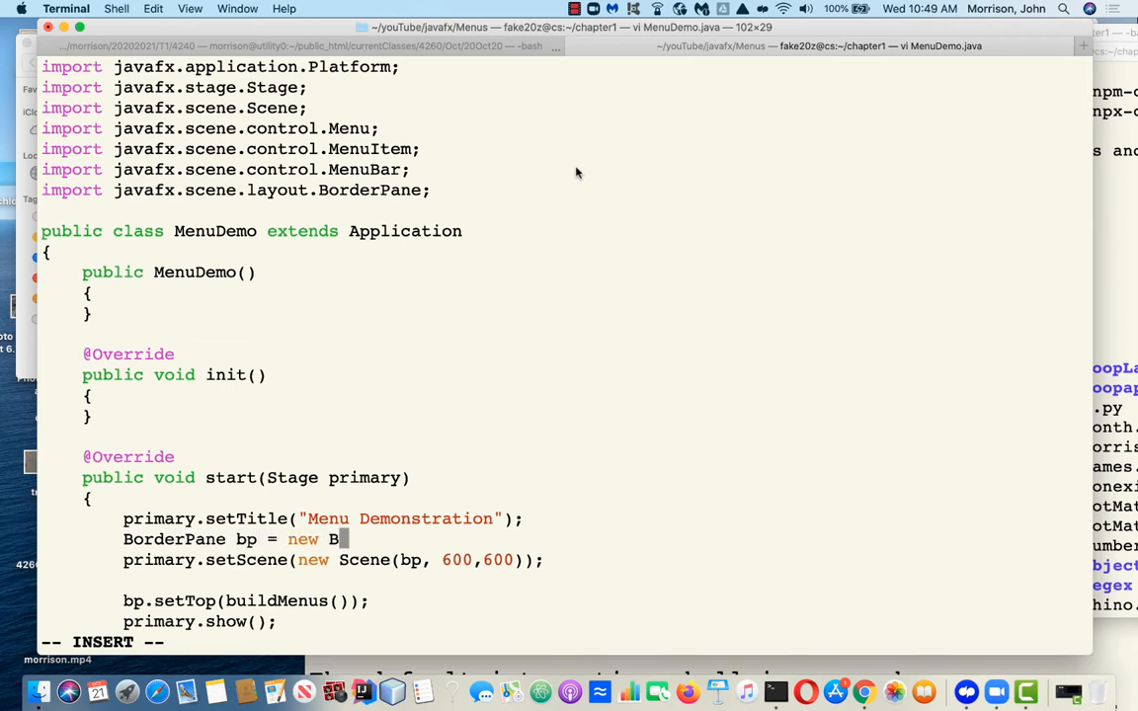
type("orderPane")
type("jav")
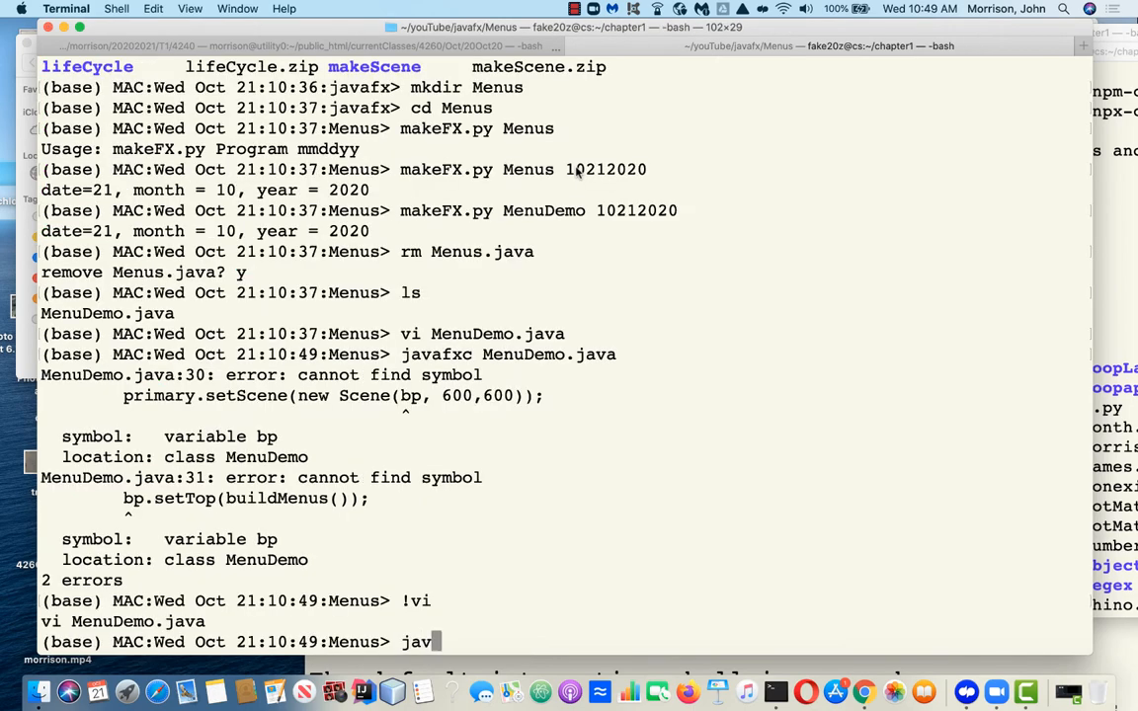
type("afxc")
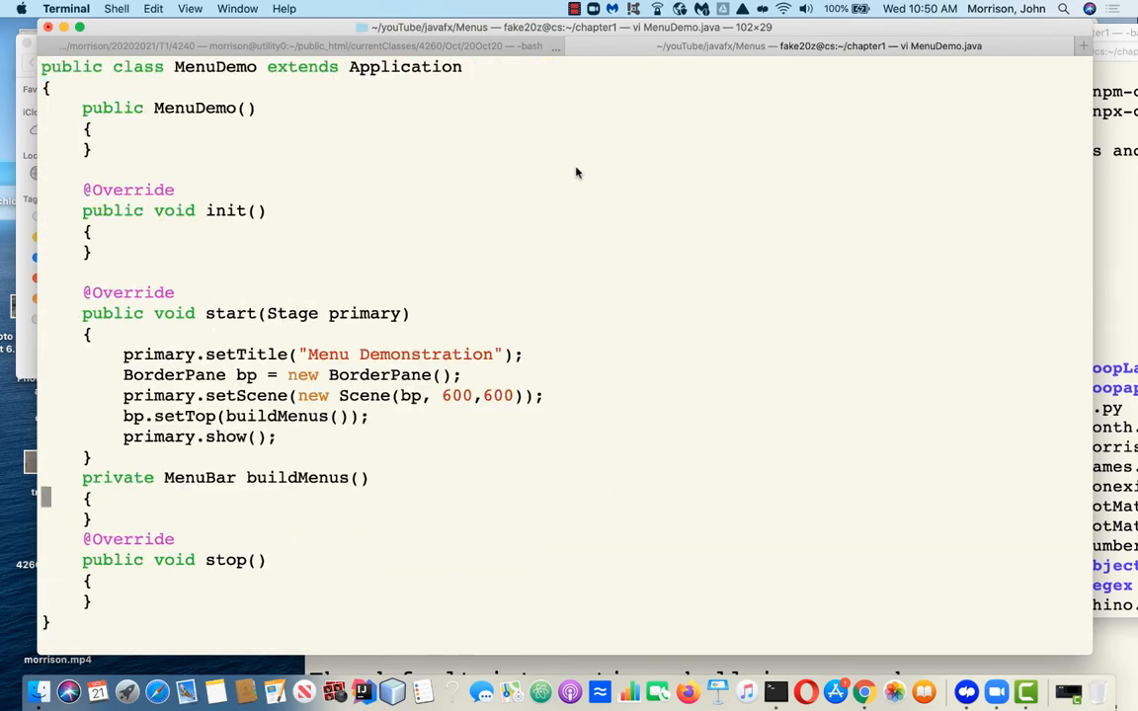
Write MenuBar mbar = new MenuBar(); as the first line of buildMenus
type("Menu")
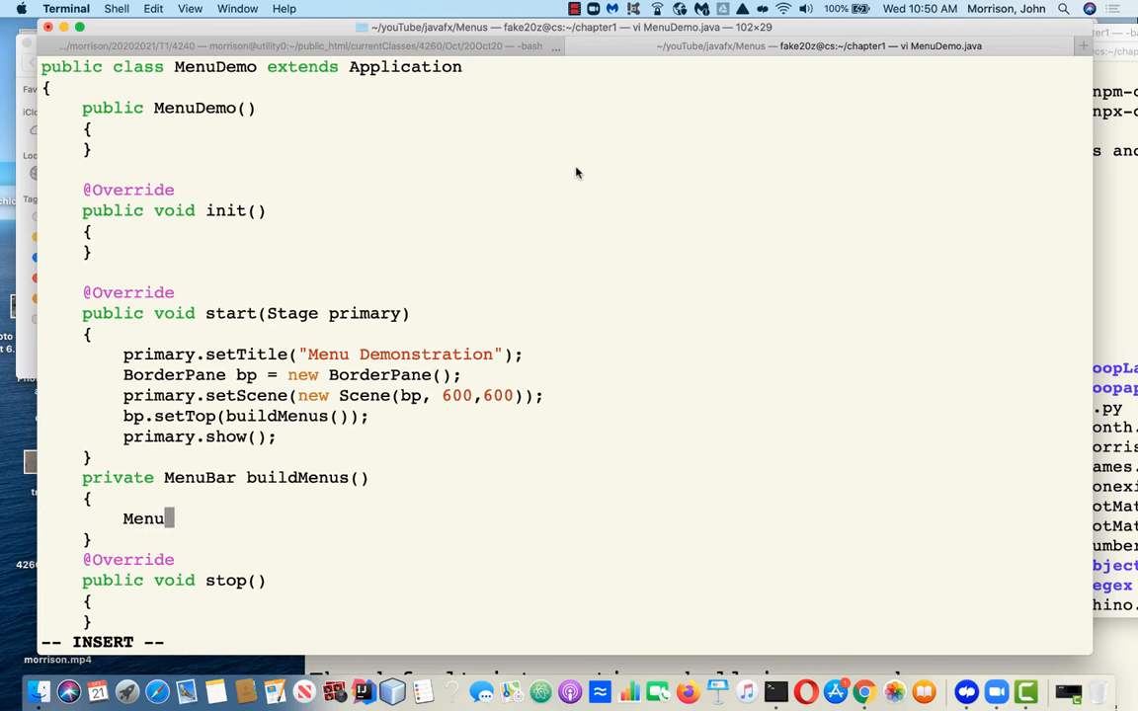
type("Bar mbar =")
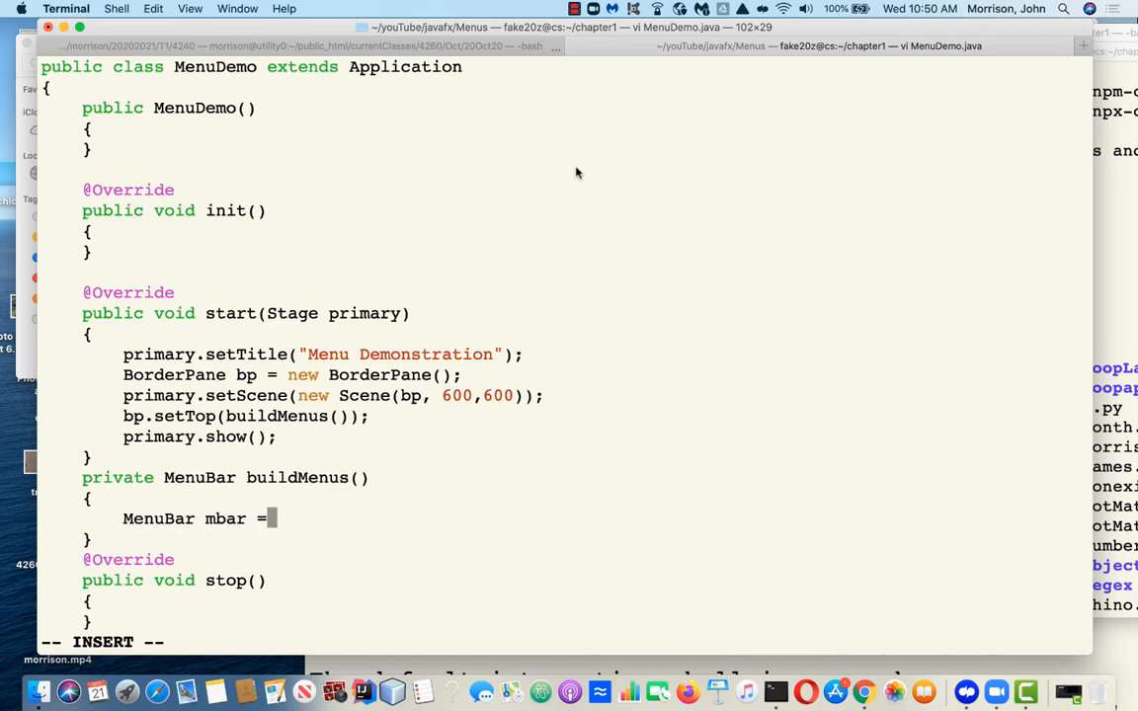
type("m")
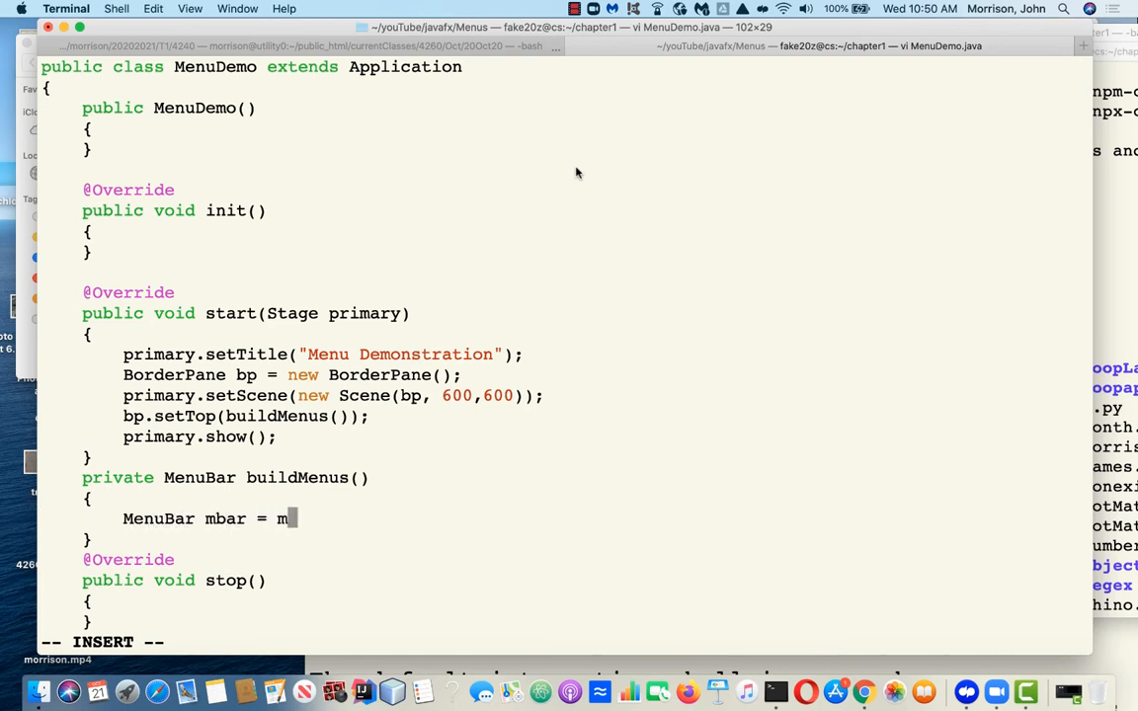
type("ew MenuBar();")
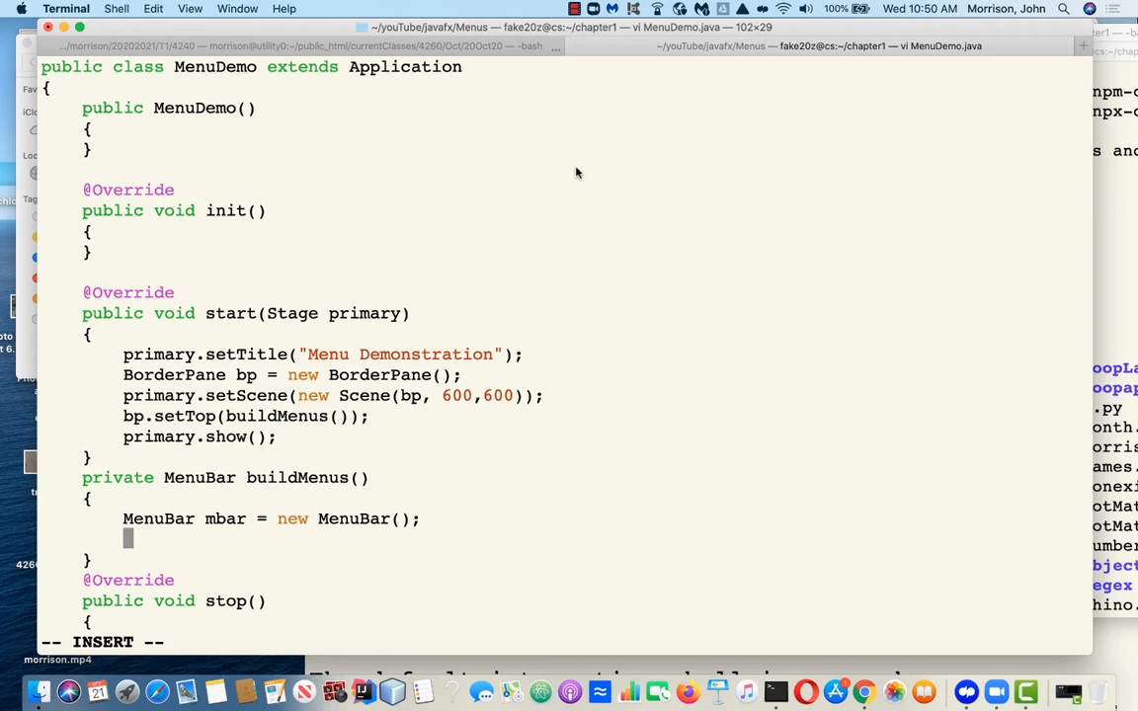
type("r")
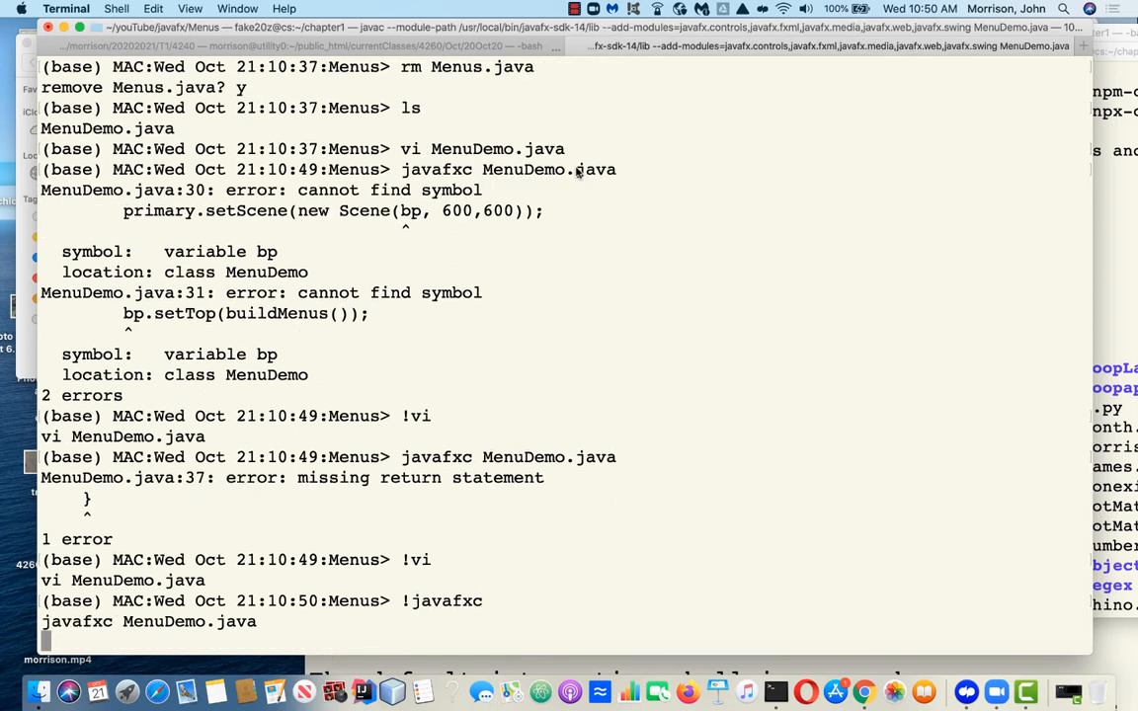
Recompile cleanly, run javafx MenuDemo and focus the empty Menu Demonstration window
type("javafx MenuDemo")
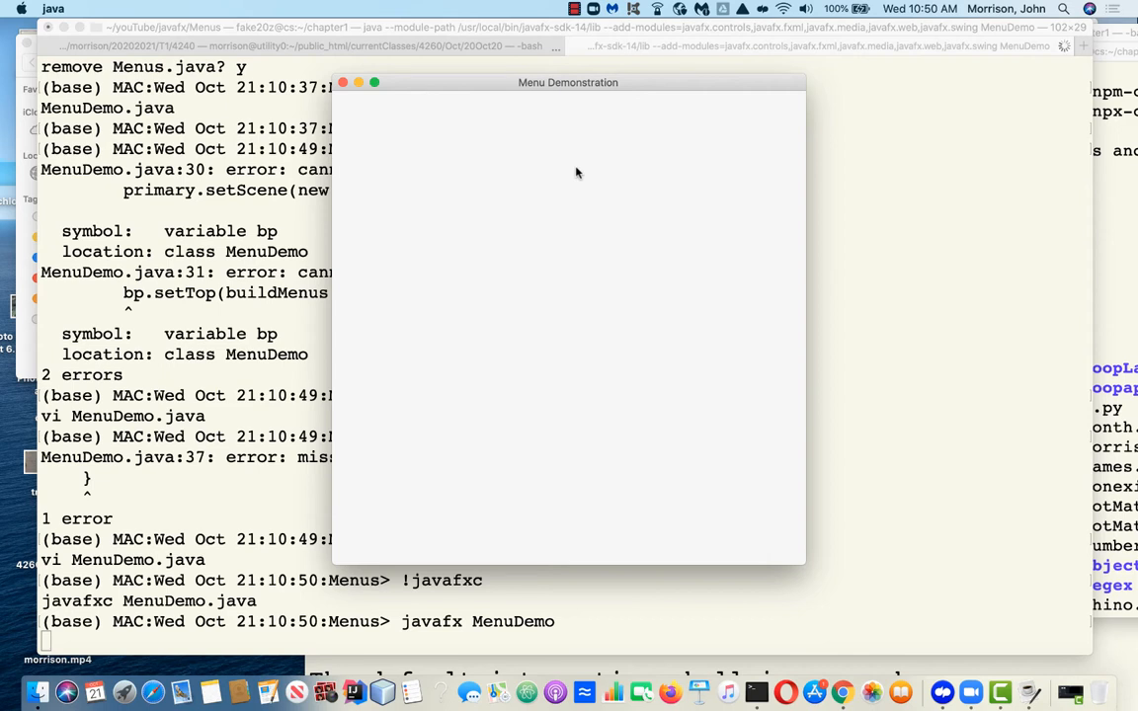
mouse_move(593, 86)
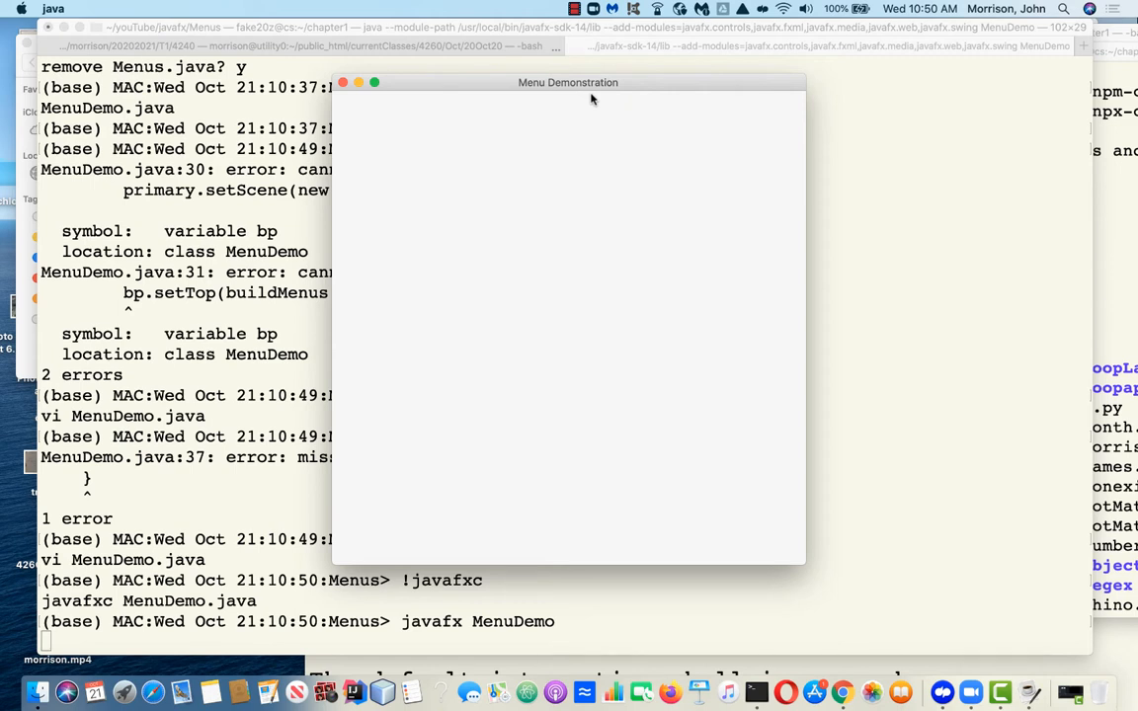
left_click(342, 82)
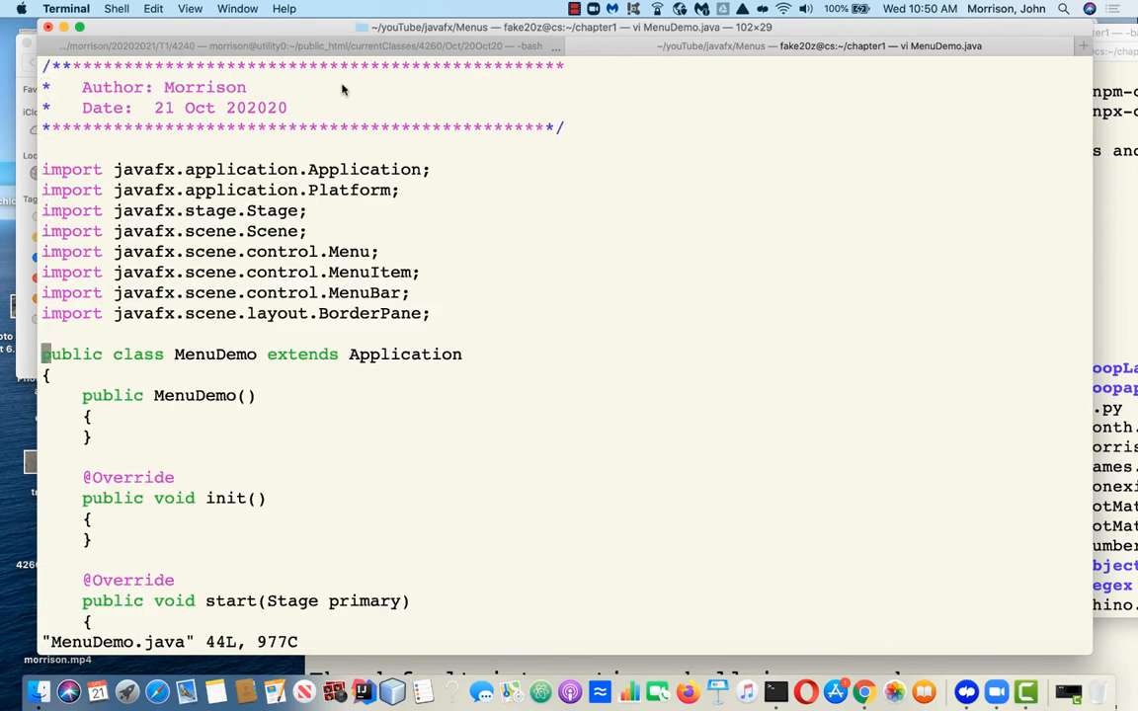
Scroll to buildMenus and ready a blank line between the MenuBar creation and return mbar
scroll("down", 3)
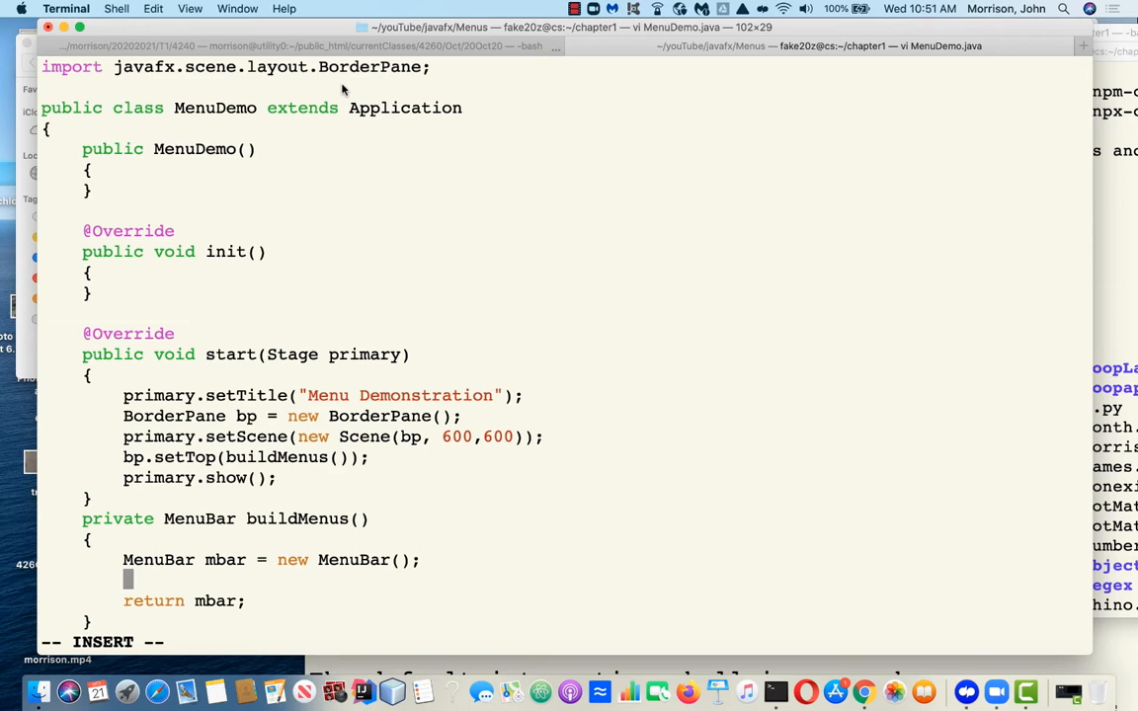
mouse_move(747, 508)
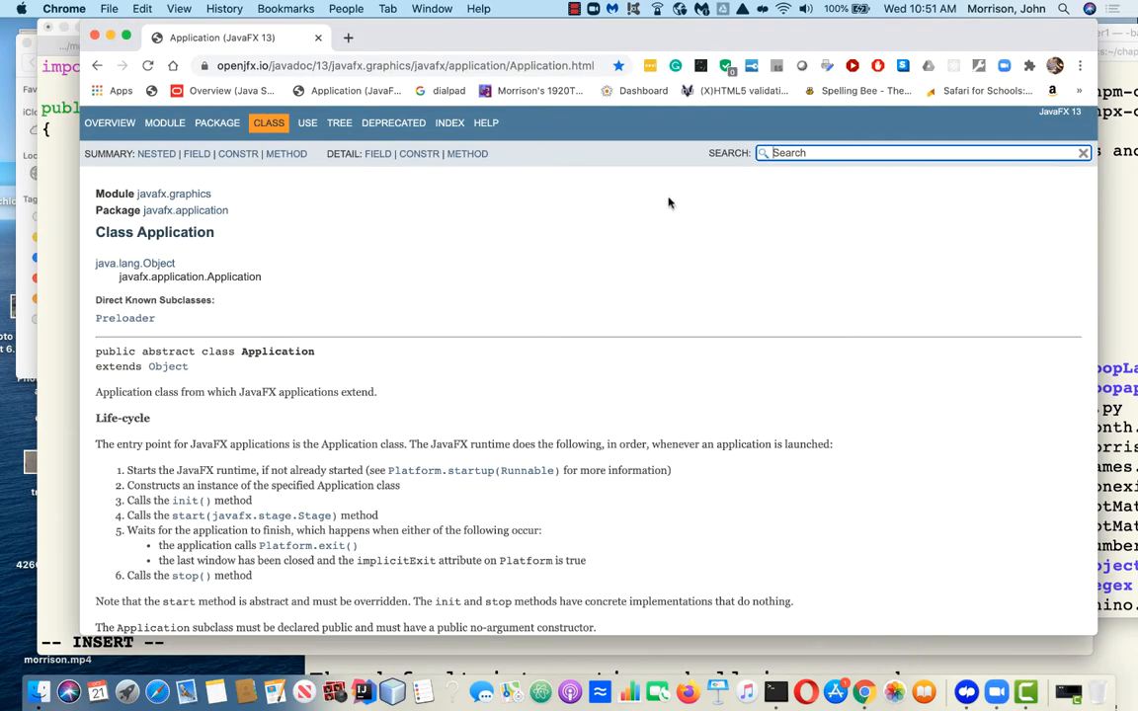
Search the JavaFX docs for Menu and scroll to its File-menu code example
type("M")
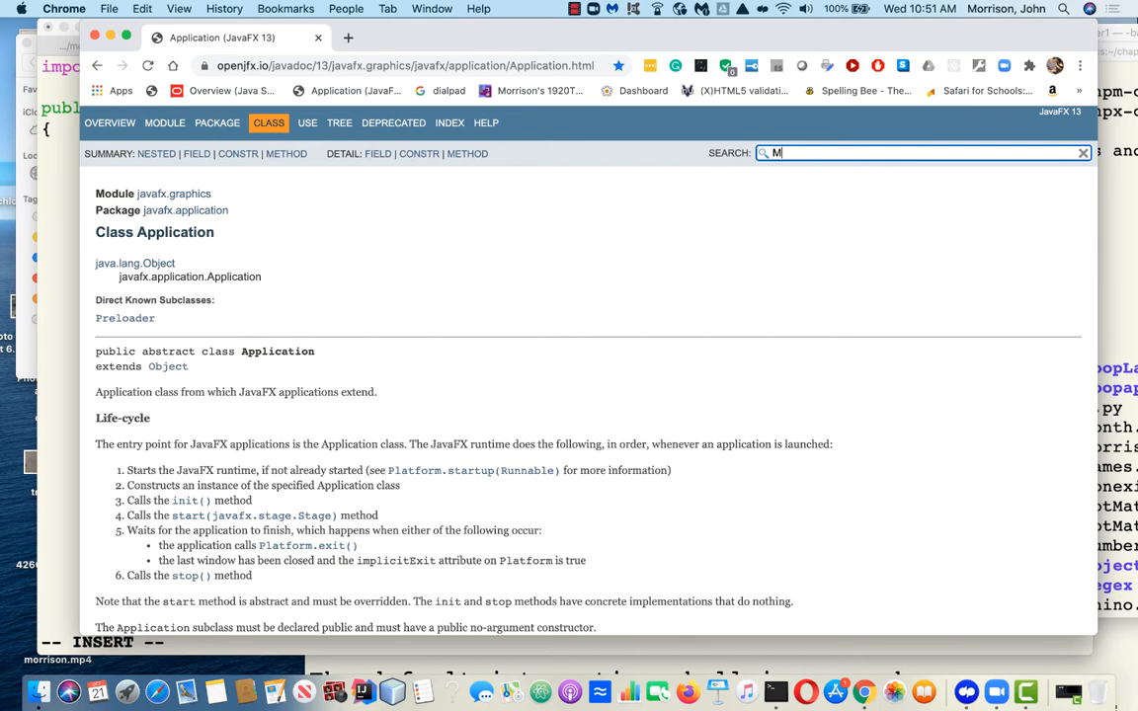
type("enu")
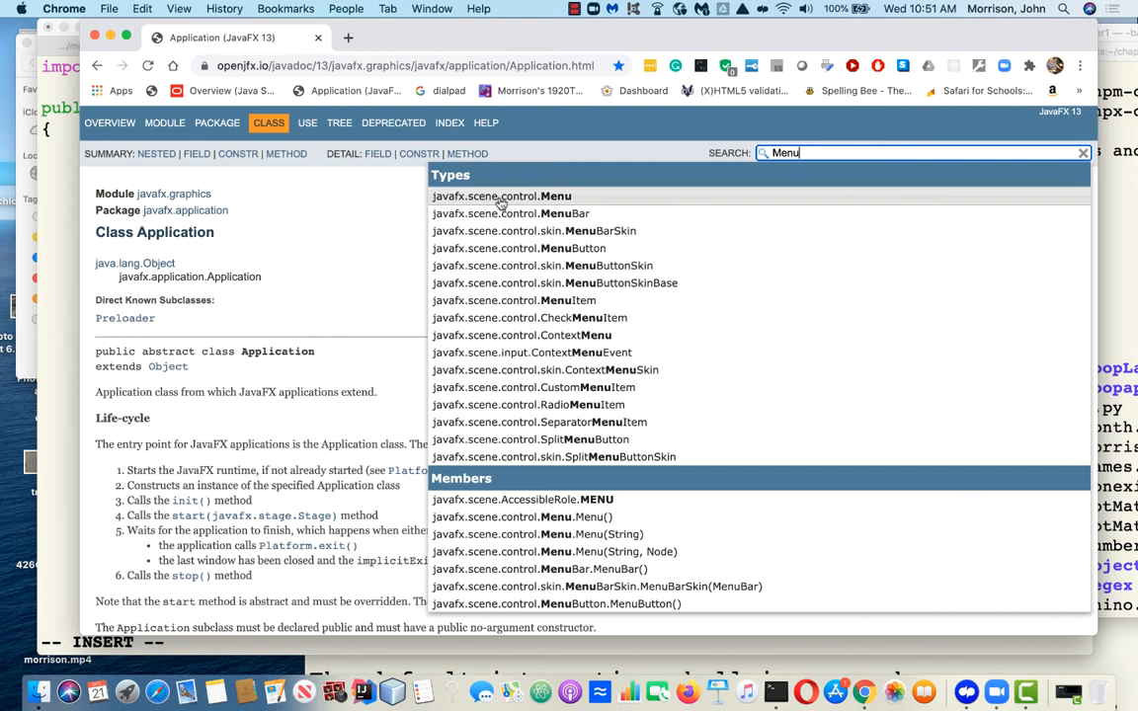
left_click(502, 196)
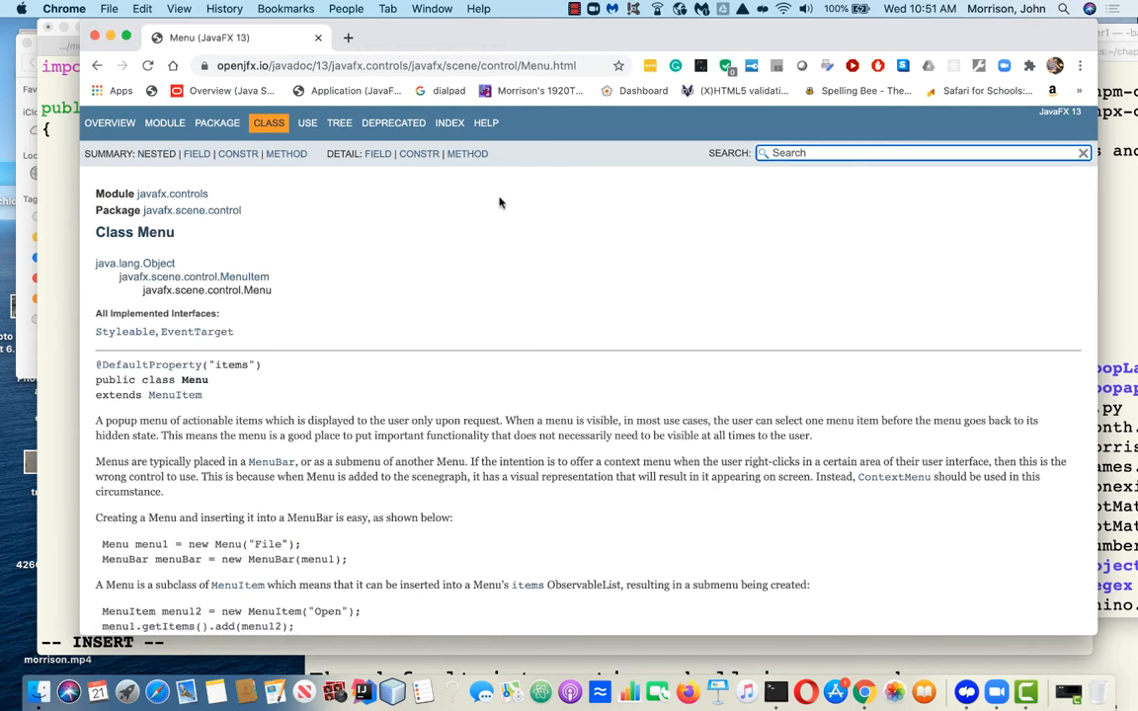
mouse_move(279, 294)
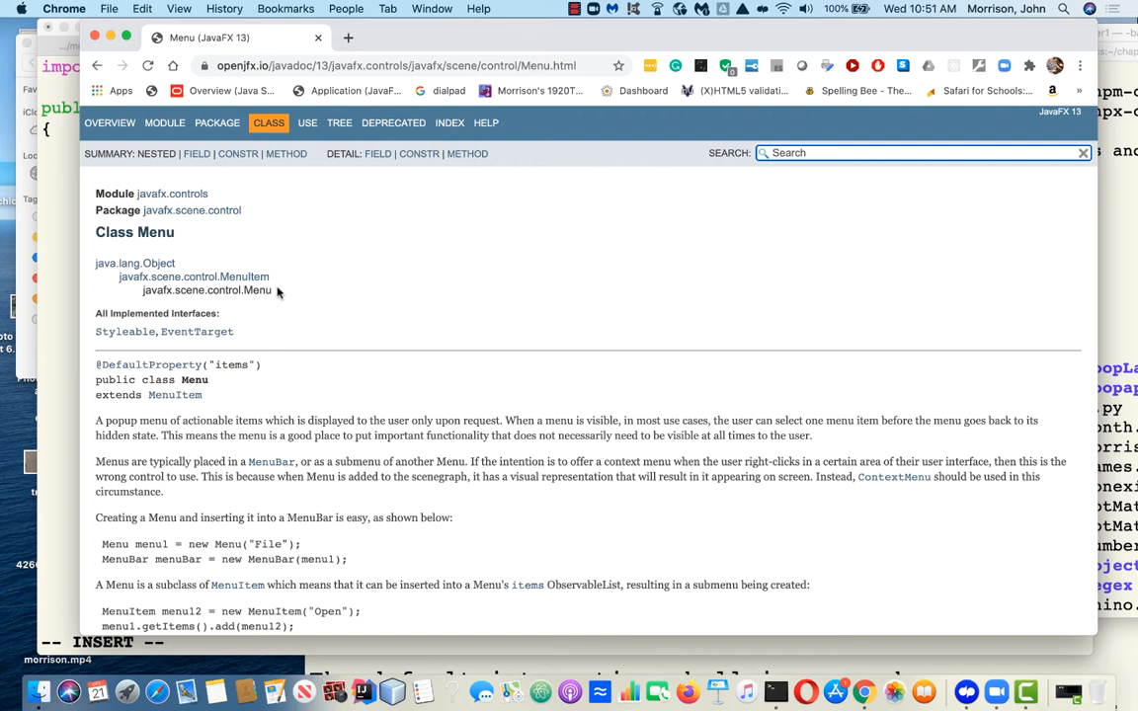
scroll("down", 3)
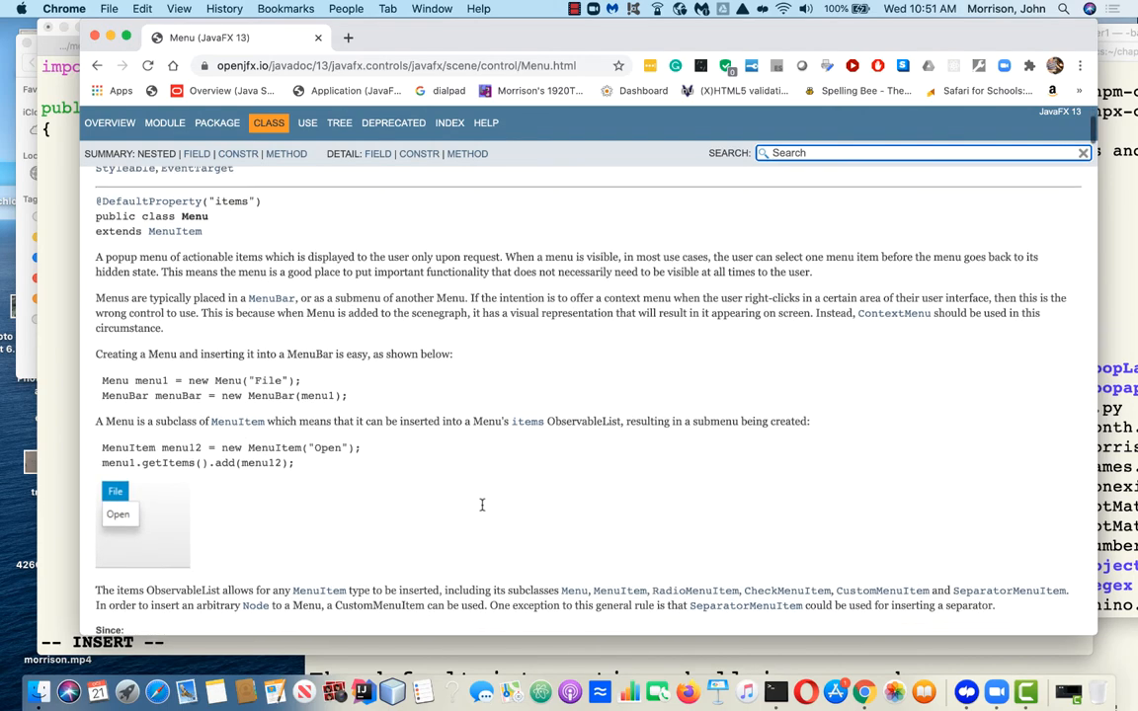
scroll("down", 3)
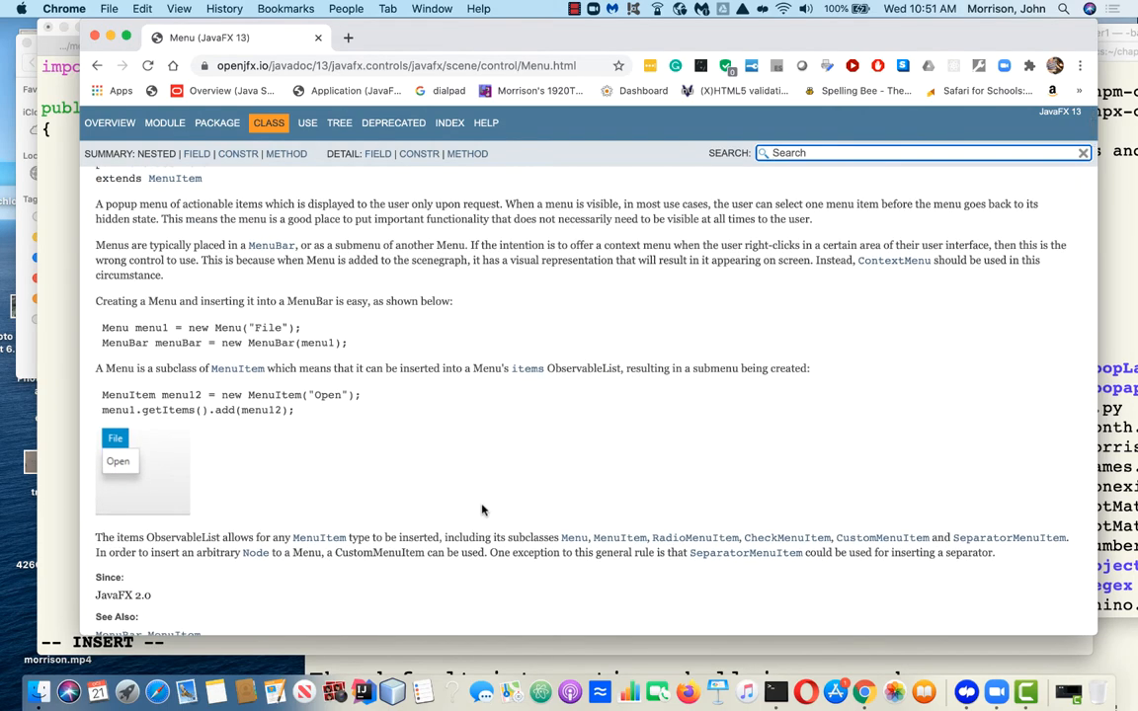
scroll("down", 3)
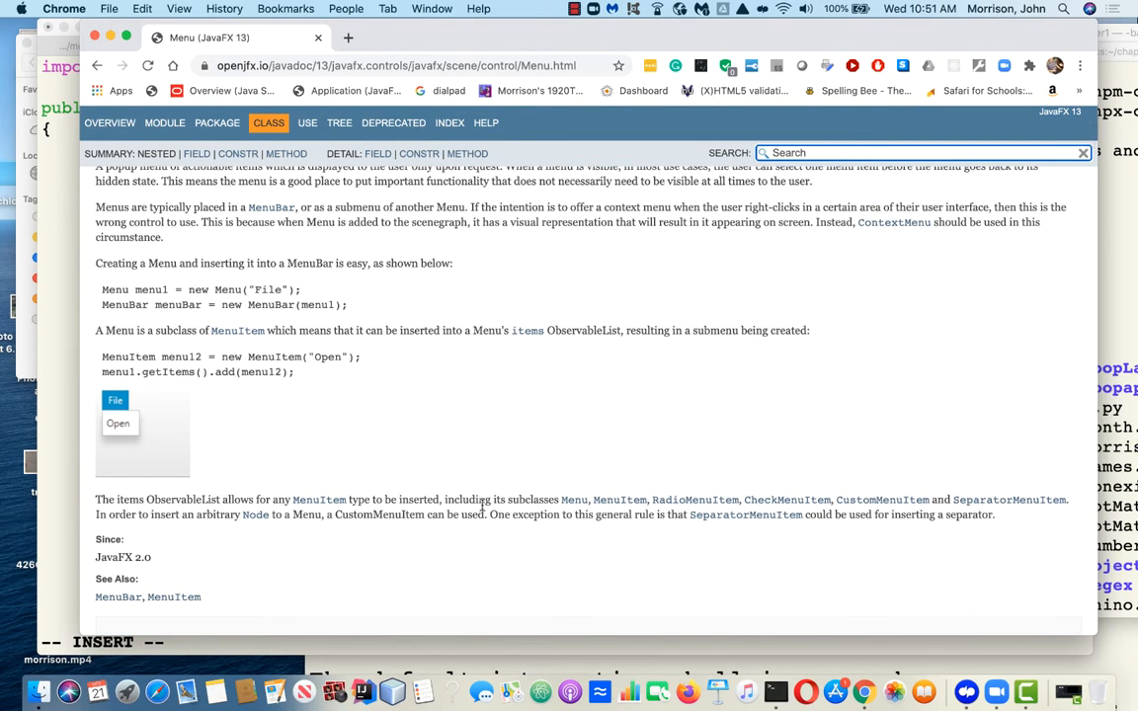
mouse_move(264, 329)
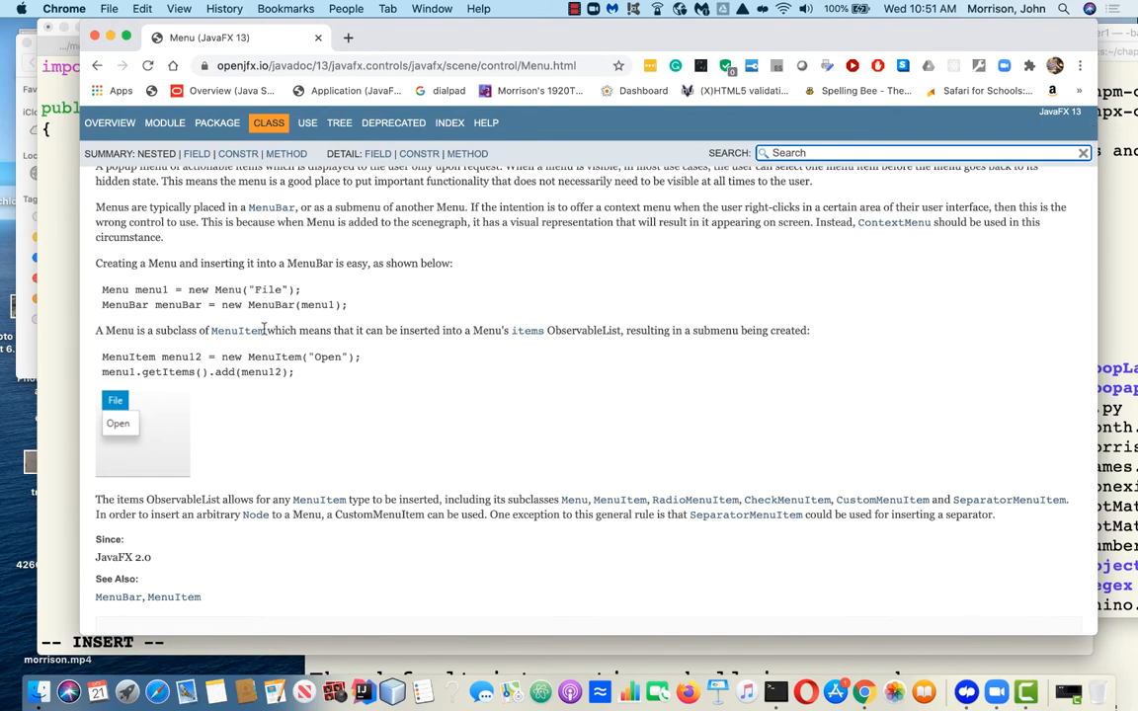
mouse_move(352, 416)
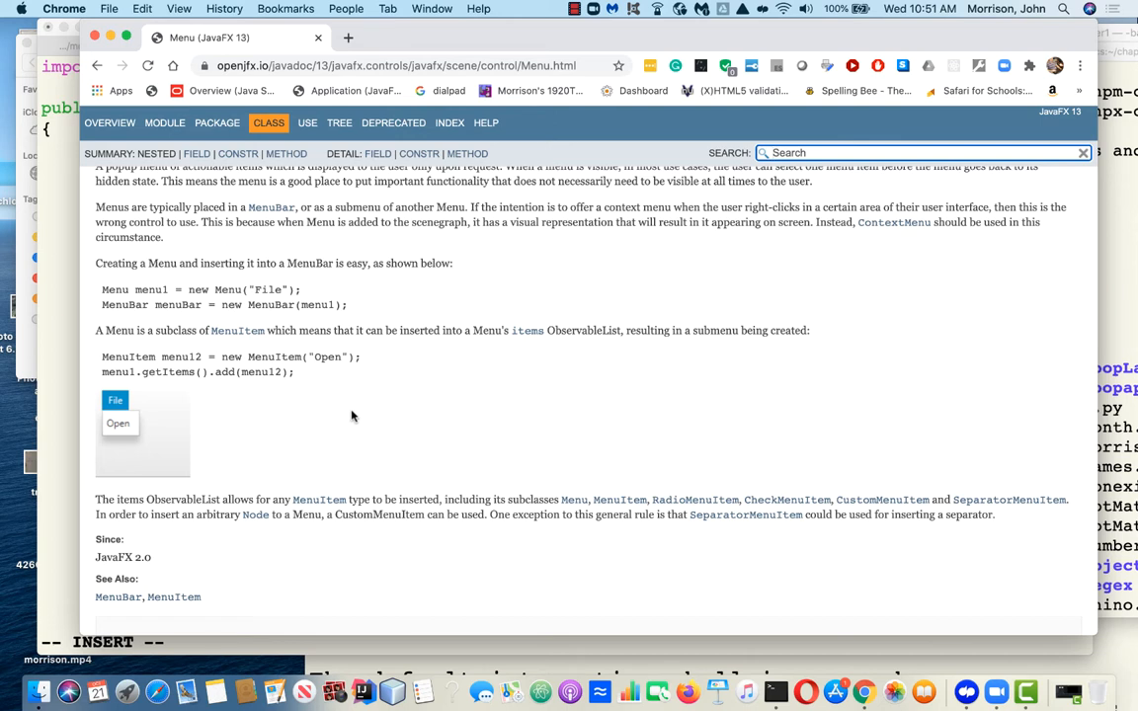
mouse_move(192, 433)
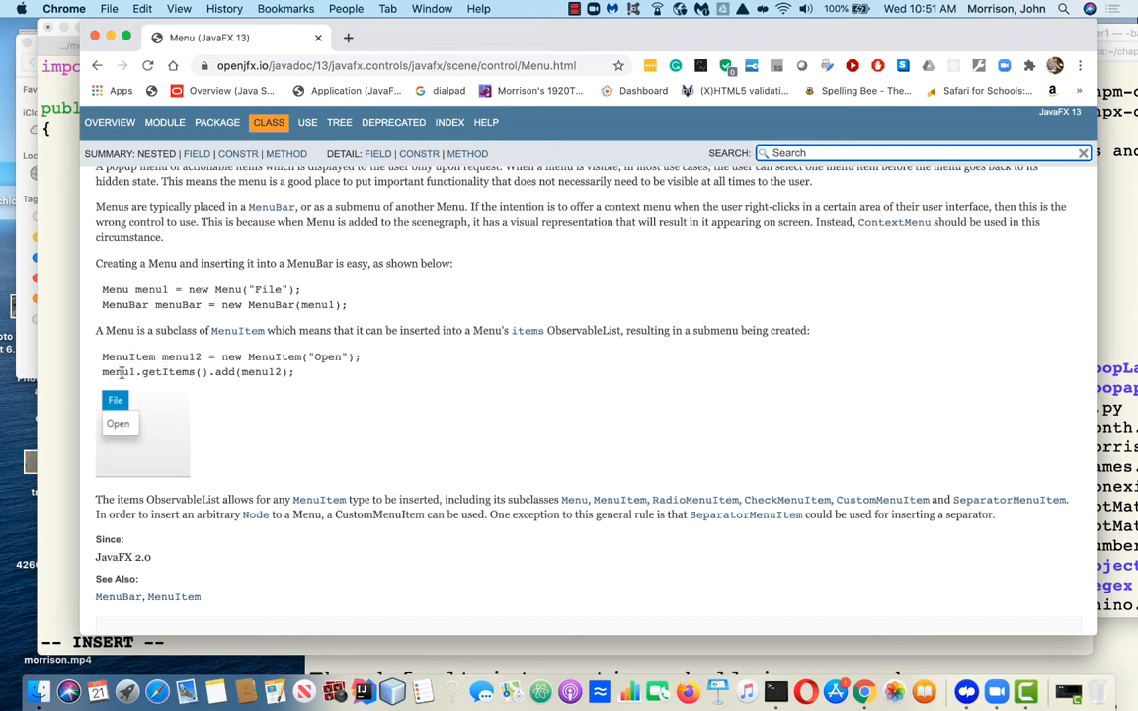
mouse_move(191, 373)
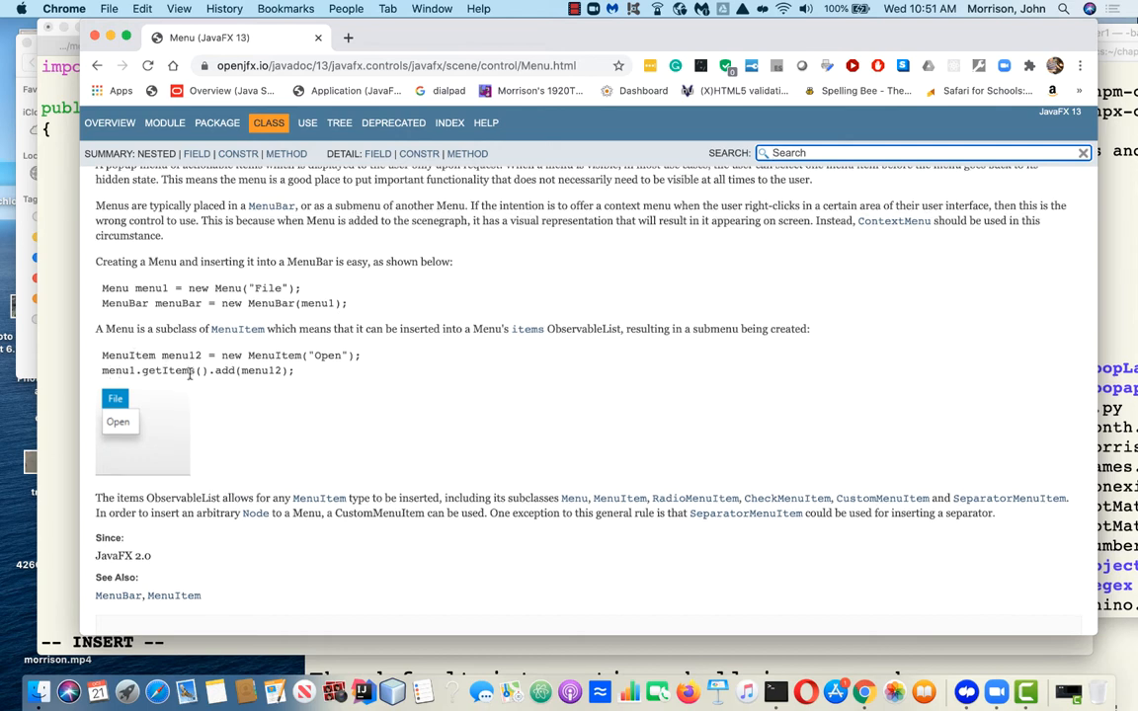
Scroll the Menu docs page down to the Constructor Summary listing Menu(String text)
scroll("down", 3)
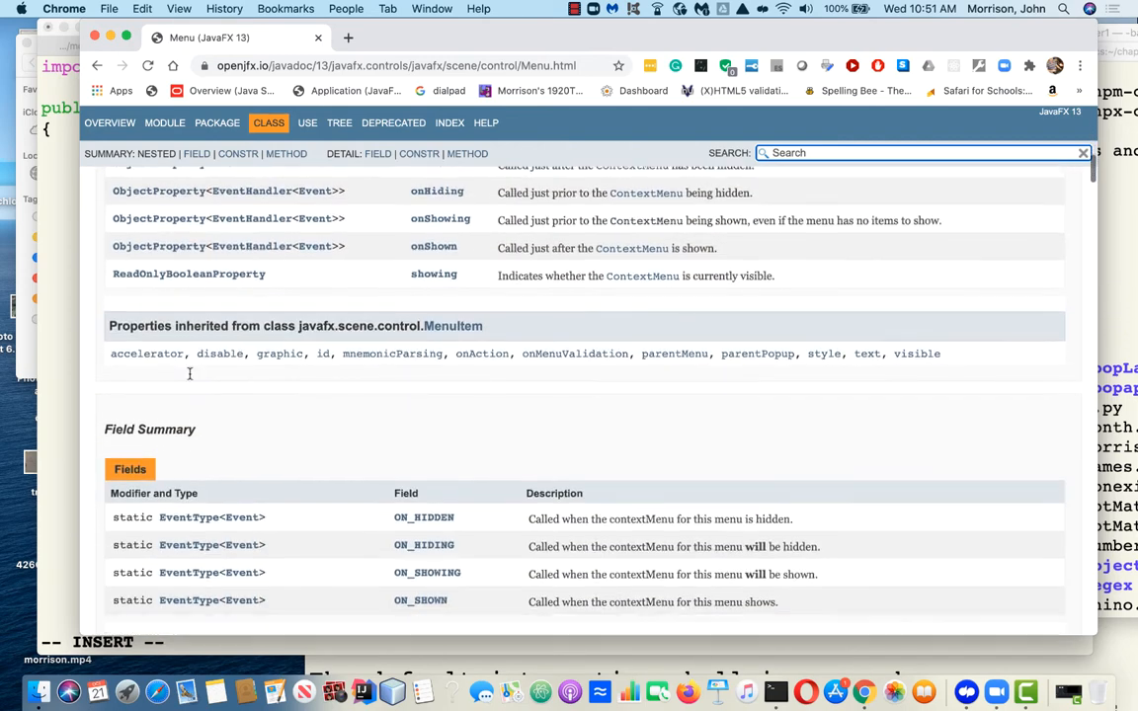
scroll("down", 3)
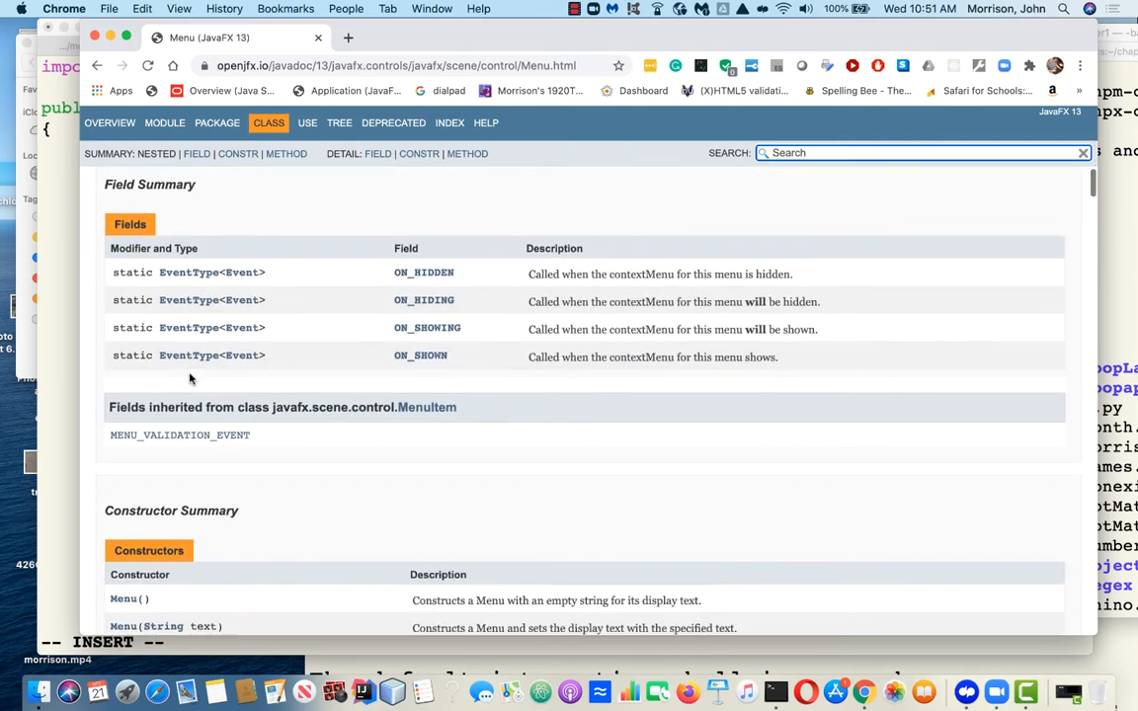
scroll("down", 3)
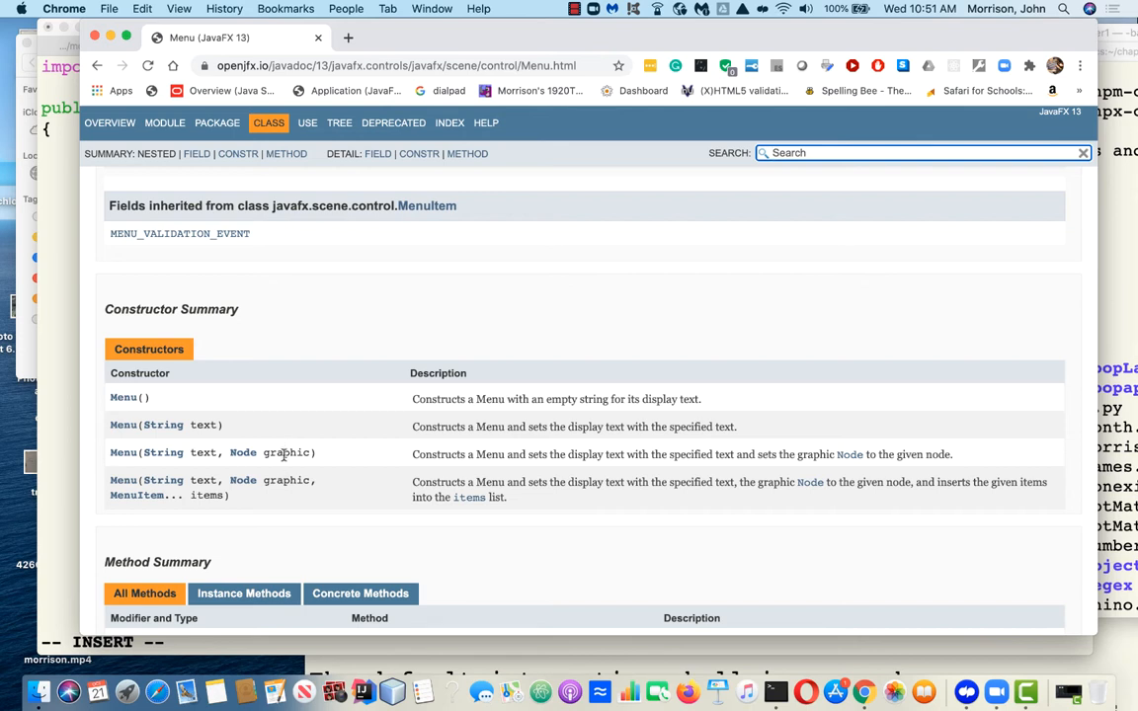
mouse_move(139, 526)
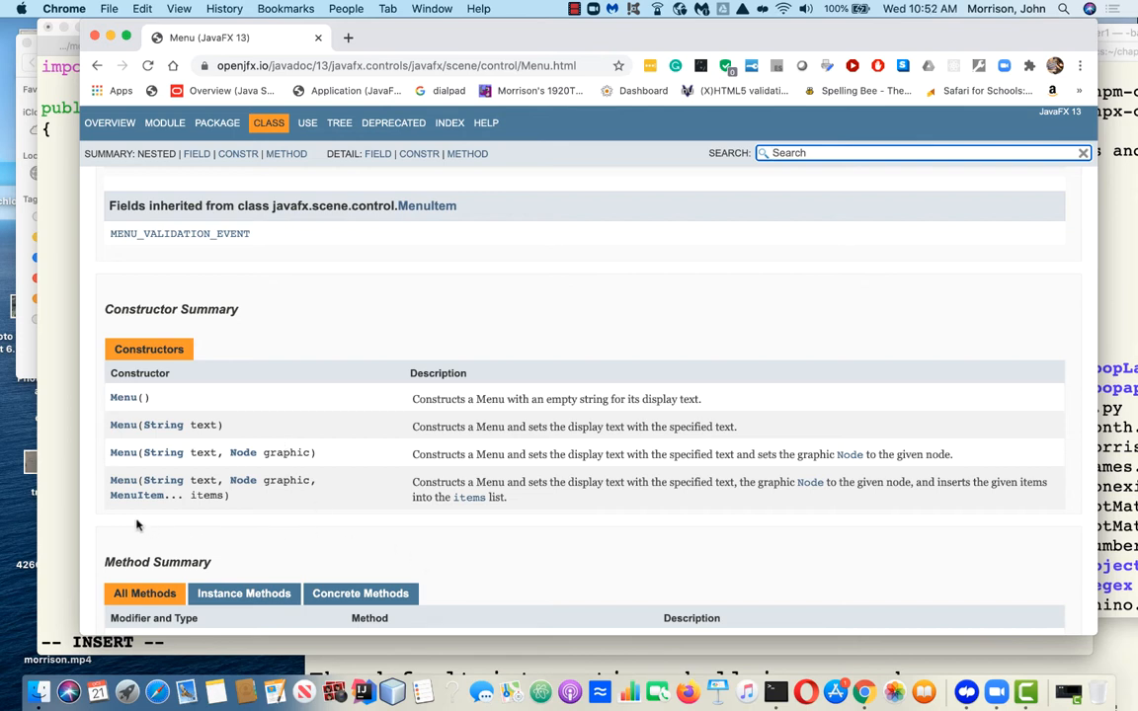
mouse_move(126, 526)
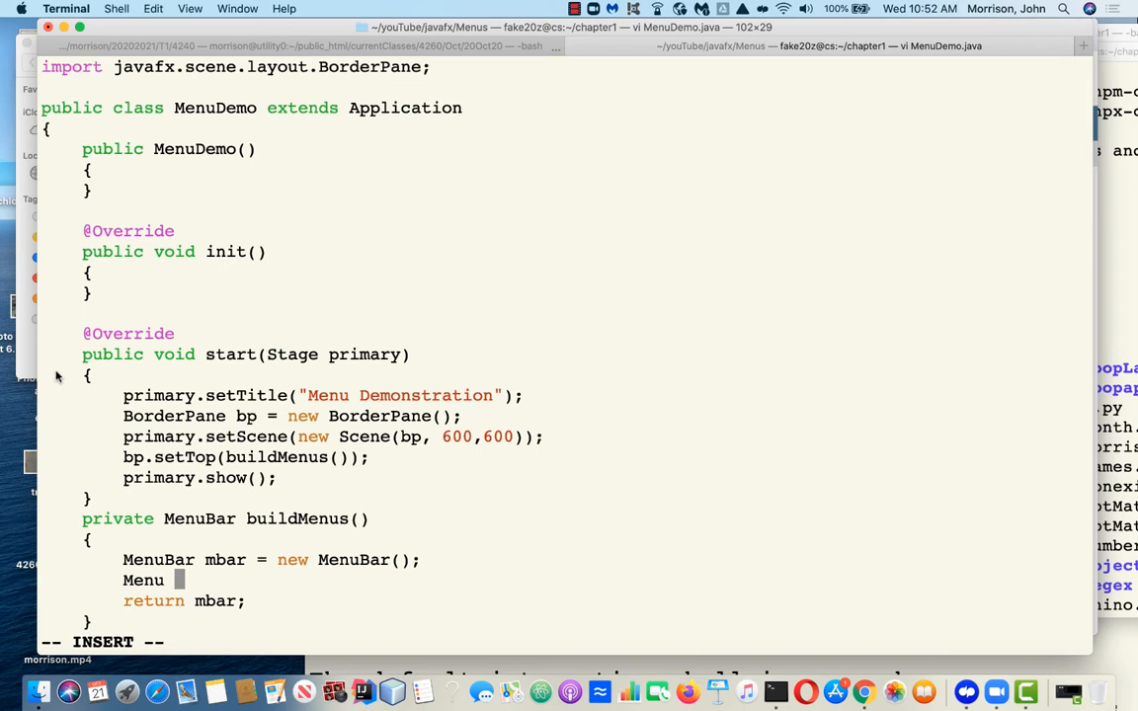
Write Menu fileMenu = new Menu("File"); in buildMenus
type("newM")
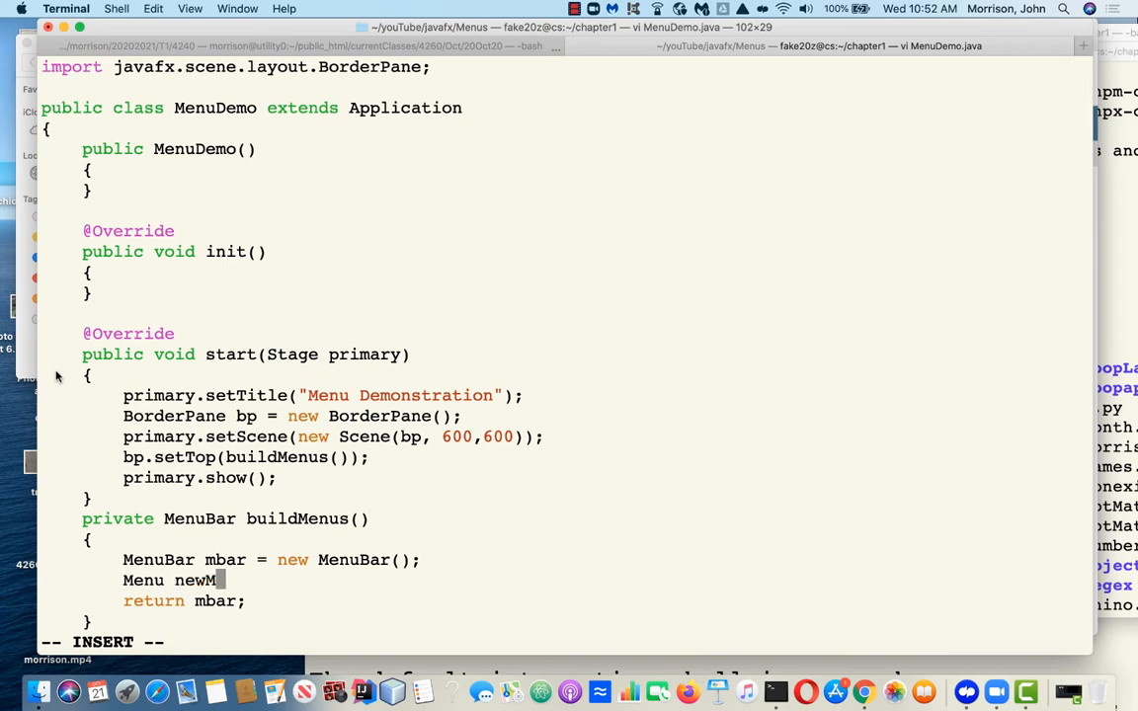
type("enu =")
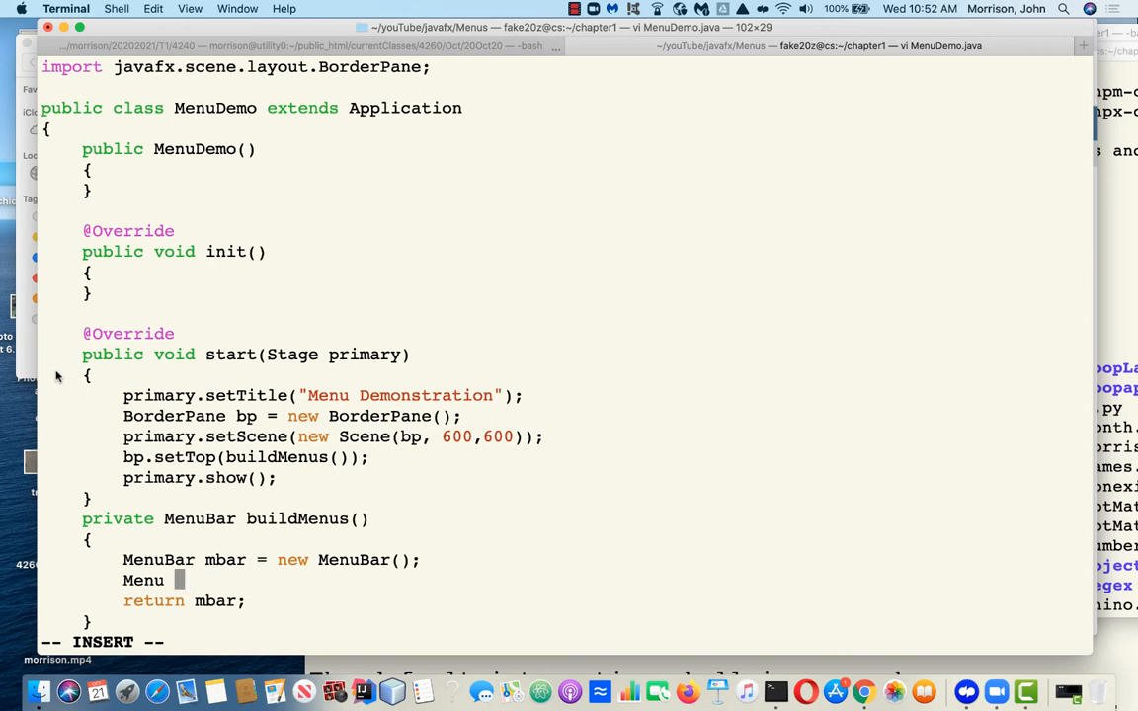
type("fileMen")
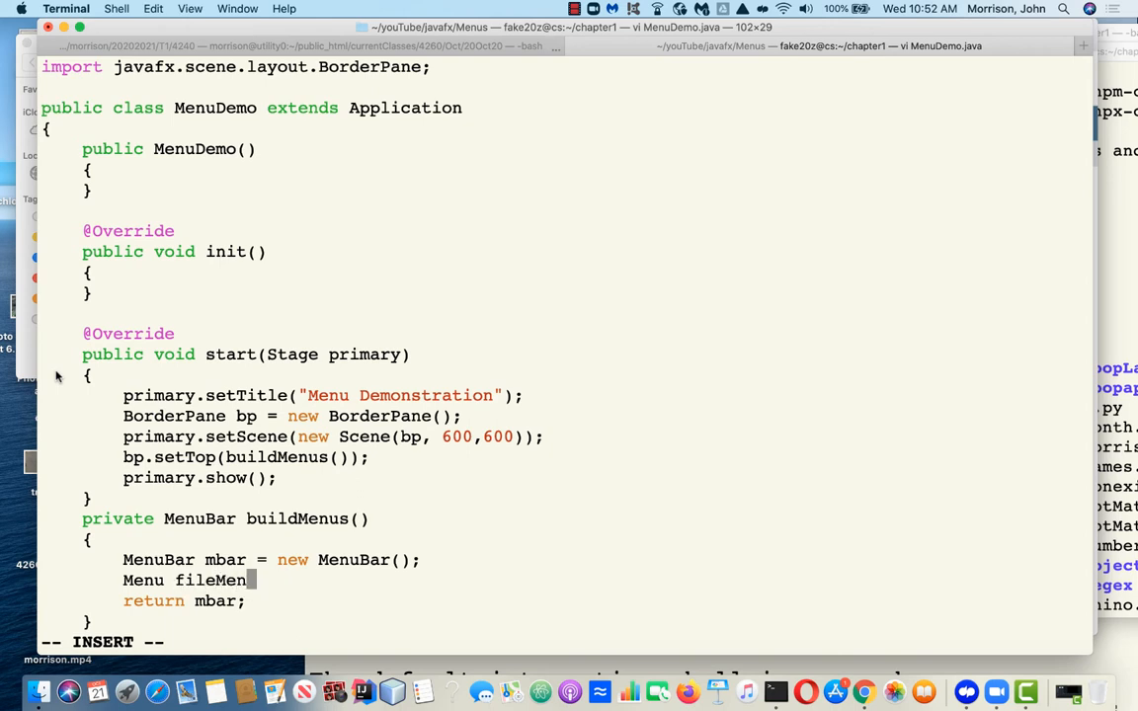
type("= new Menu")
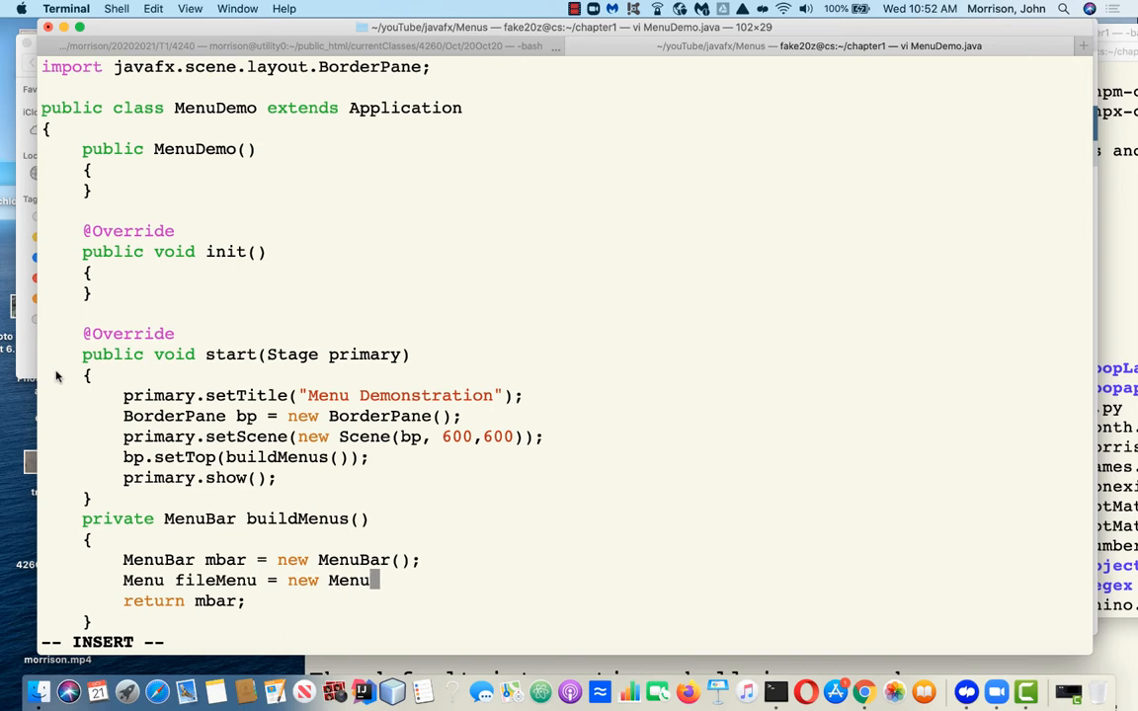
type("(\"File")
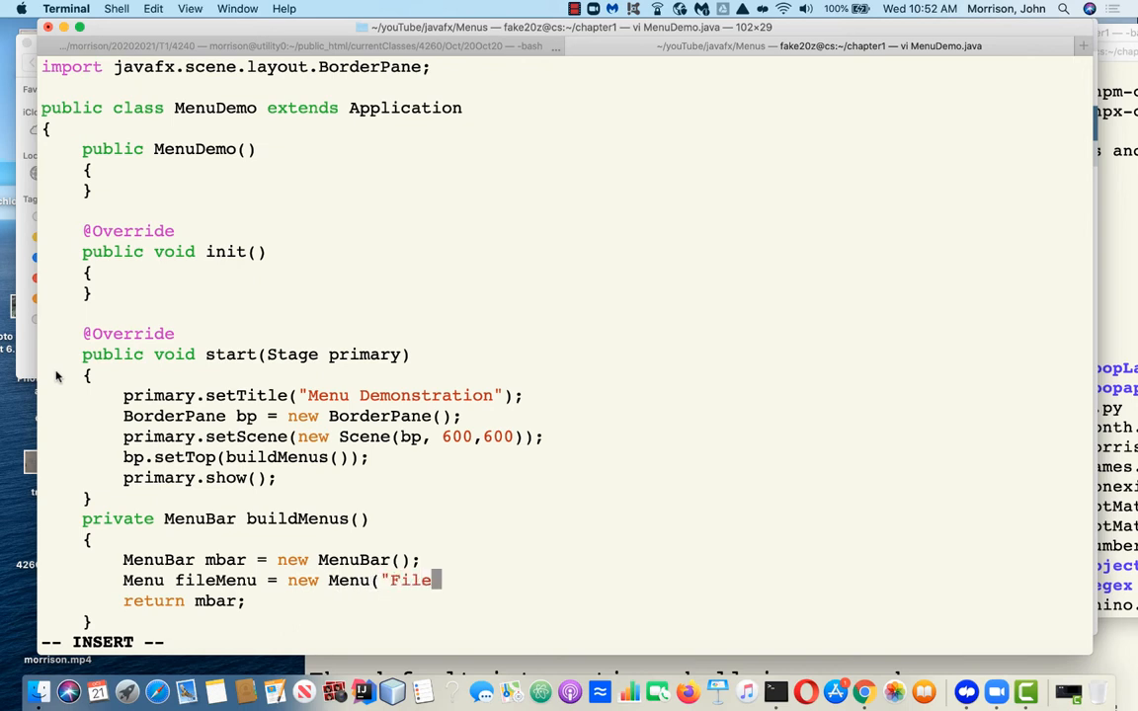
type(");")
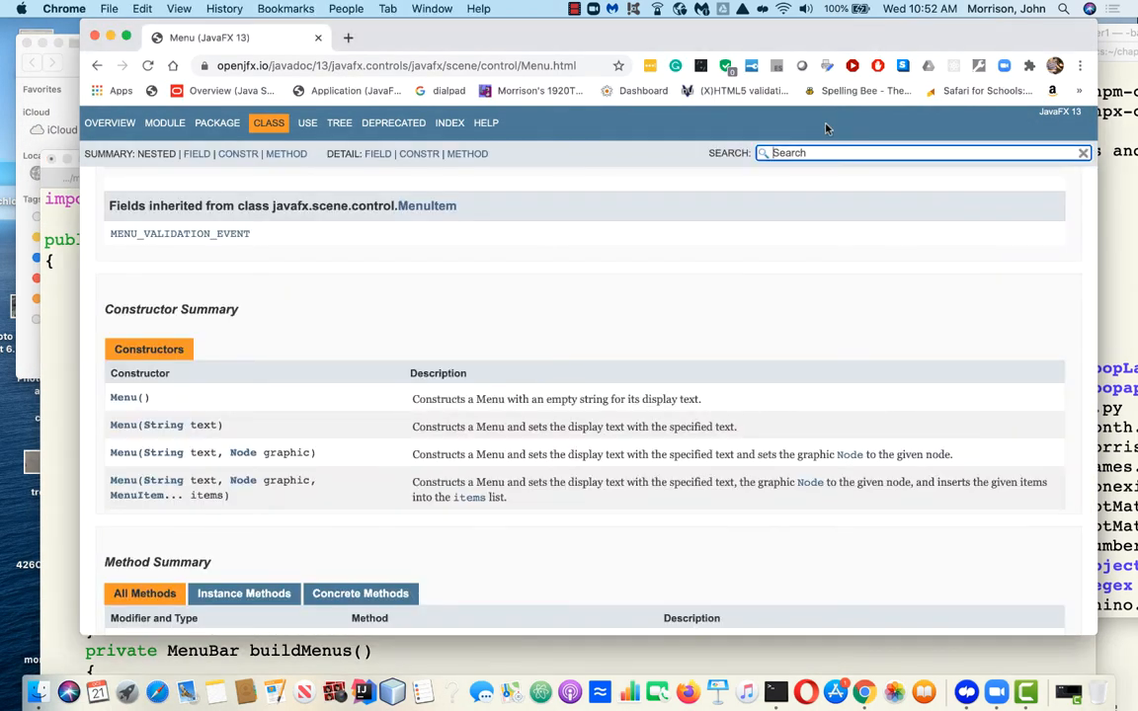
Find the MenuBar class via docs search and read its description and menu-population example
type("Ma")
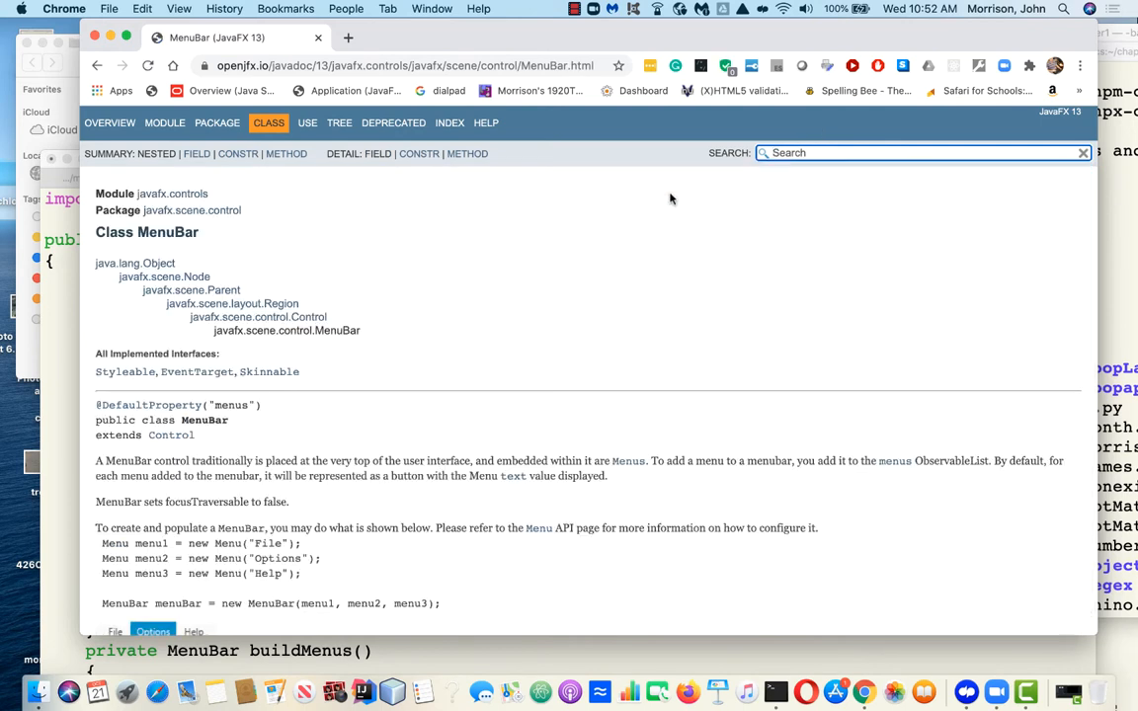
scroll("down", 3)
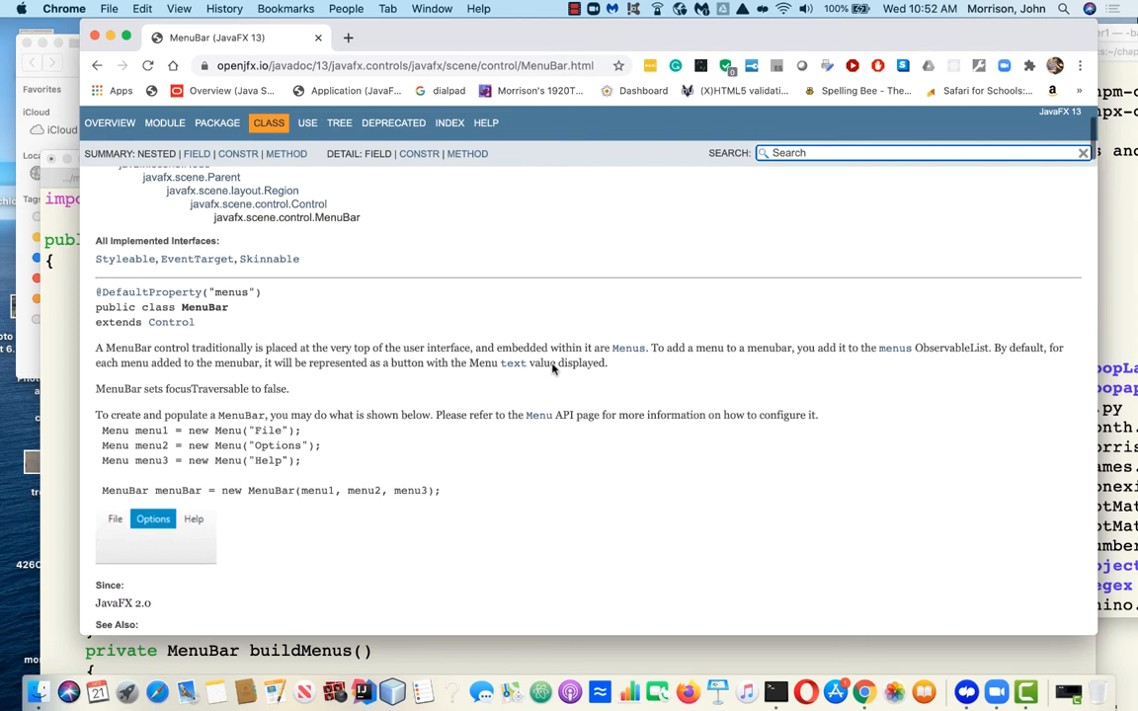
scroll("down", 3)
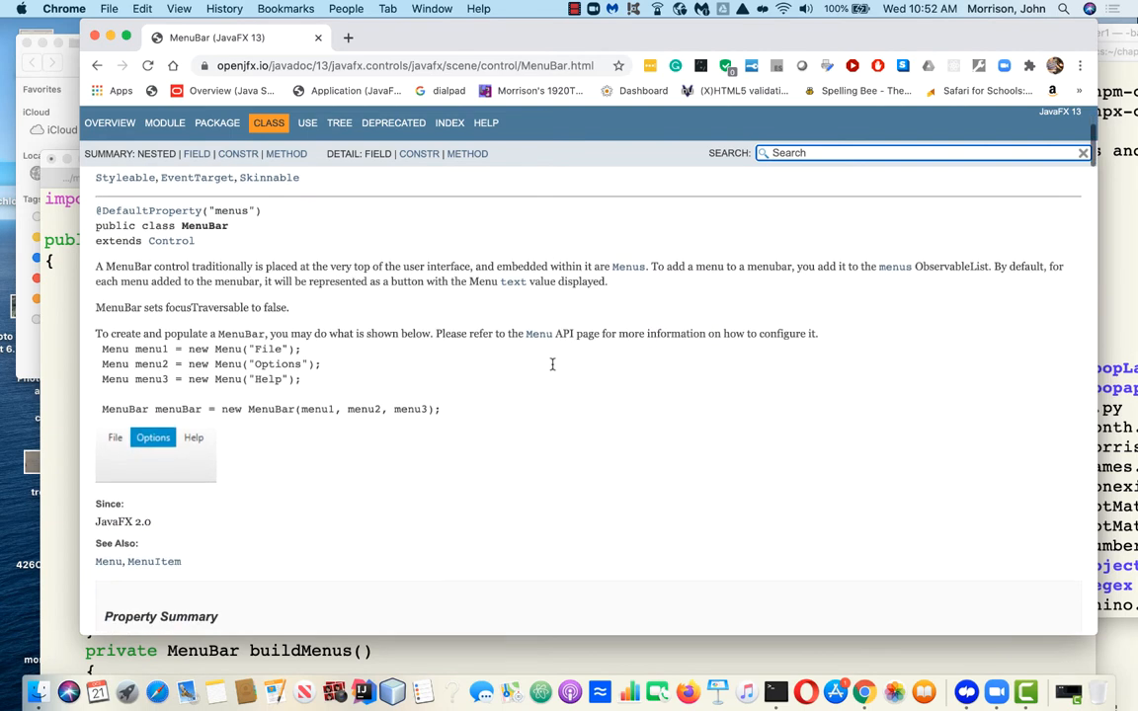
scroll("down", 3)
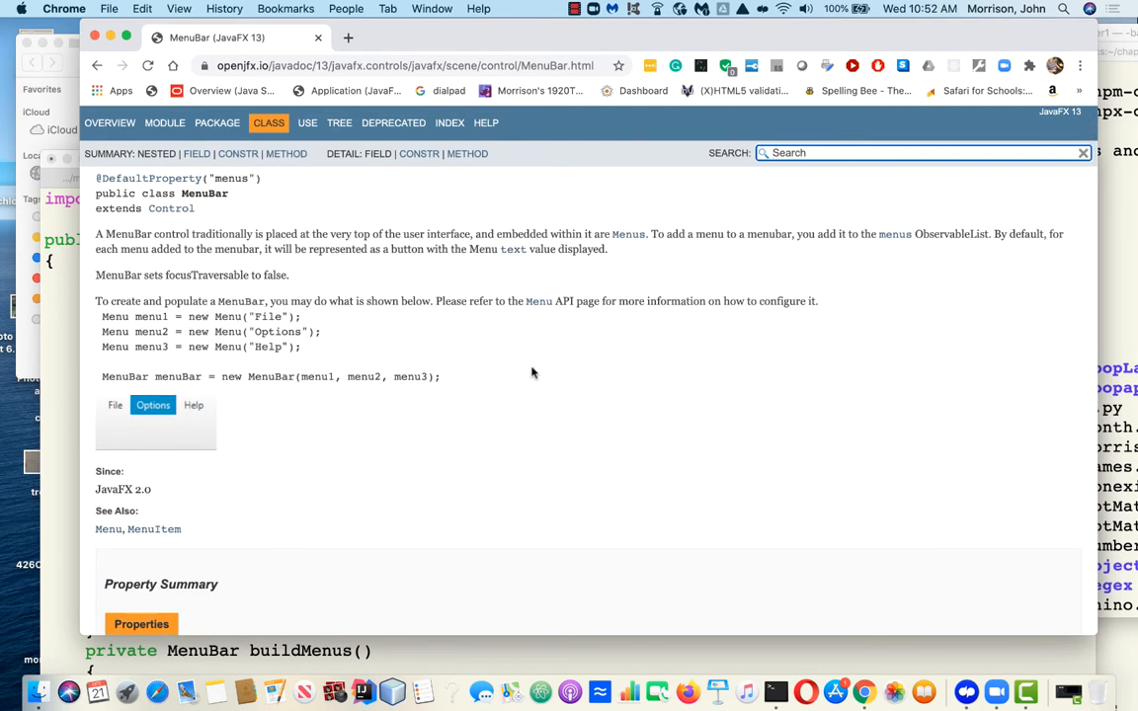
mouse_move(417, 336)
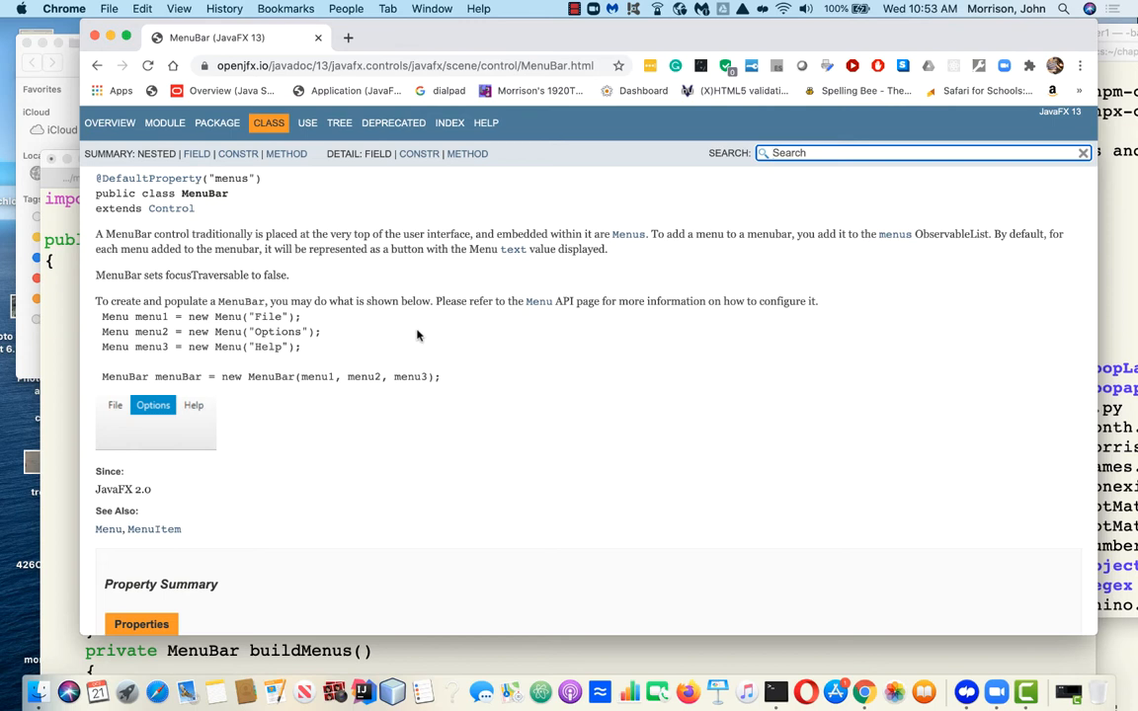
scroll("down", 3)
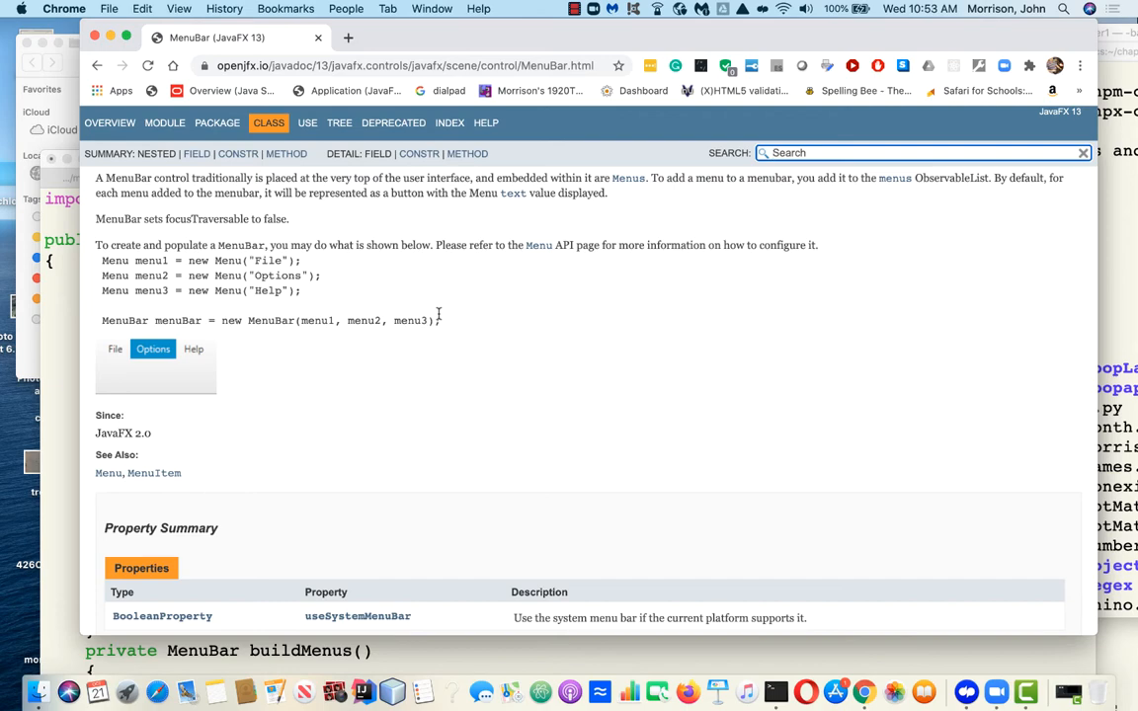
scroll("down", 3)
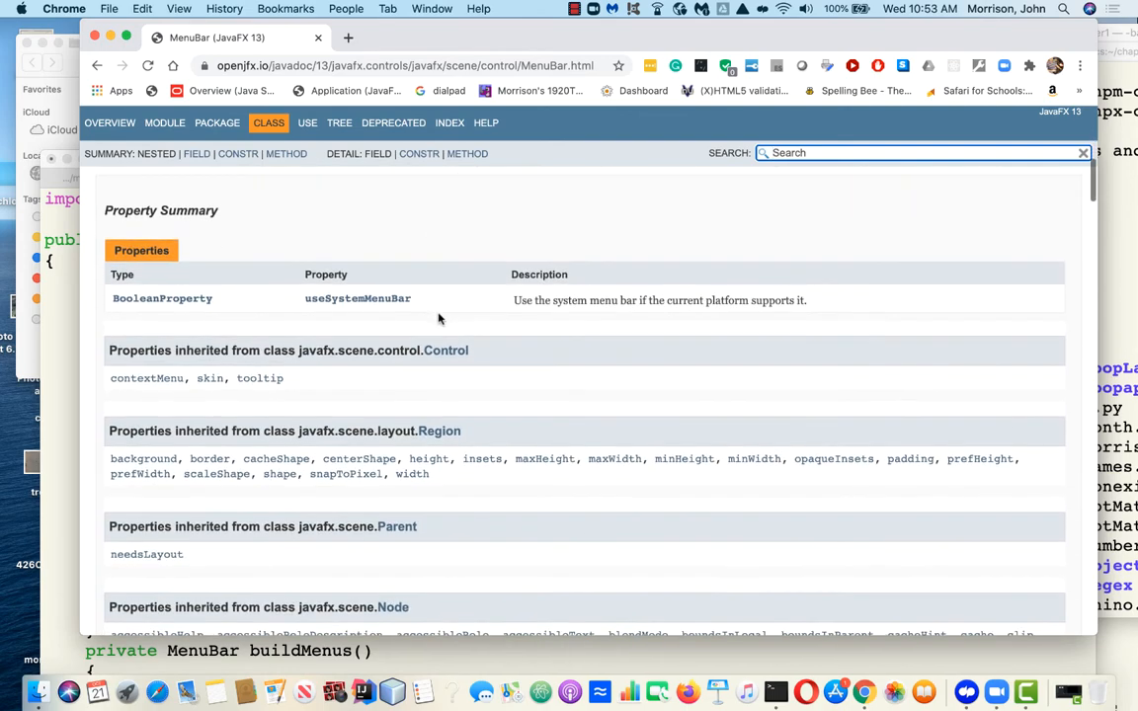
scroll("down", 3)
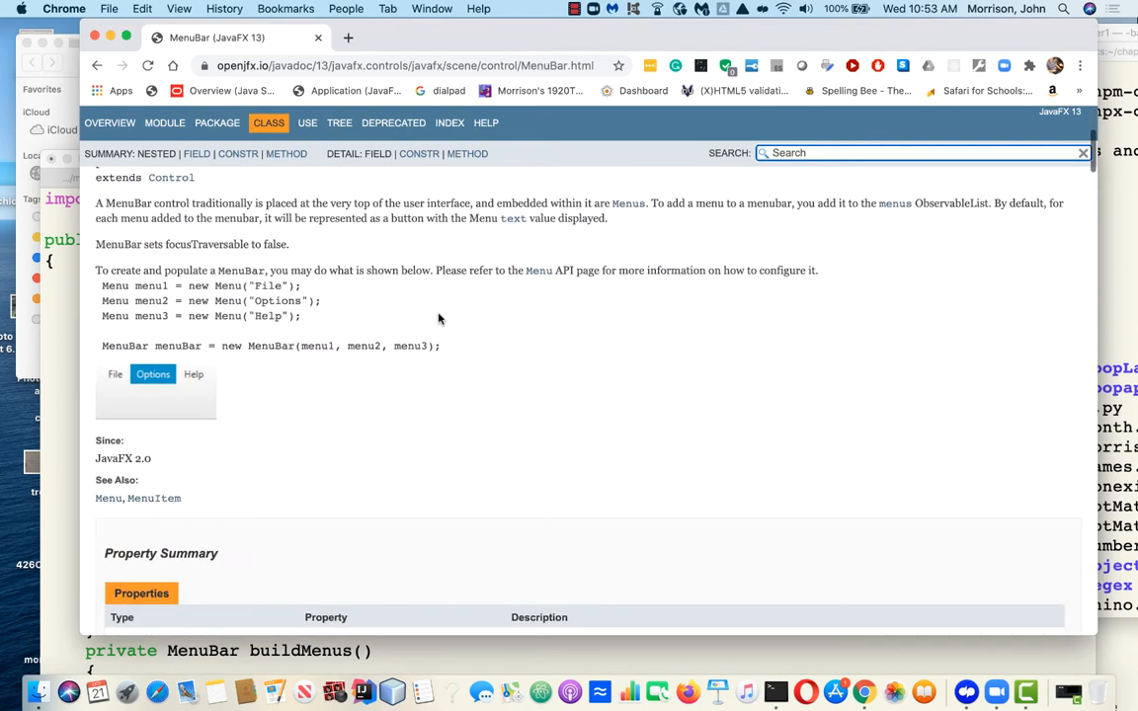
scroll("down", 3)
type("getMenu")
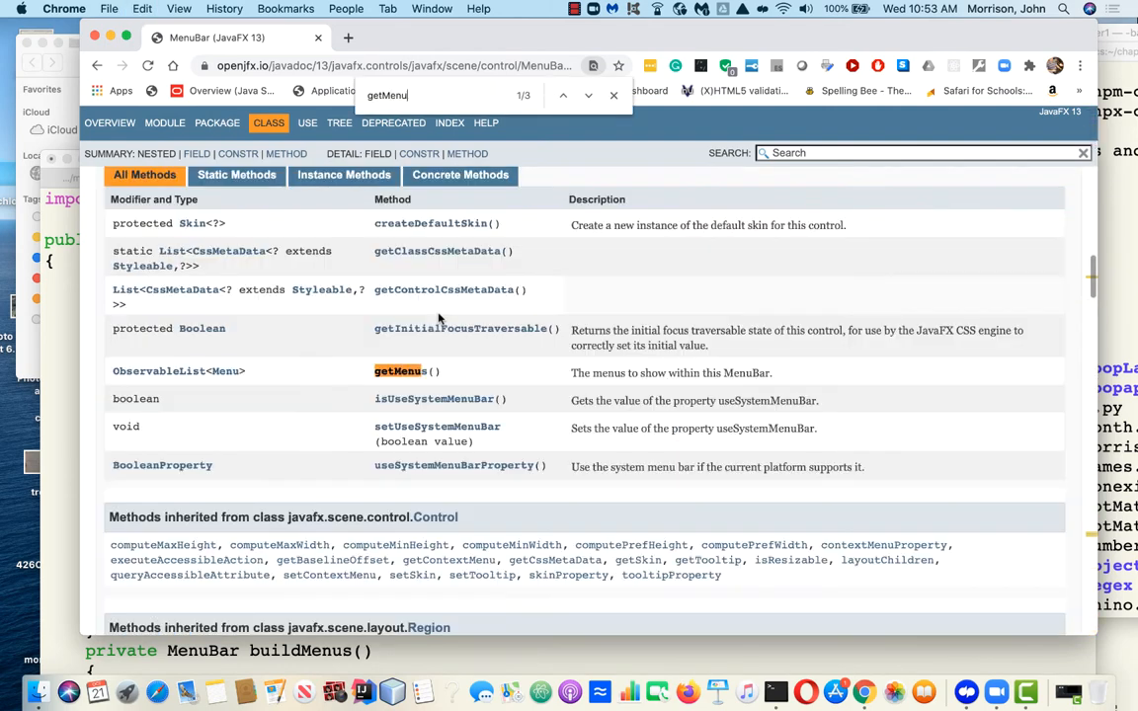
Search the MenuBar page for getMenus to reach it in the Method Summary
type("s")
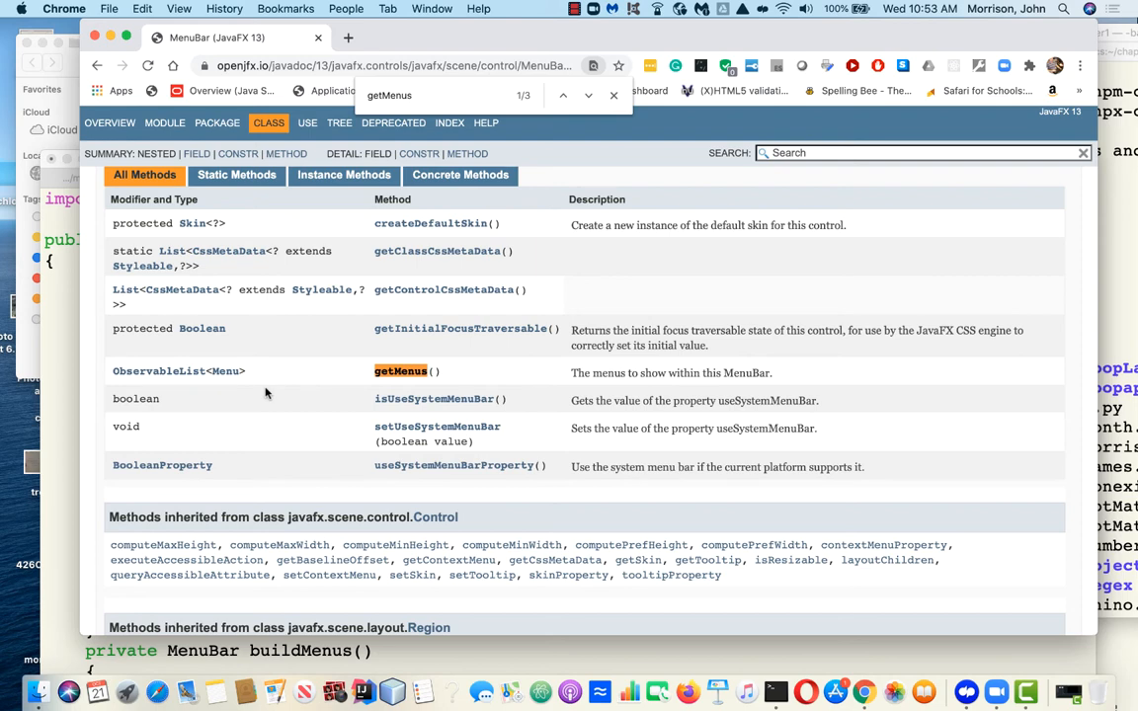
mouse_move(774, 691)
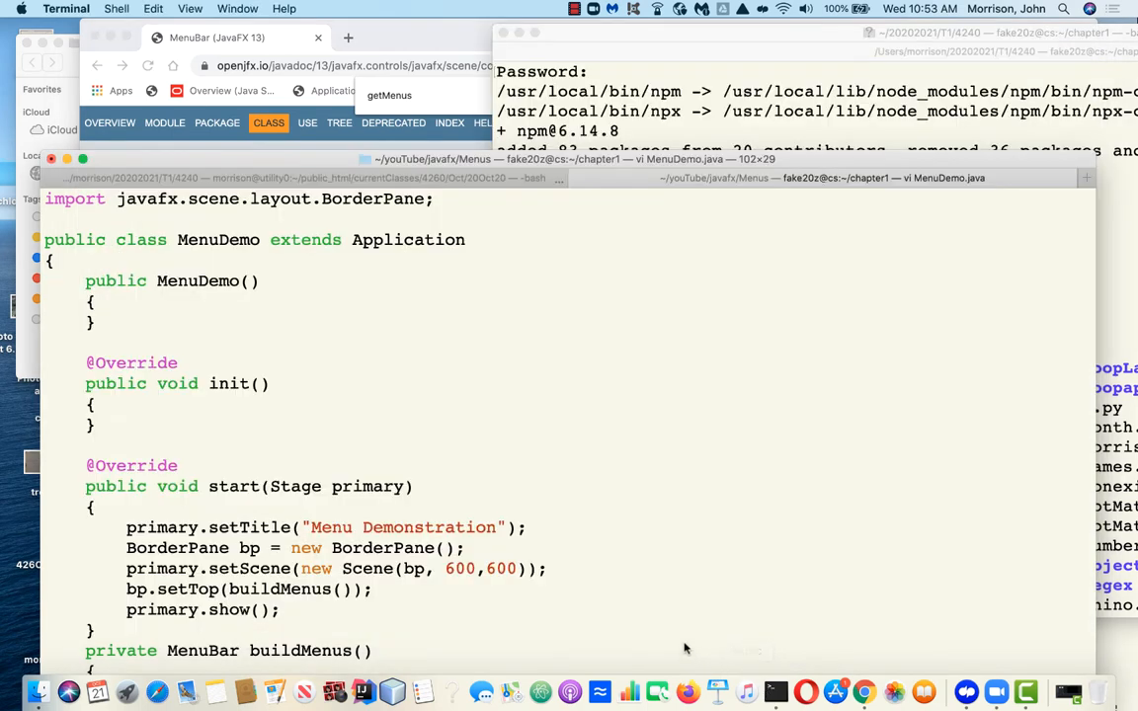
Write mbar.getMenus().addAll(fileMenu); below the fileMenu line and save
scroll("down", 3)
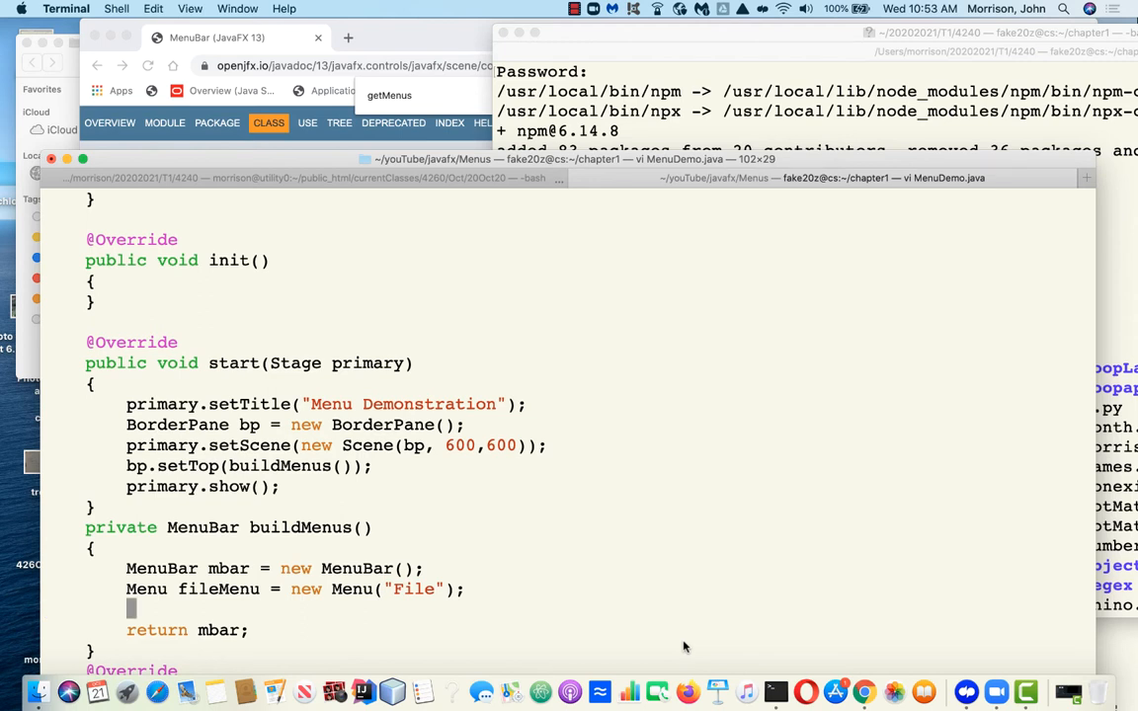
type("mbar.get")
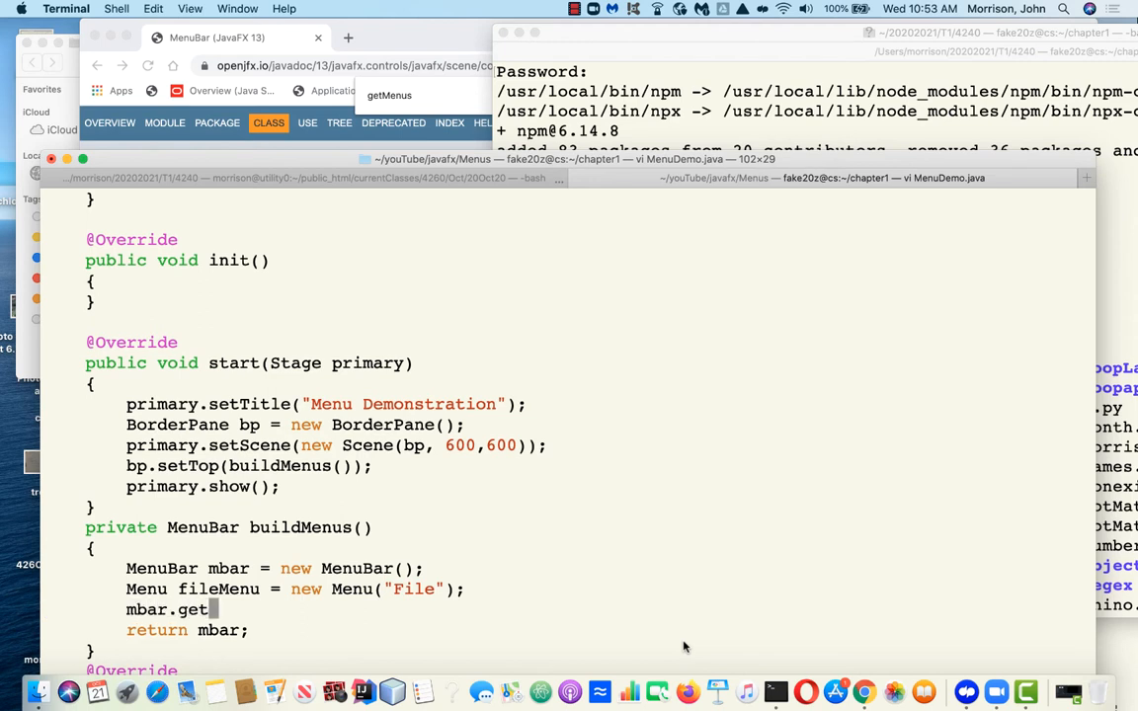
type("Menus()")
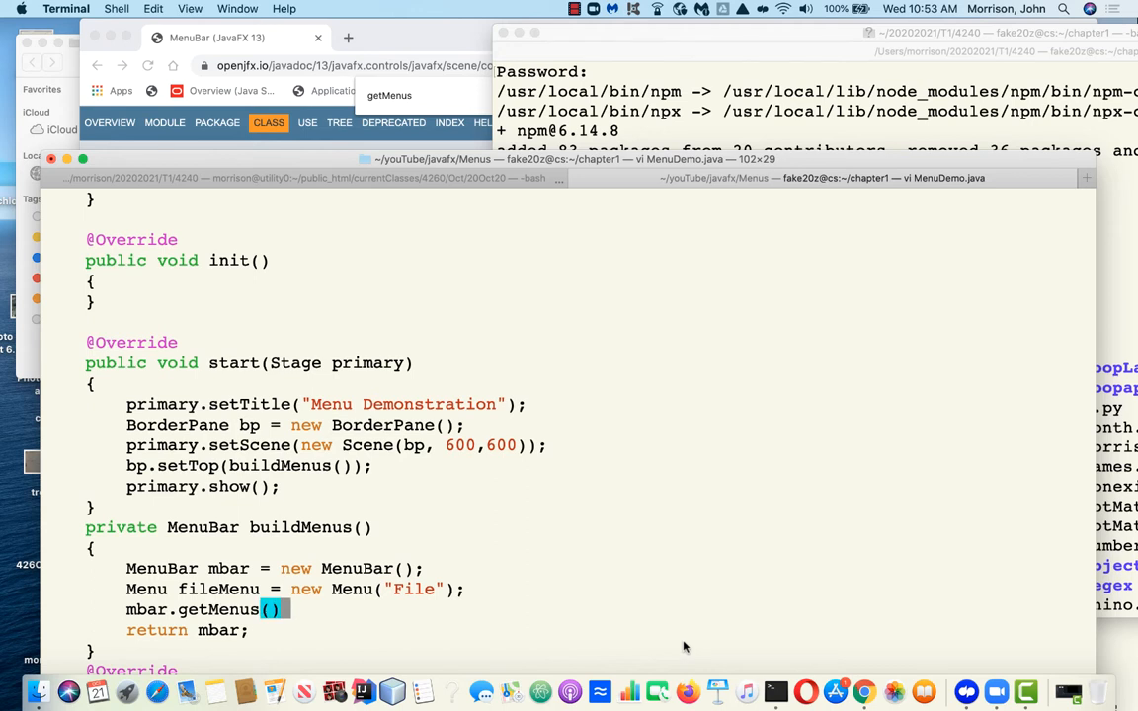
type(".")
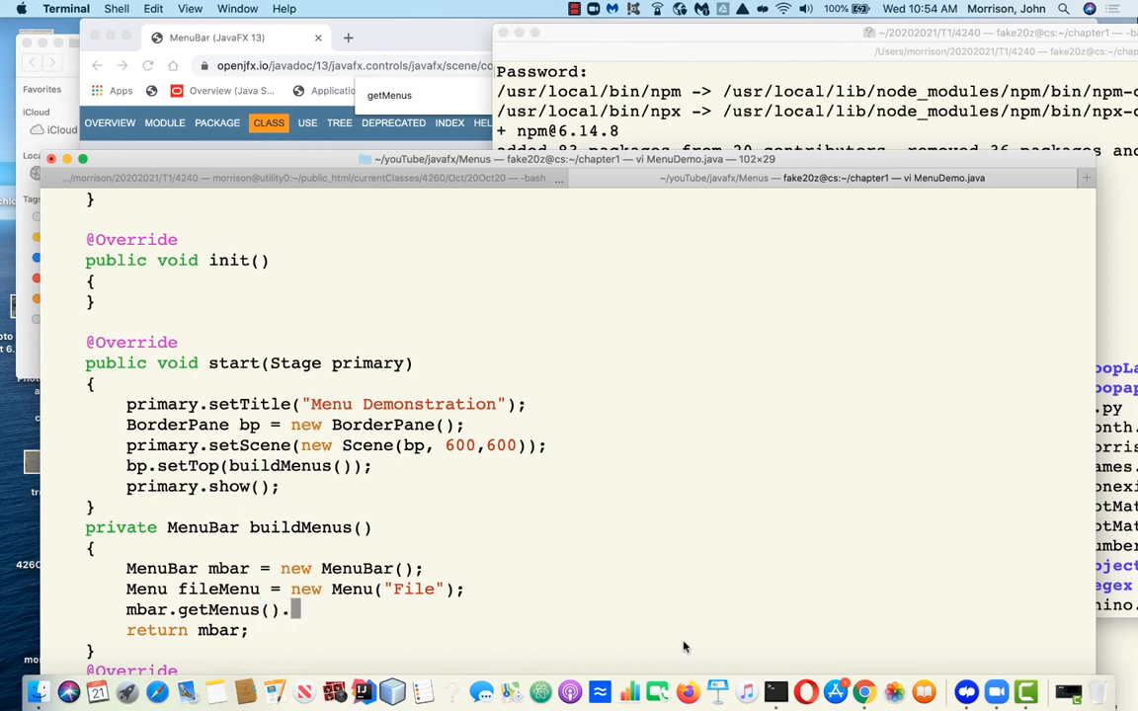
type("addAll(")
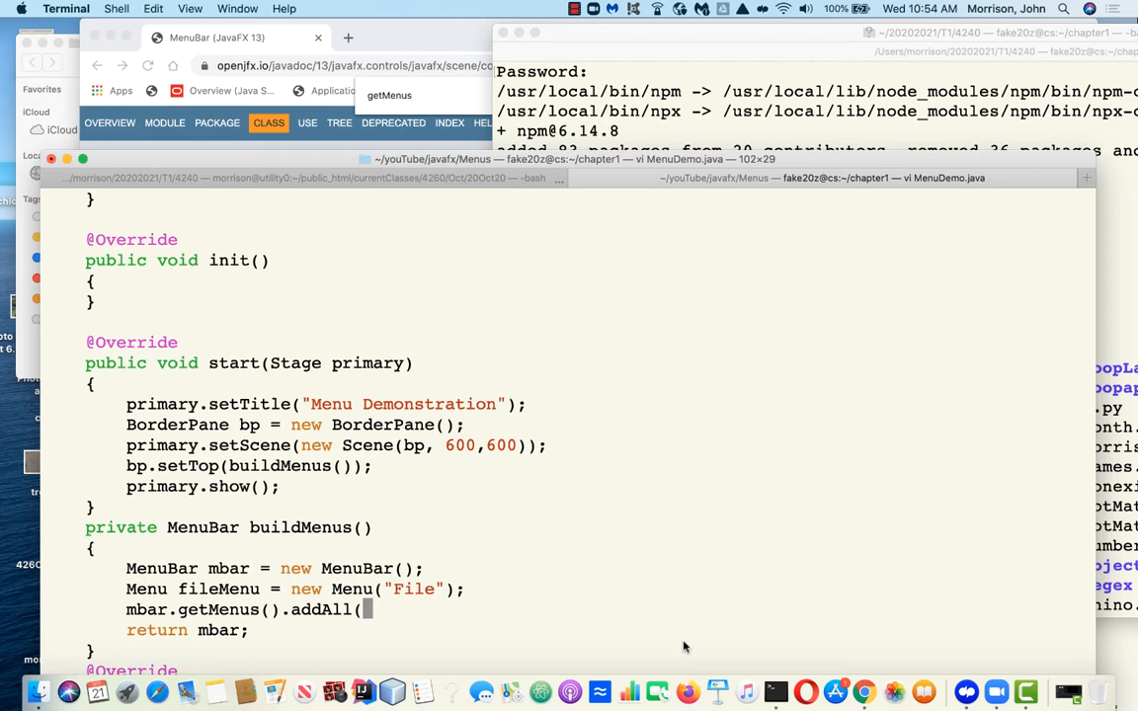
type("file")
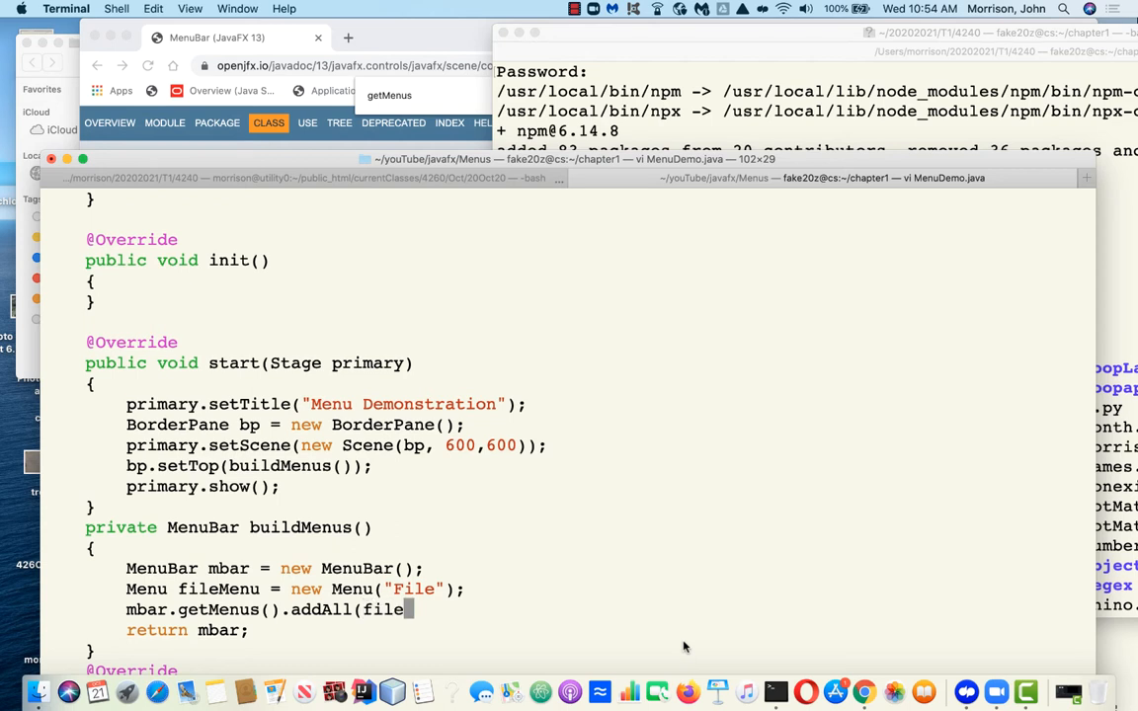
type("m")
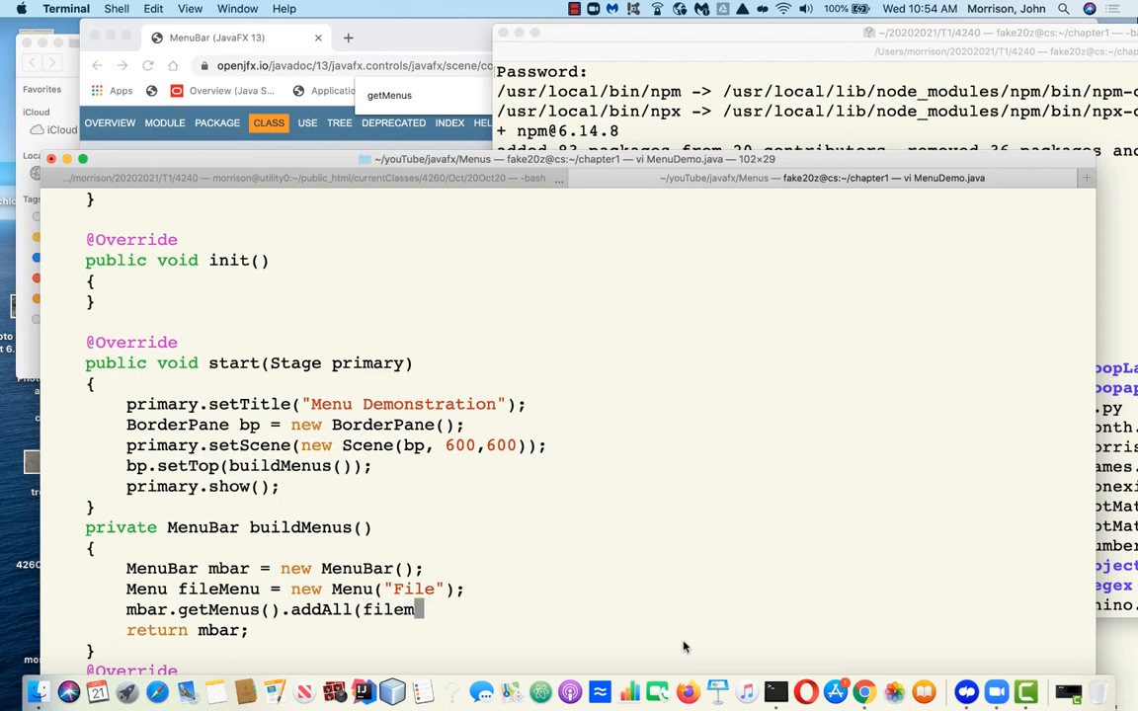
type("enu")
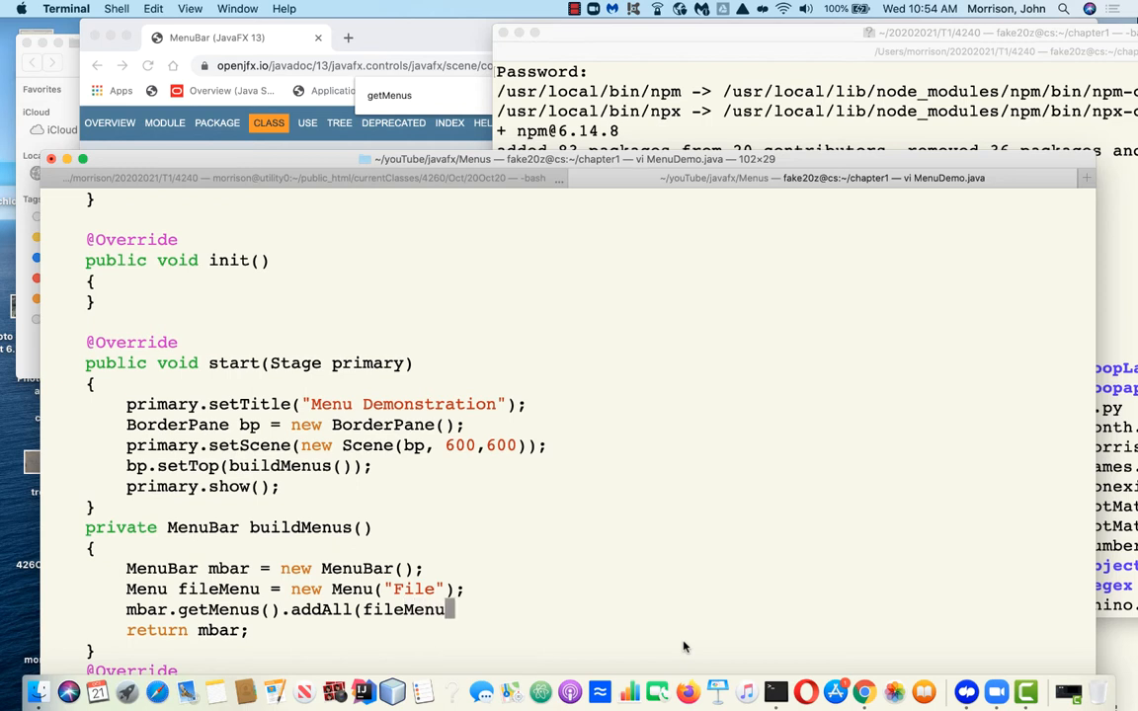
type(");")
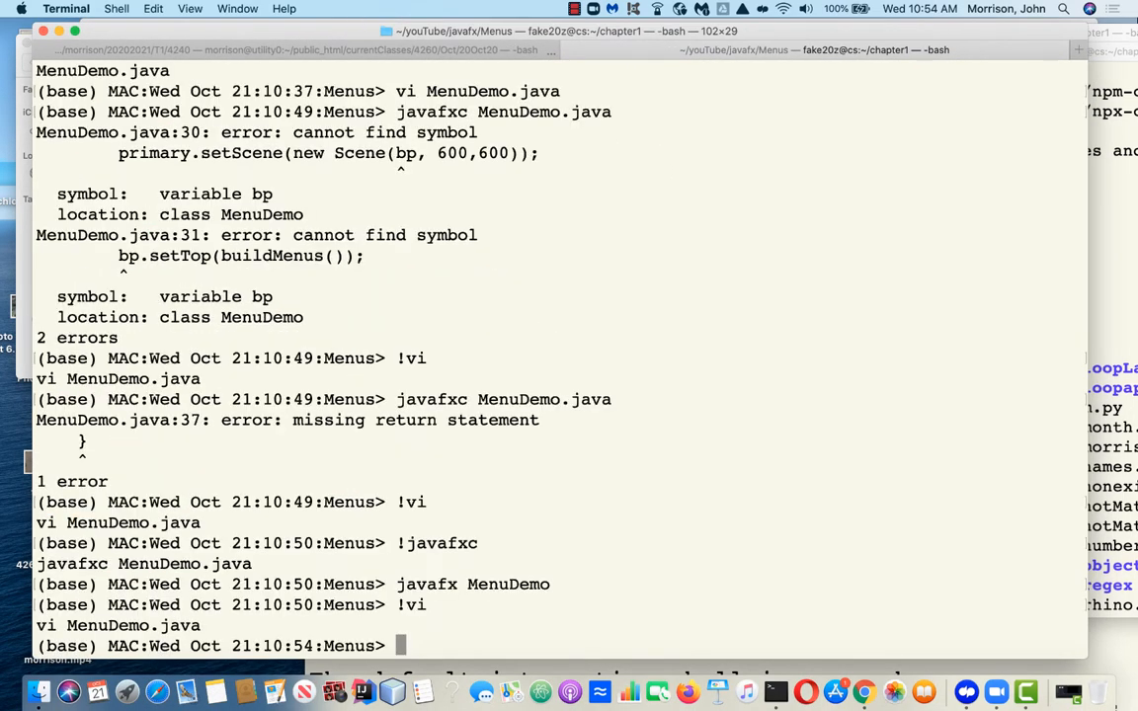
Recompile with !javafxc and launch javafx MenuDemo, showing a window with a File menu
type("!jav")
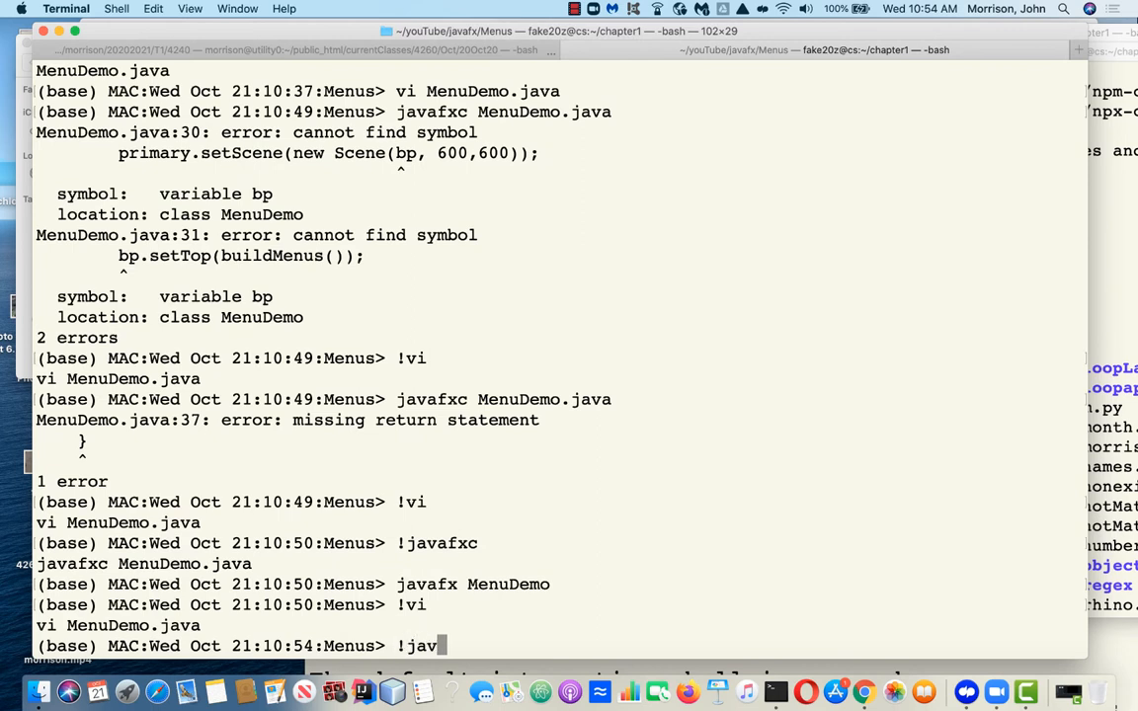
key("Return")
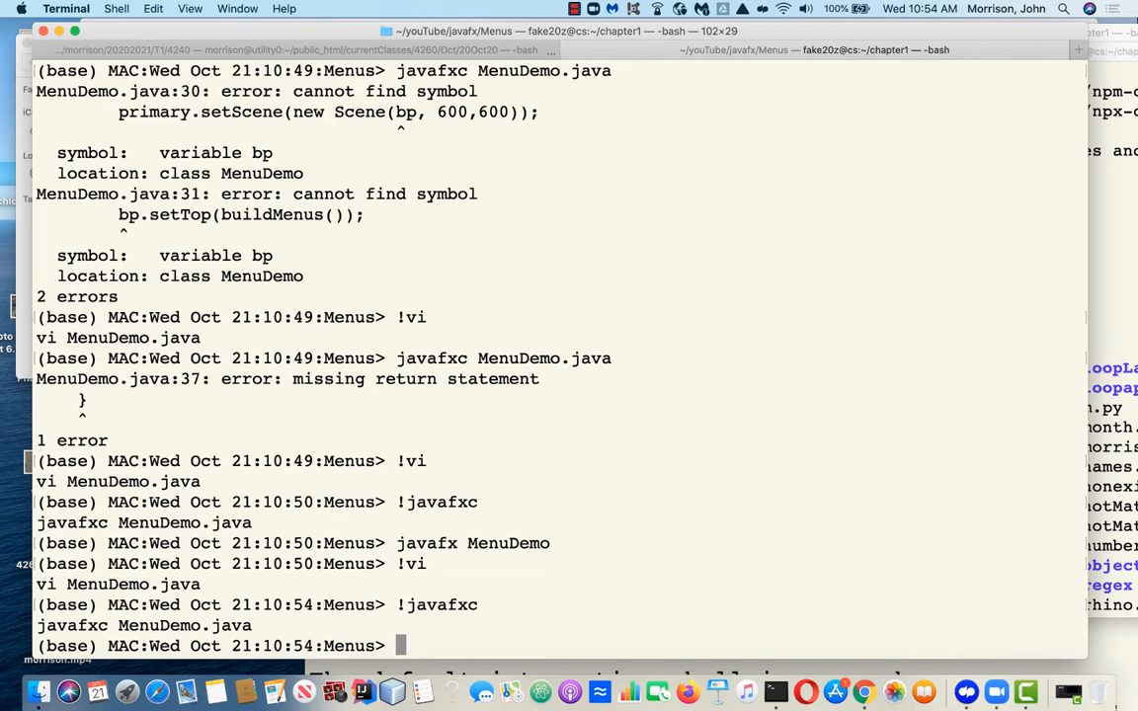
type("javafx MenuDemo")
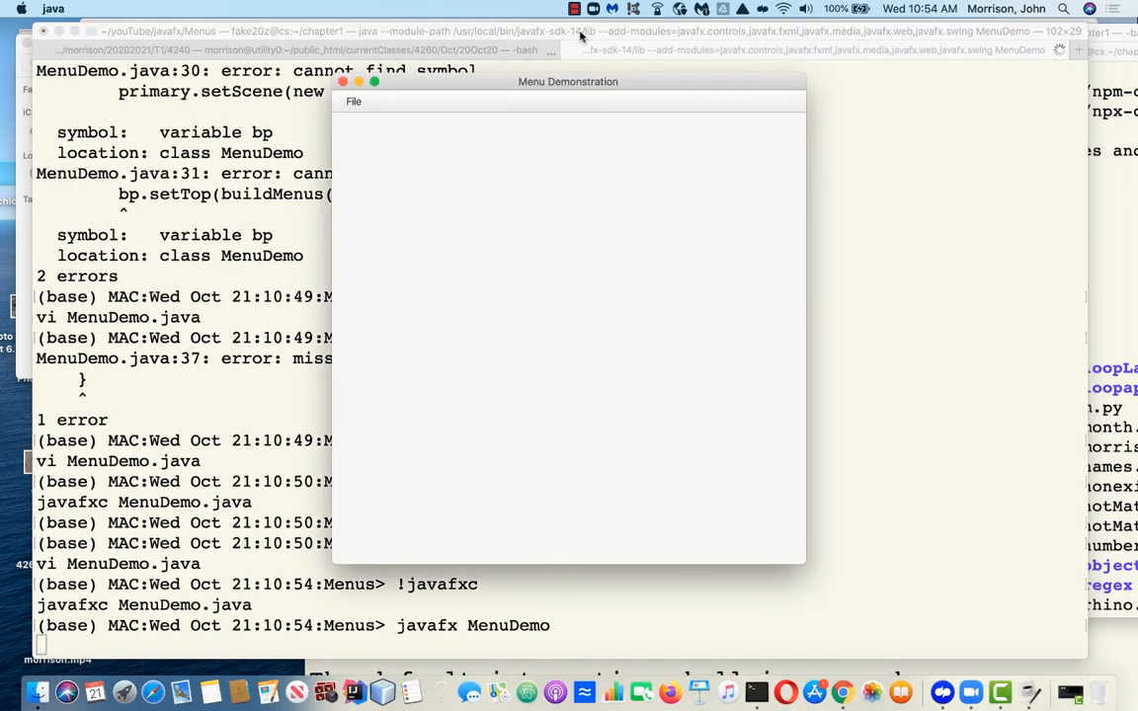
Close the Menu Demonstration window to return to the bash prompt
left_click(353, 101)
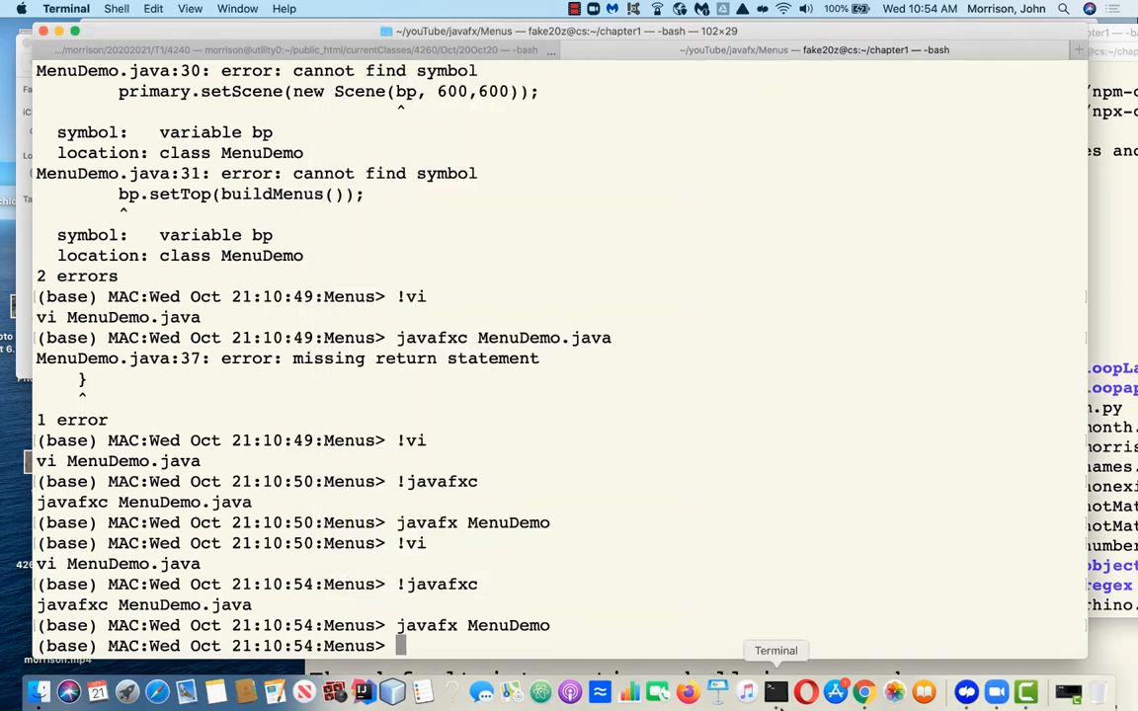
mouse_move(764, 481)
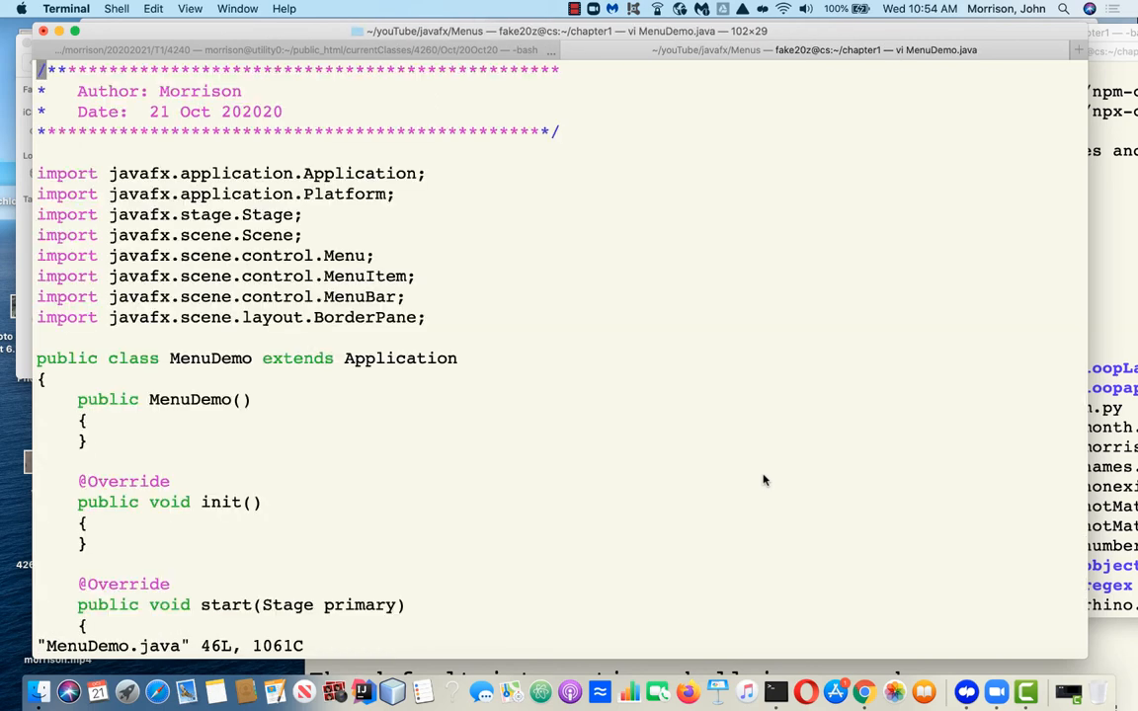
Locate buildMenus via /build, declare an "Edit" menu and add editMenu to the addAll call
type("/build")
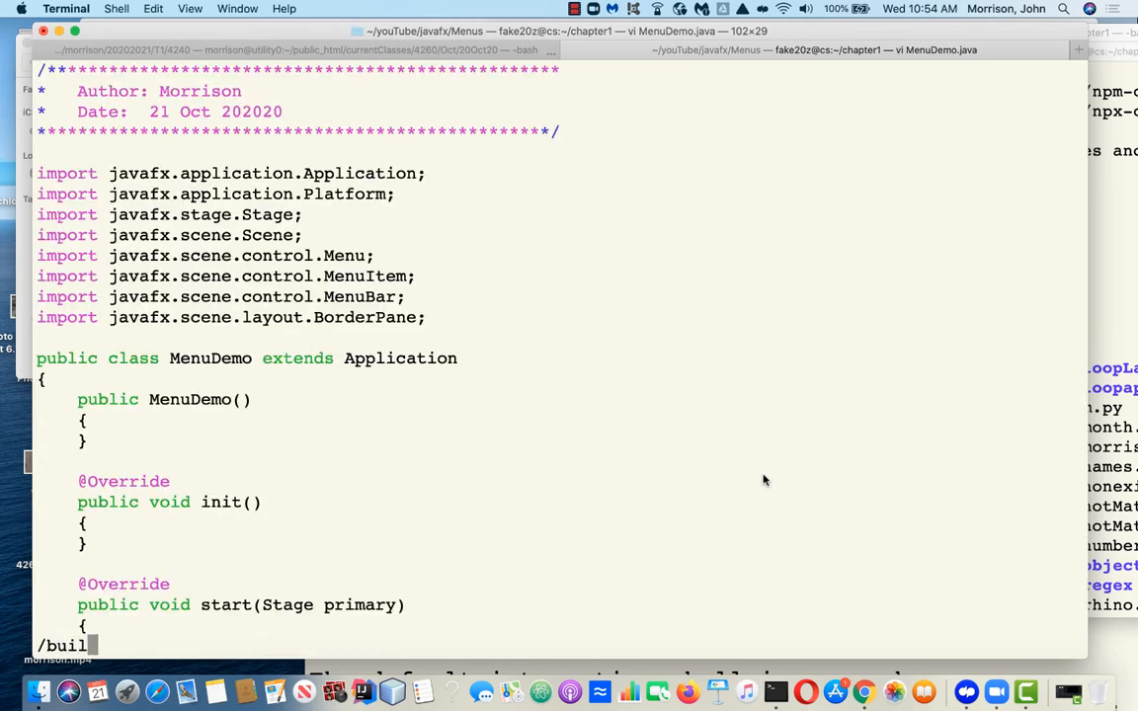
scroll("down", 3)
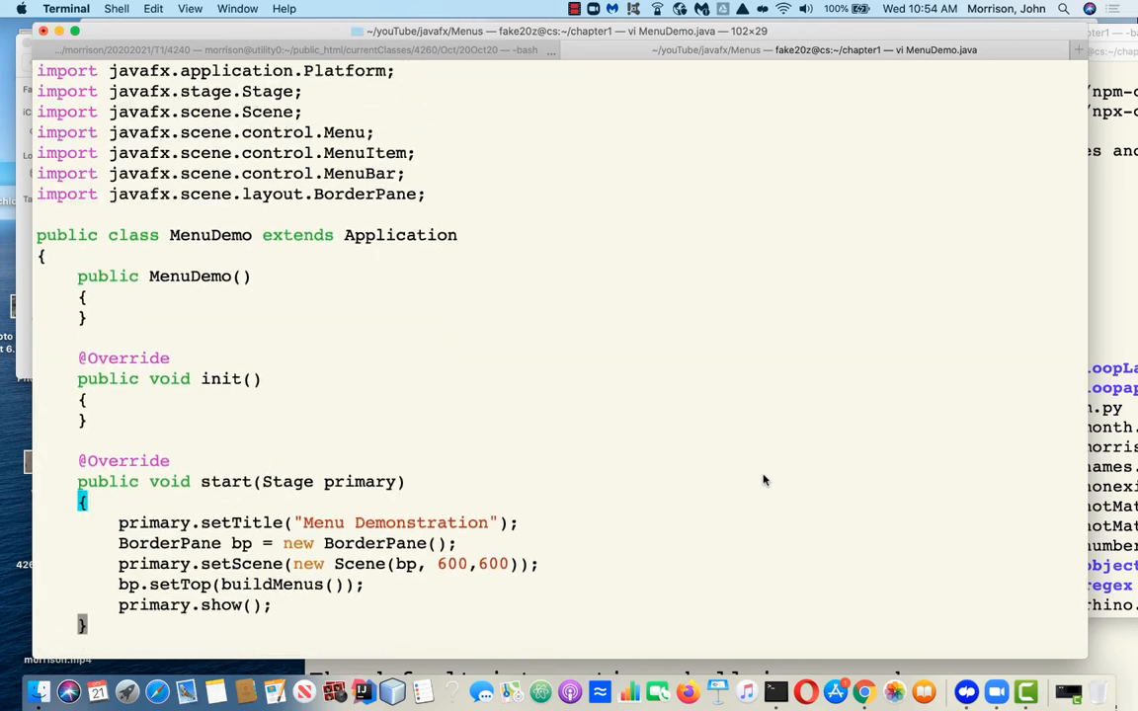
scroll("down", 3)
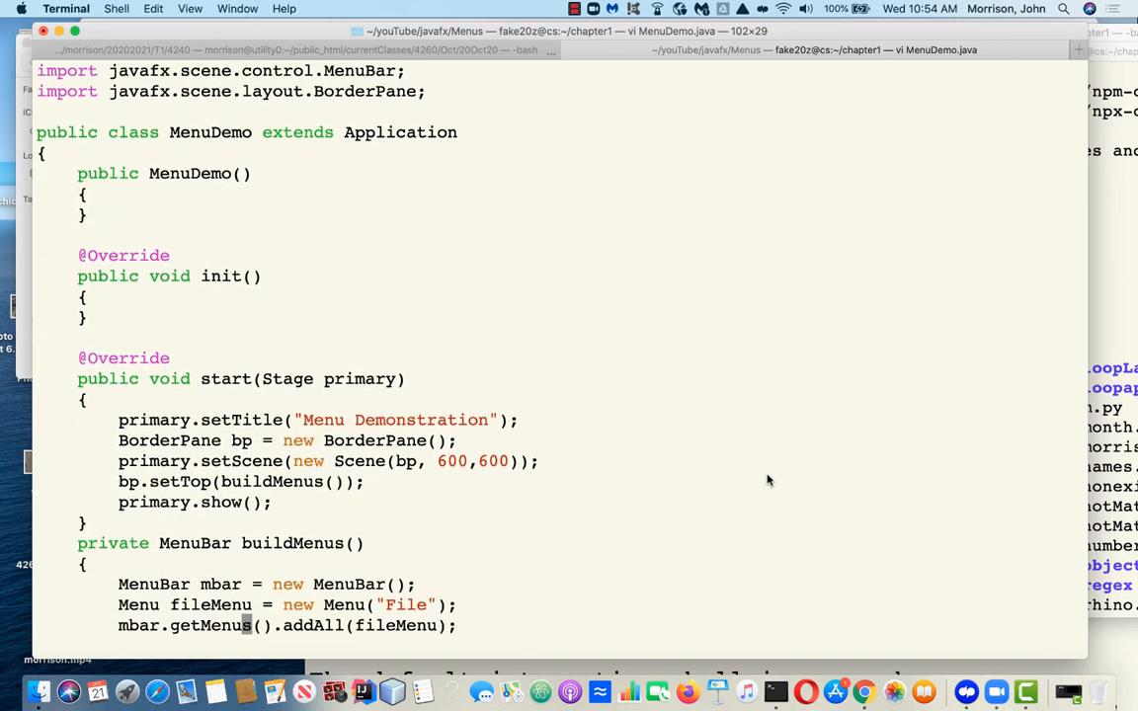
scroll("down", 3)
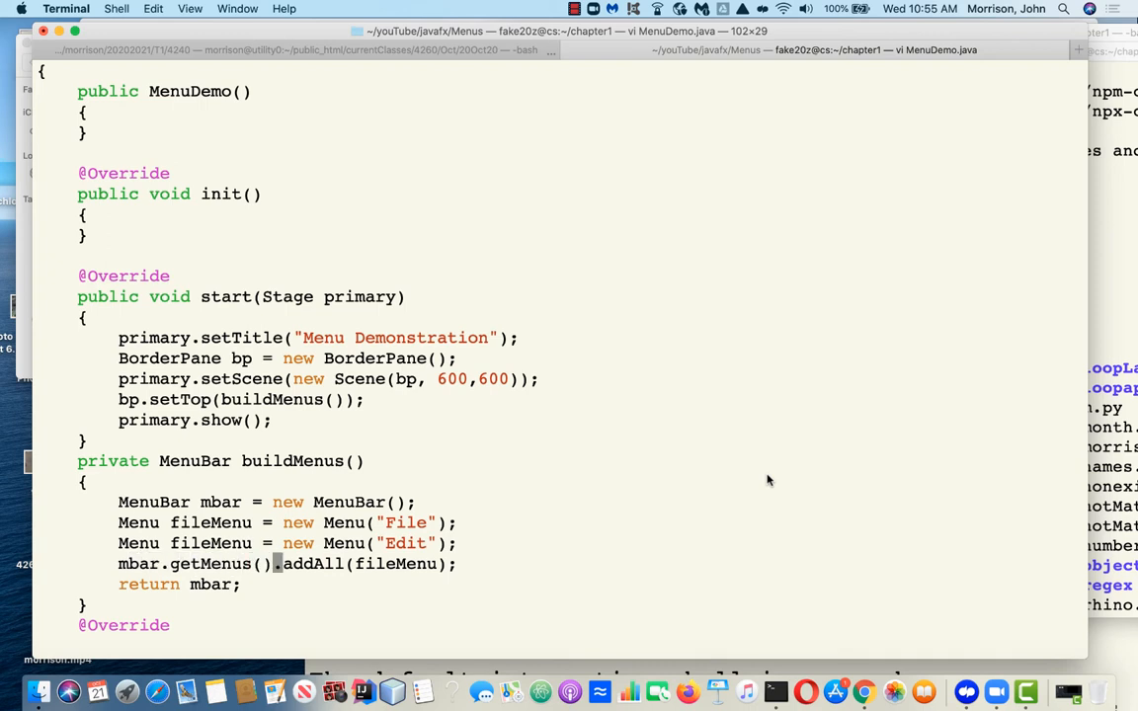
key("i")
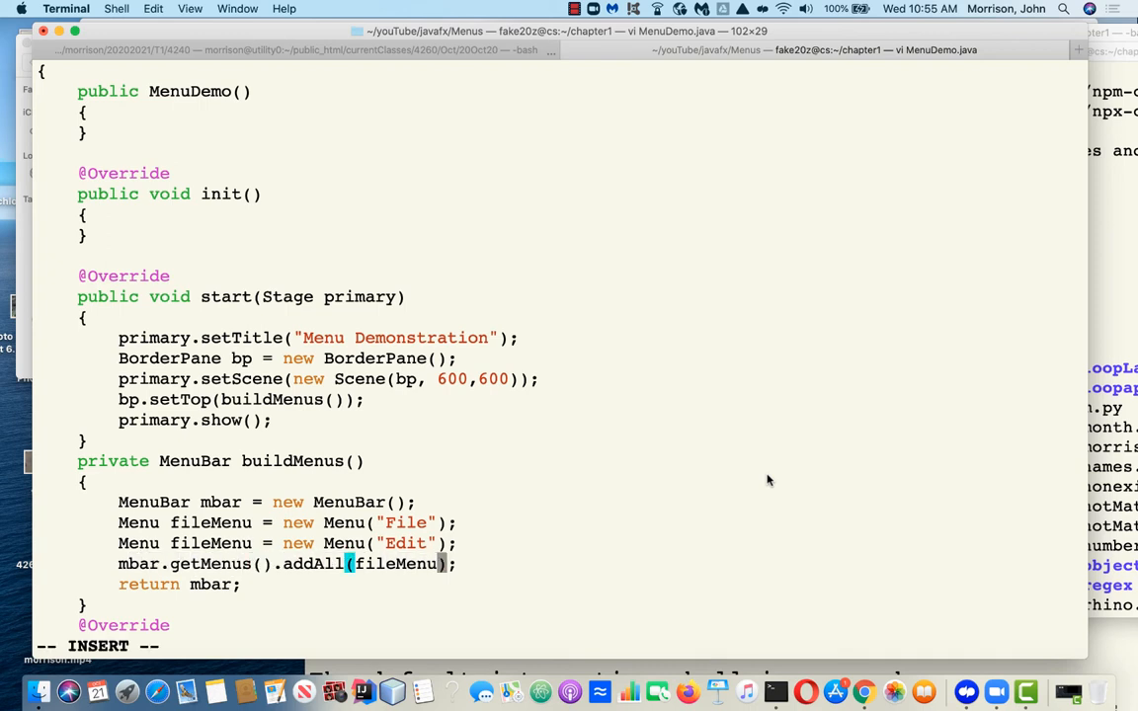
type(", editMenu")
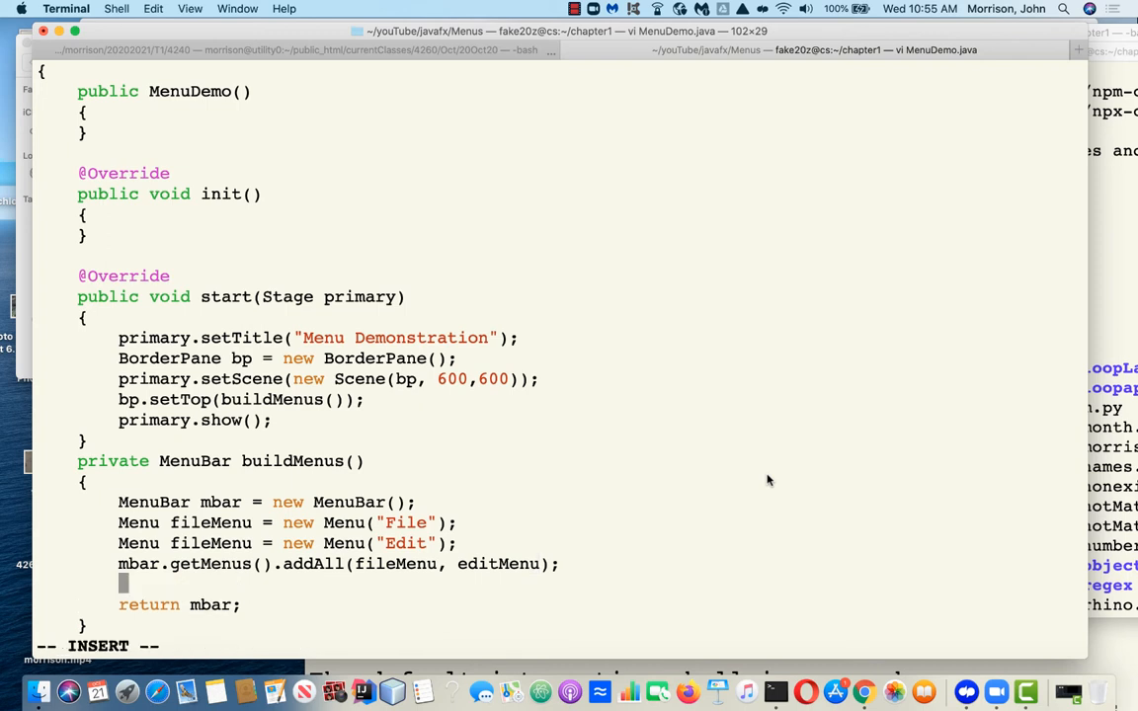
Declare MenuItem newItem ("New") and openItem ("Open...") in buildMenus
type("Mn")
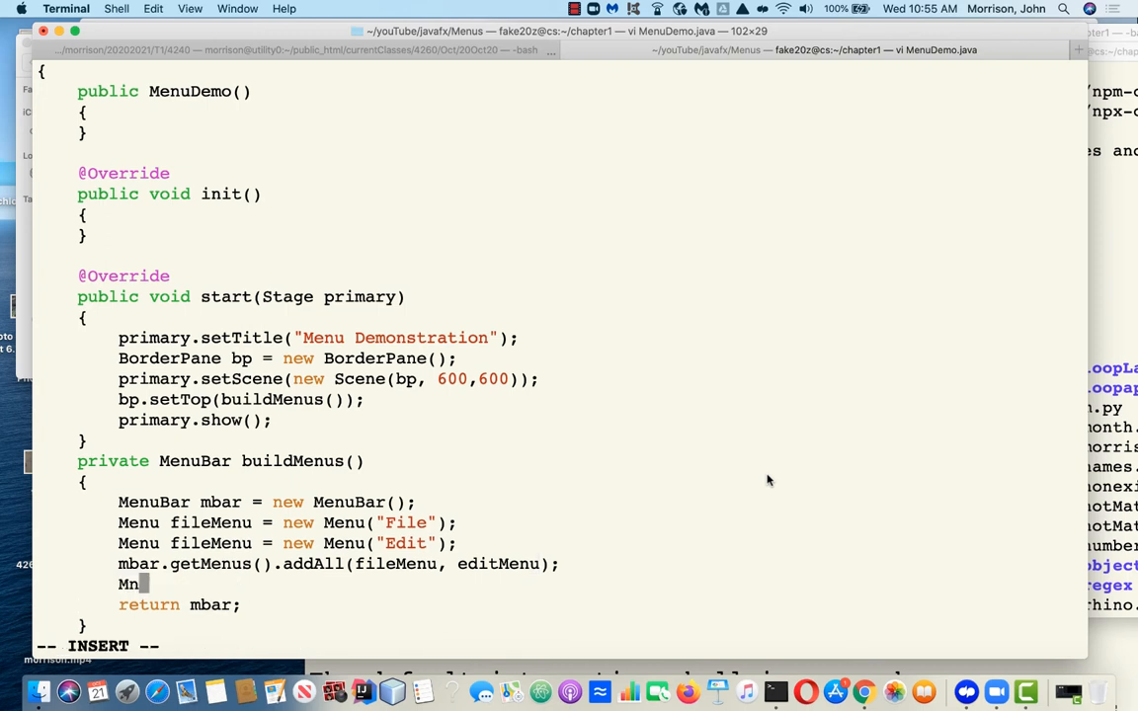
type("enuItem")
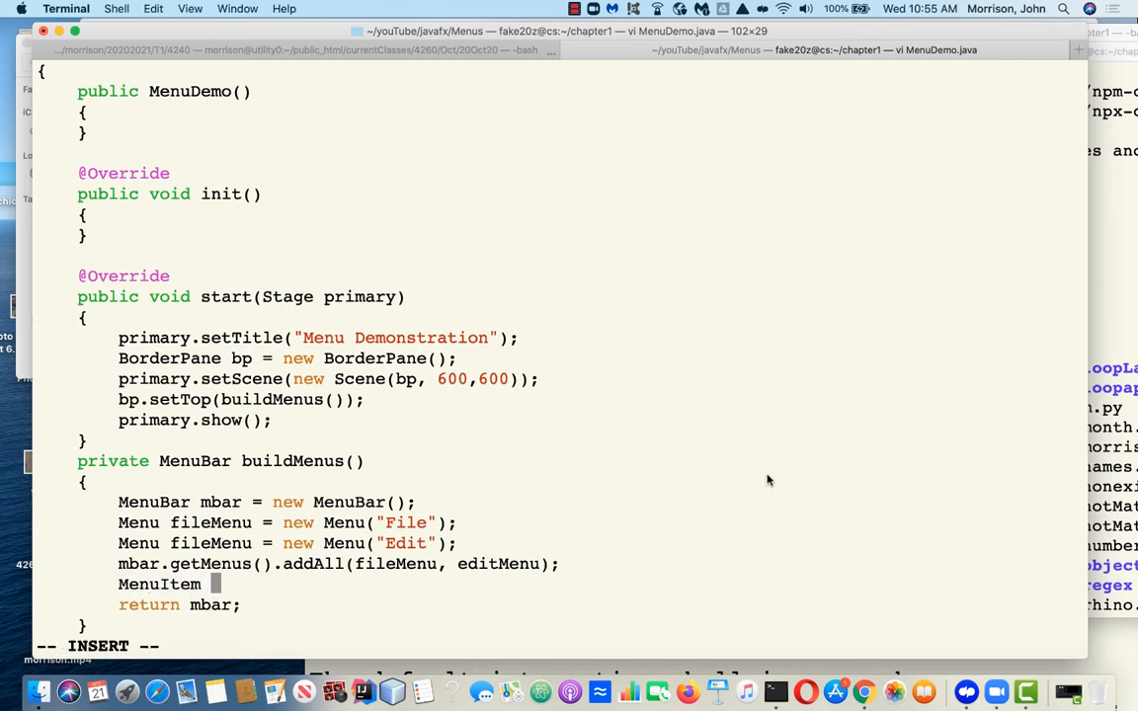
type("newItem")
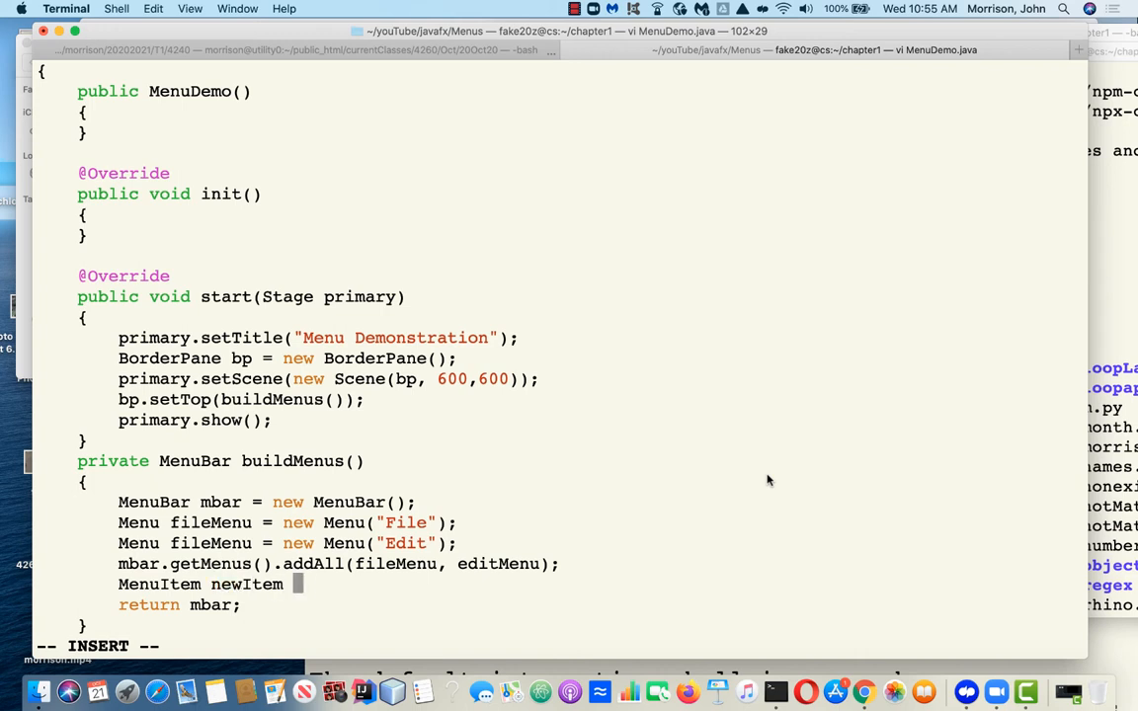
type("= new MenuItem(\"New\");")
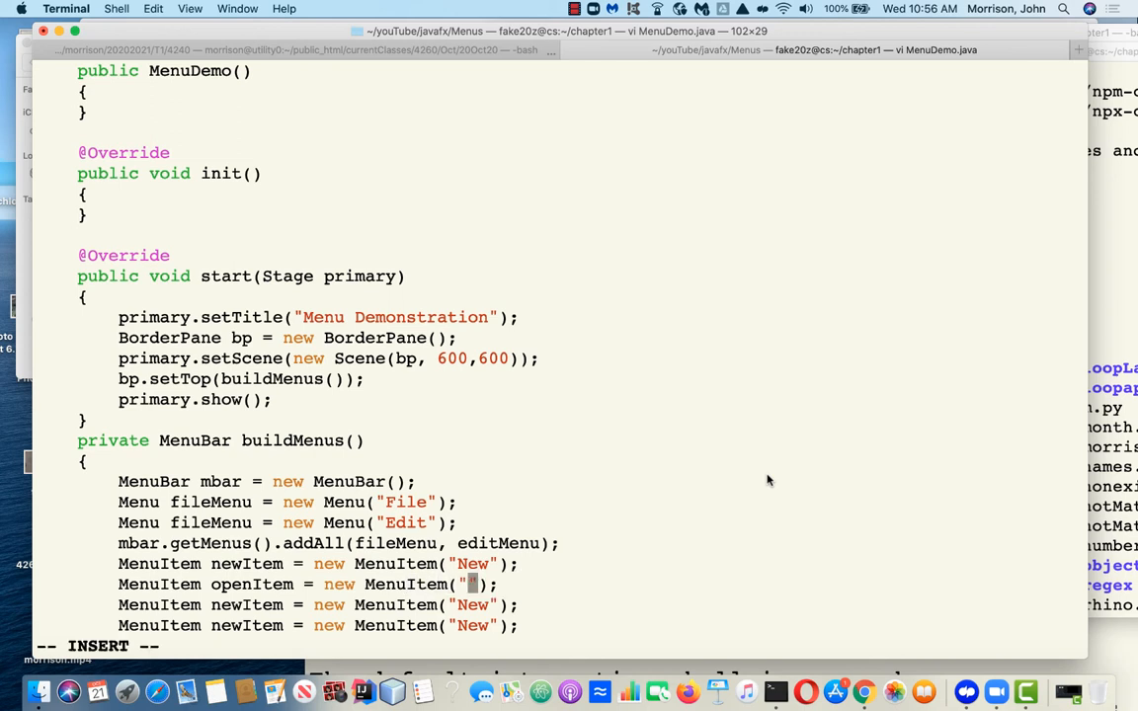
type("Open..")
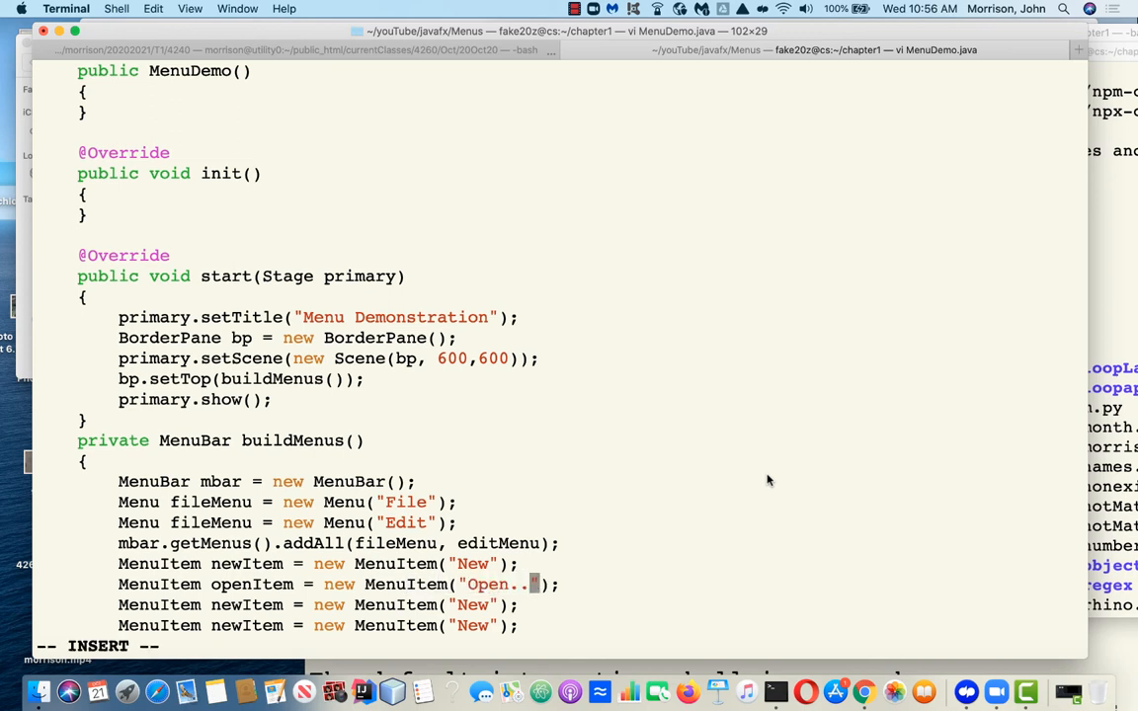
type(".")
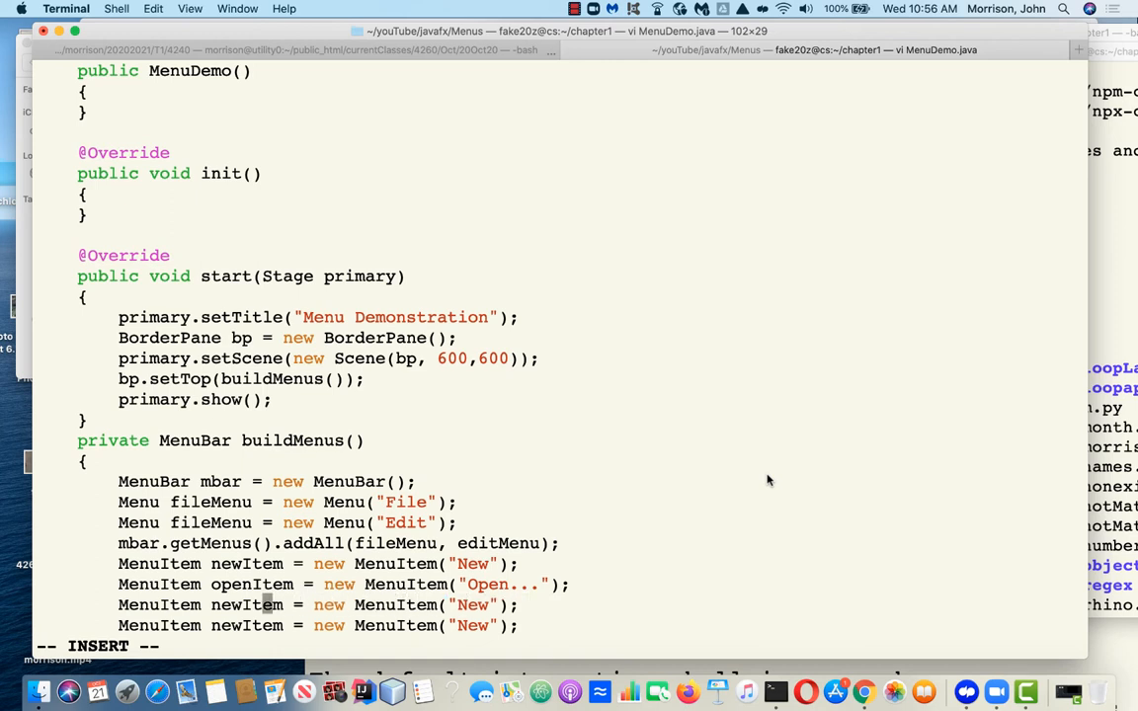
Declare saveItem, saveAsItem ("Save As...") and quitItem ("Quit") from copied lines
type("x")
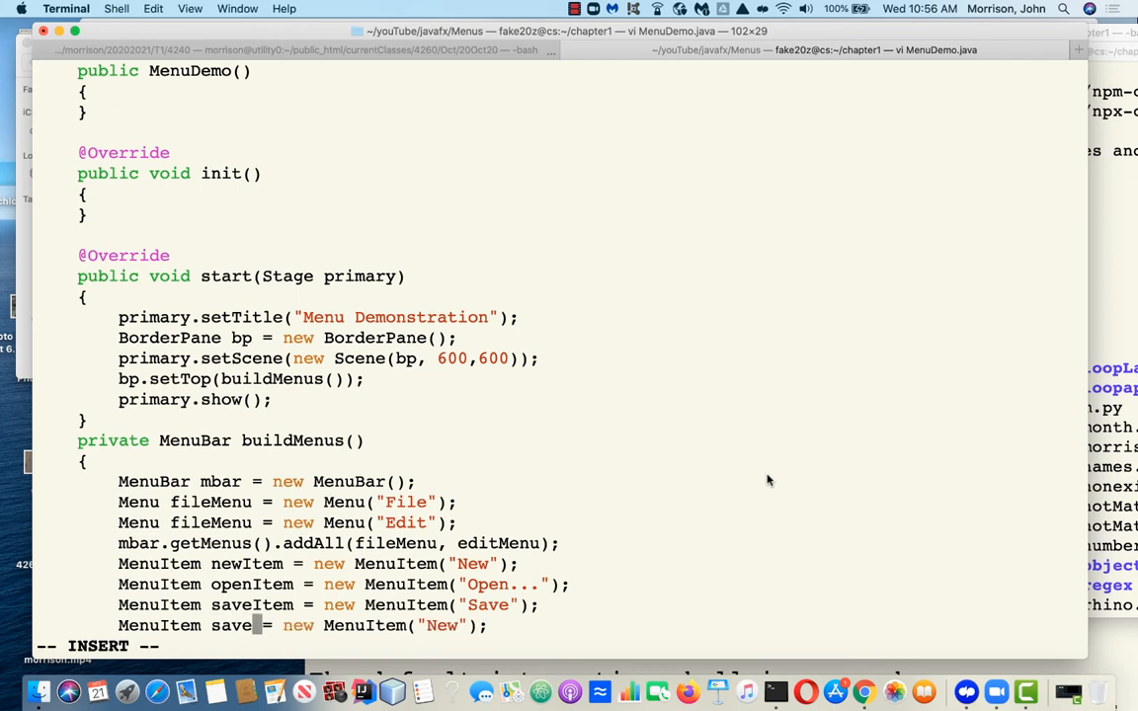
type("AsItem")
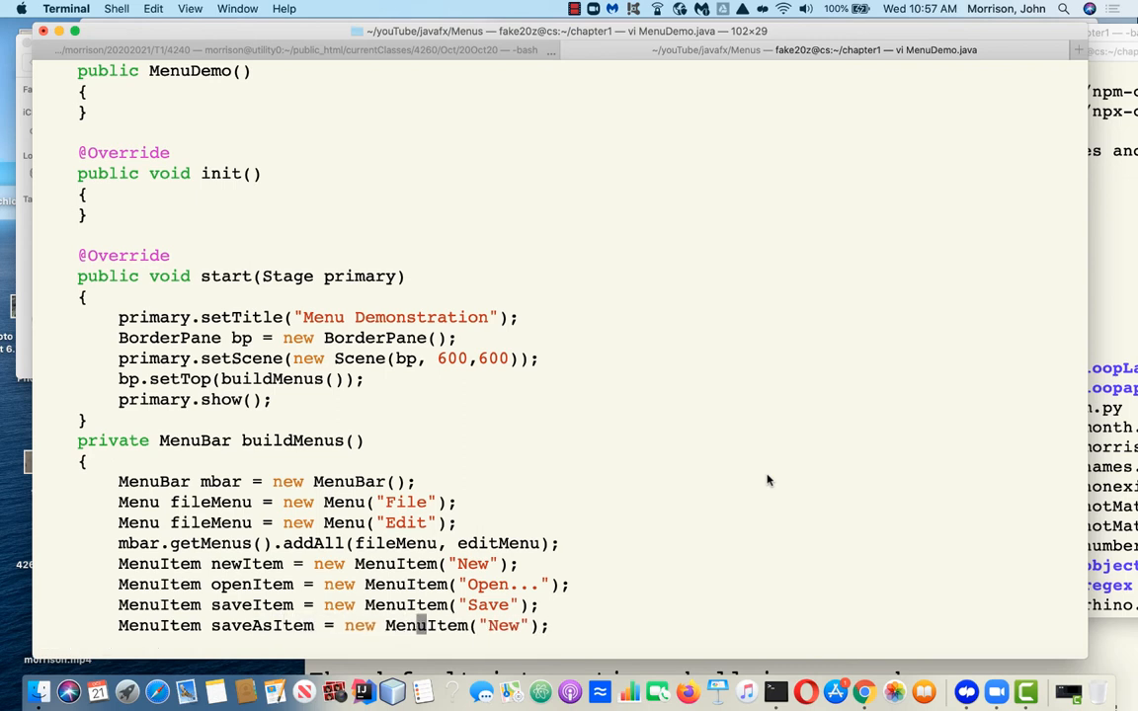
key("i")
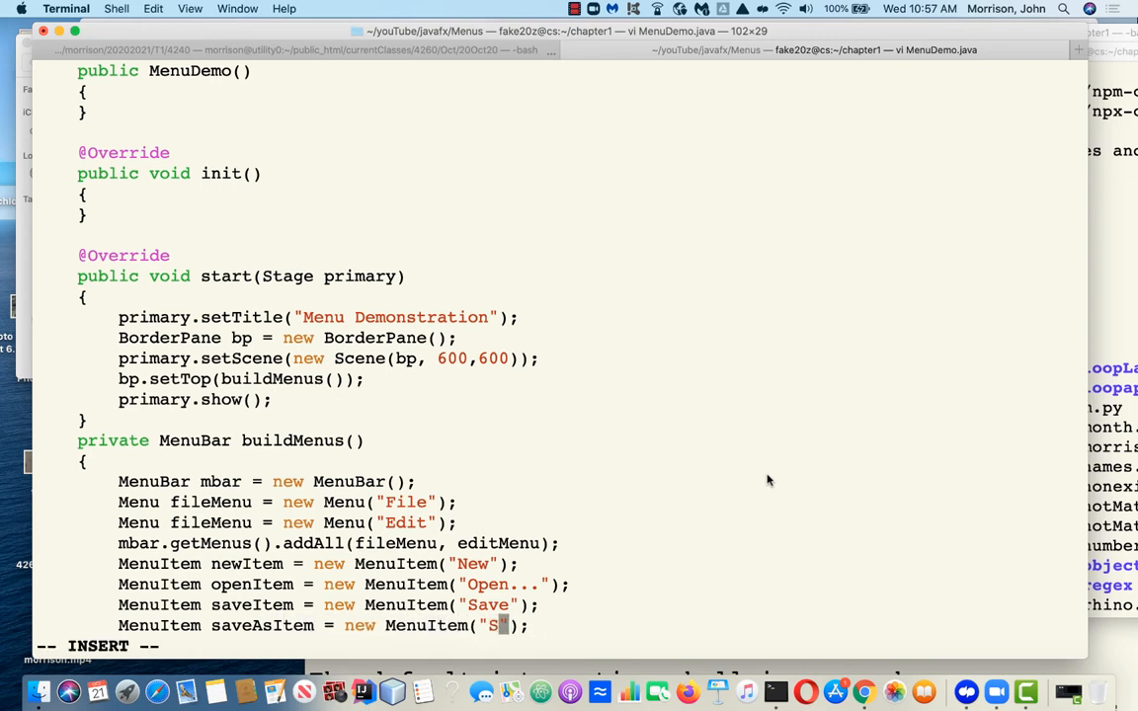
type("ave As...")
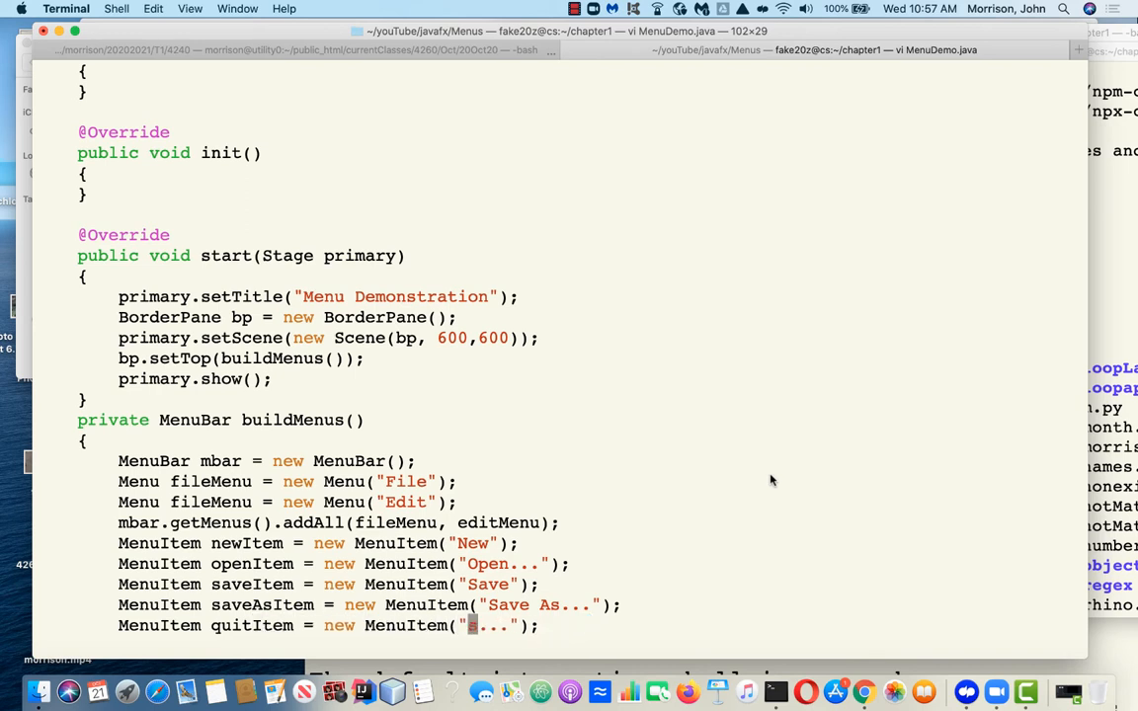
type("Quit")
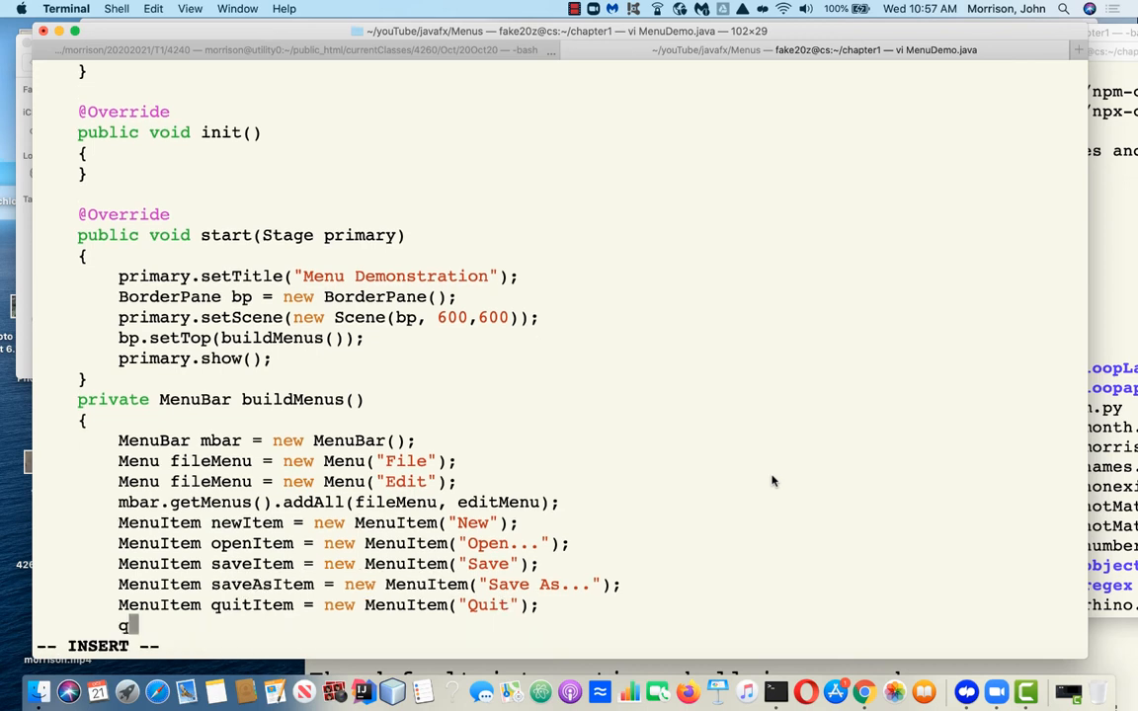
Write quitItem.setOnAction( e -> Platform.exit()); below the Quit item declaration
type("uitIte")
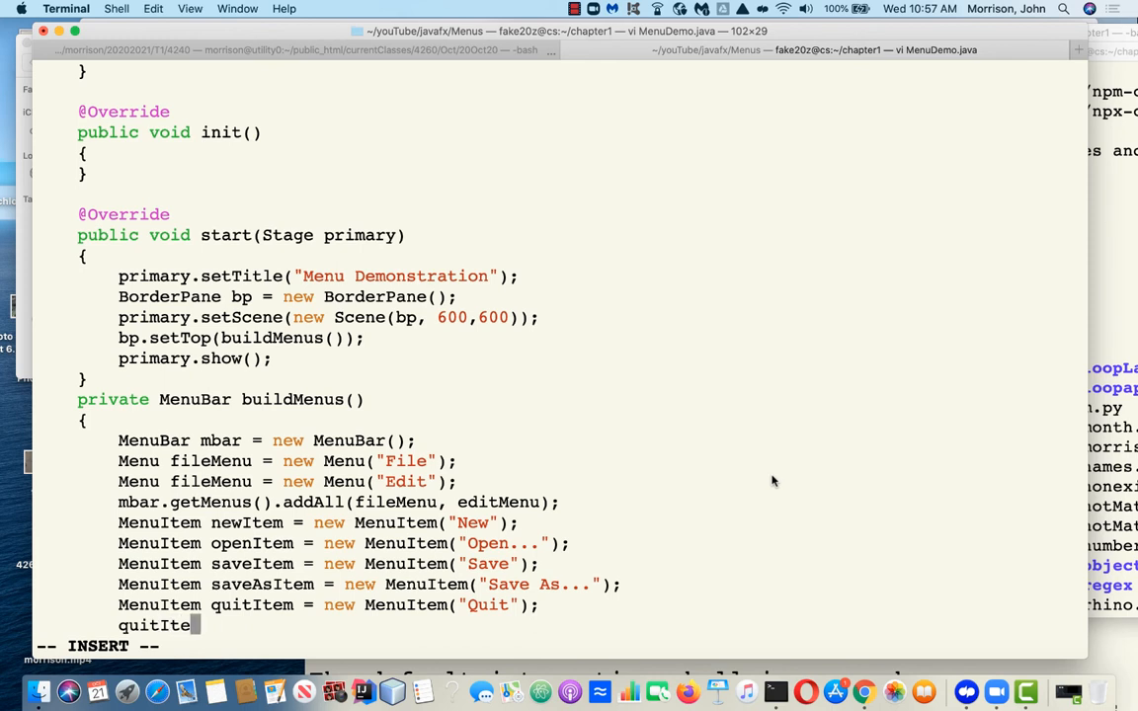
type(".s")
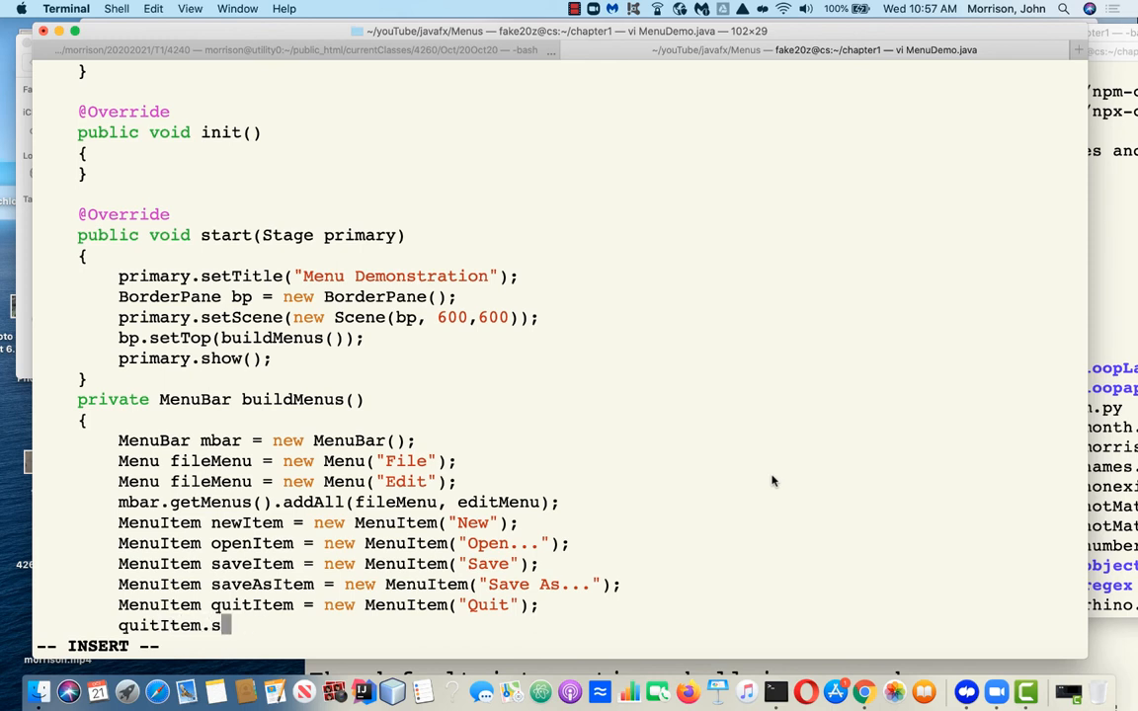
type("etOn")
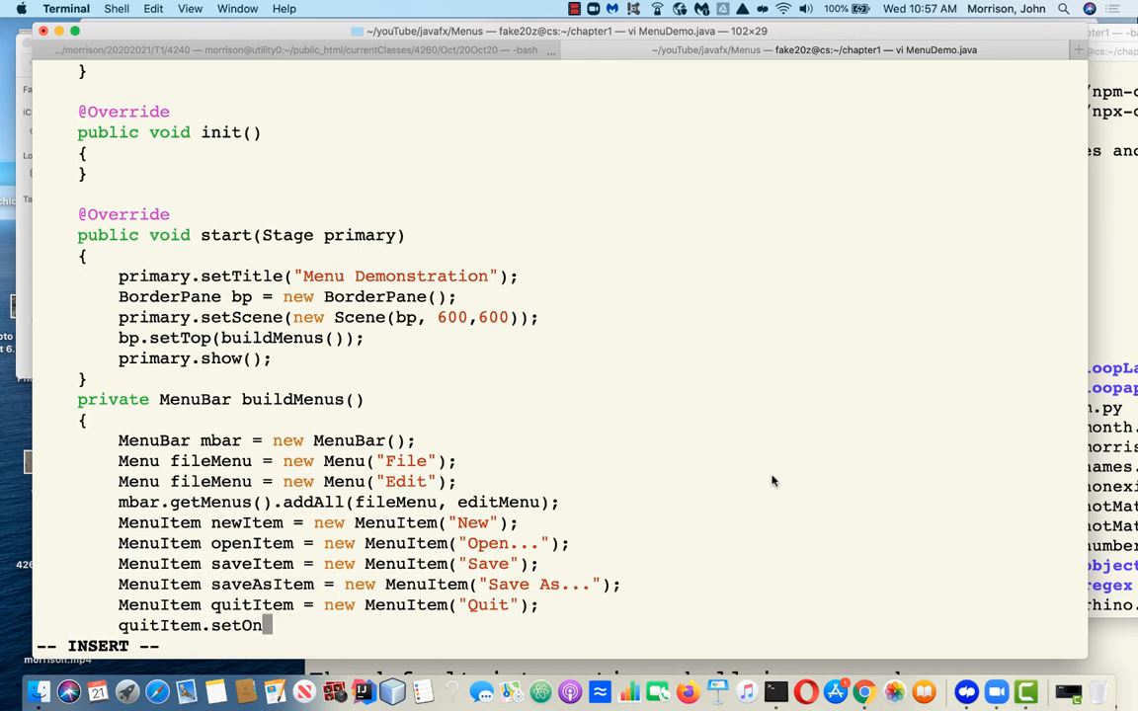
type("Action")
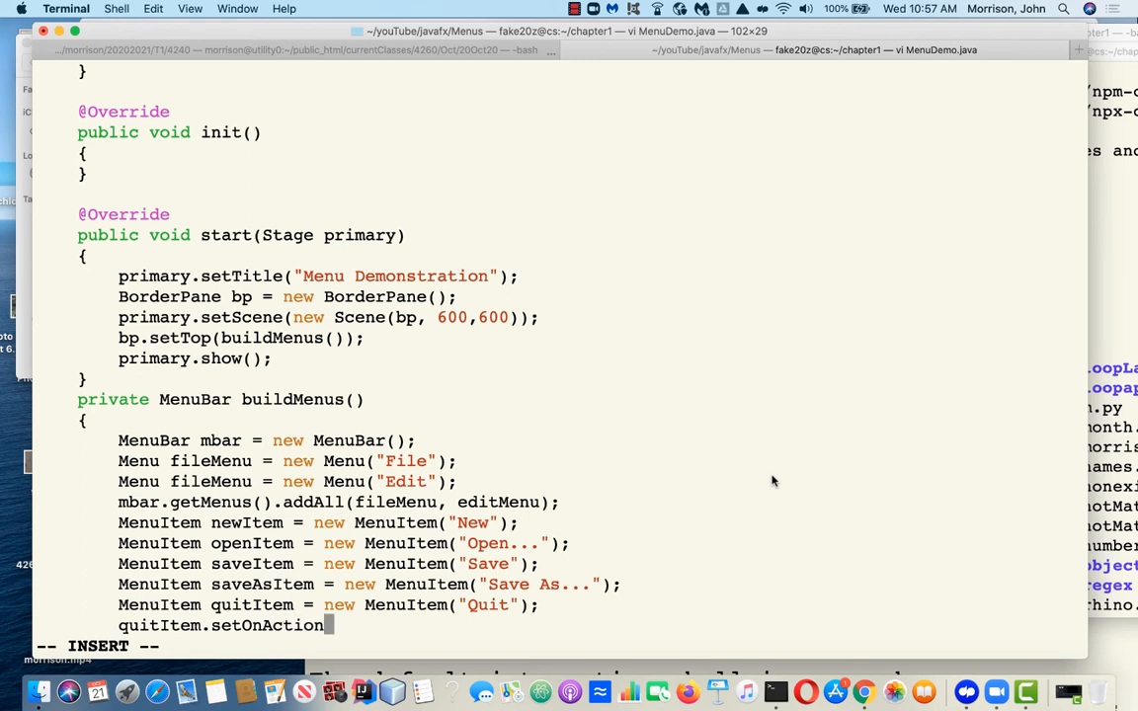
type("(")
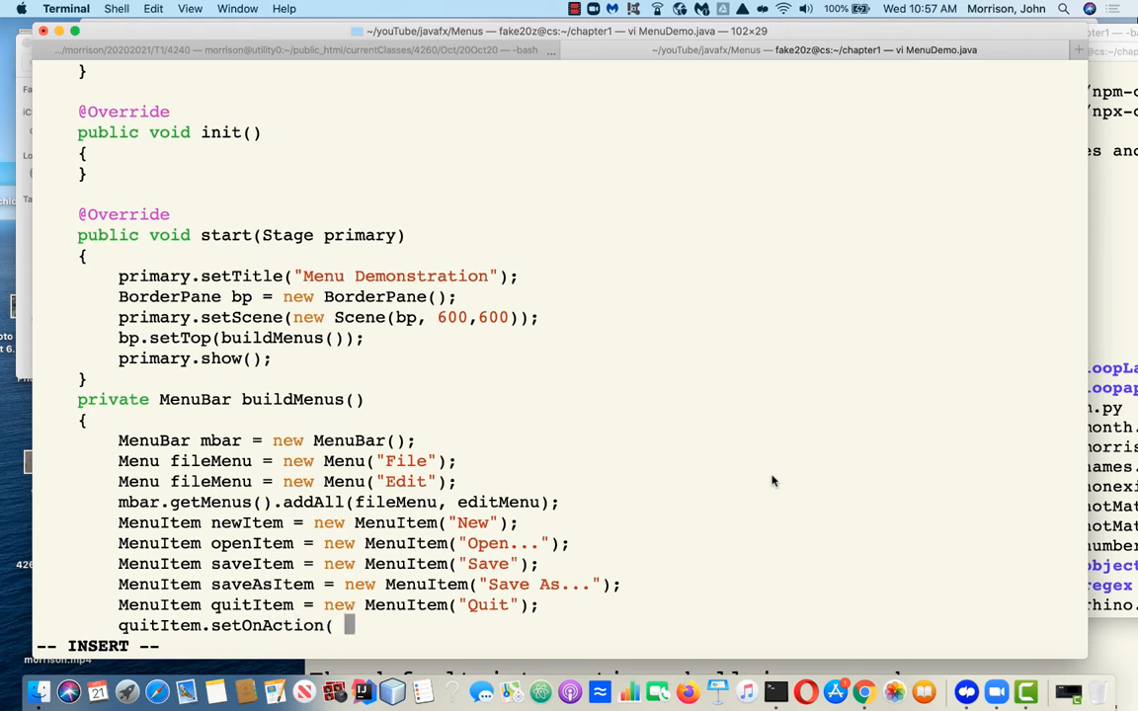
type("e ->")
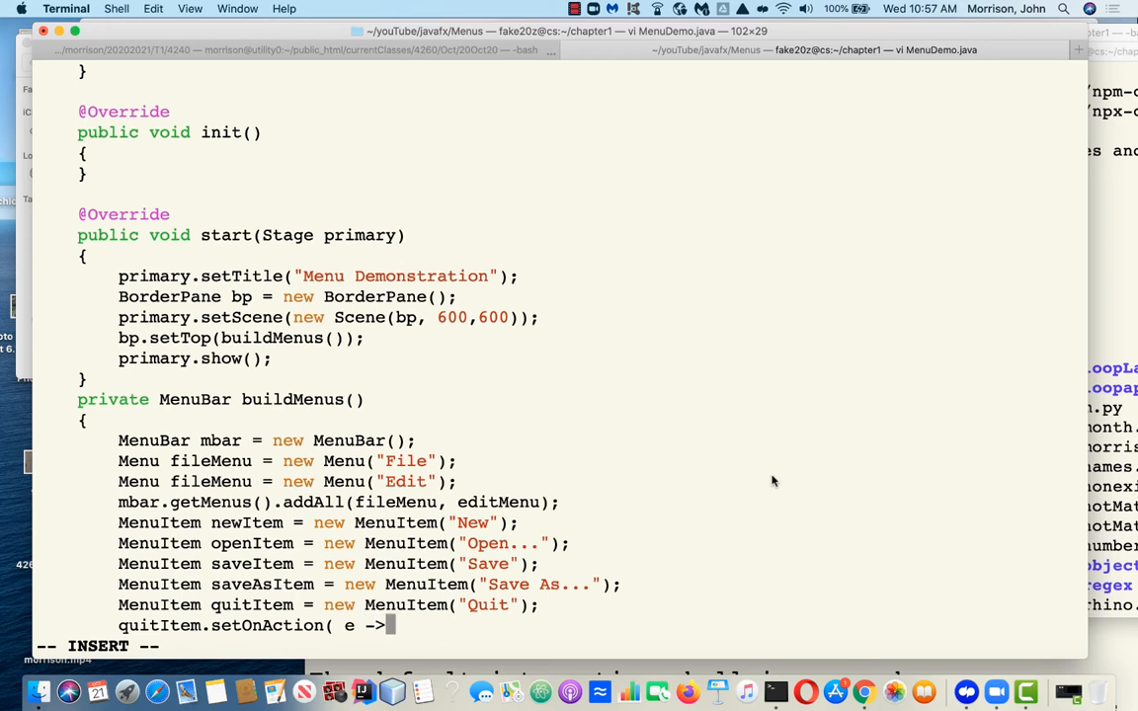
type("Platform.exit());")
type("return mbar;")
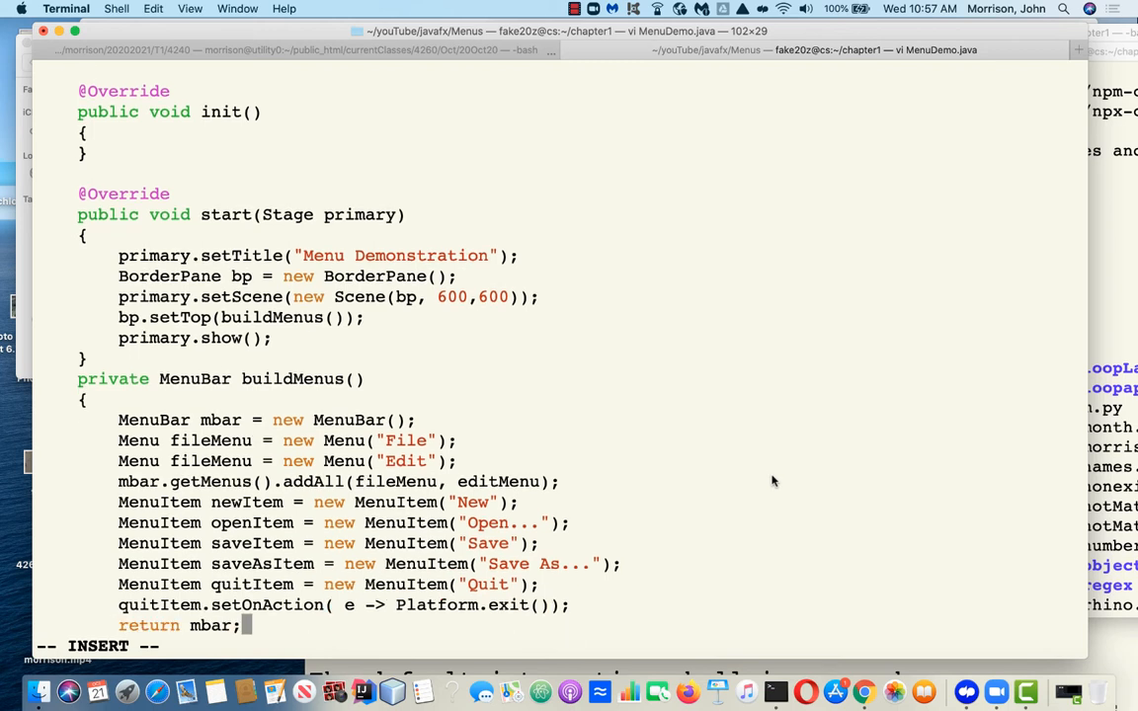
scroll("down", 3)
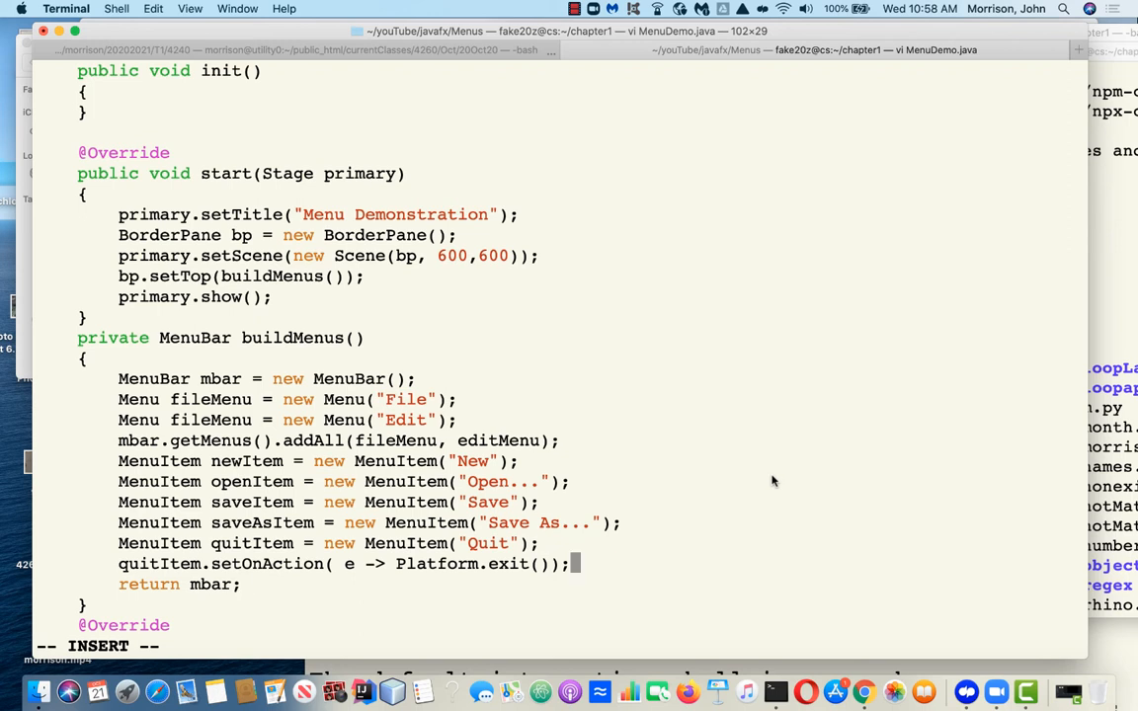
Start typing 'fileMenu.' on a new line after the Quit action, then turn to the JavaFX docs
key("Escape")
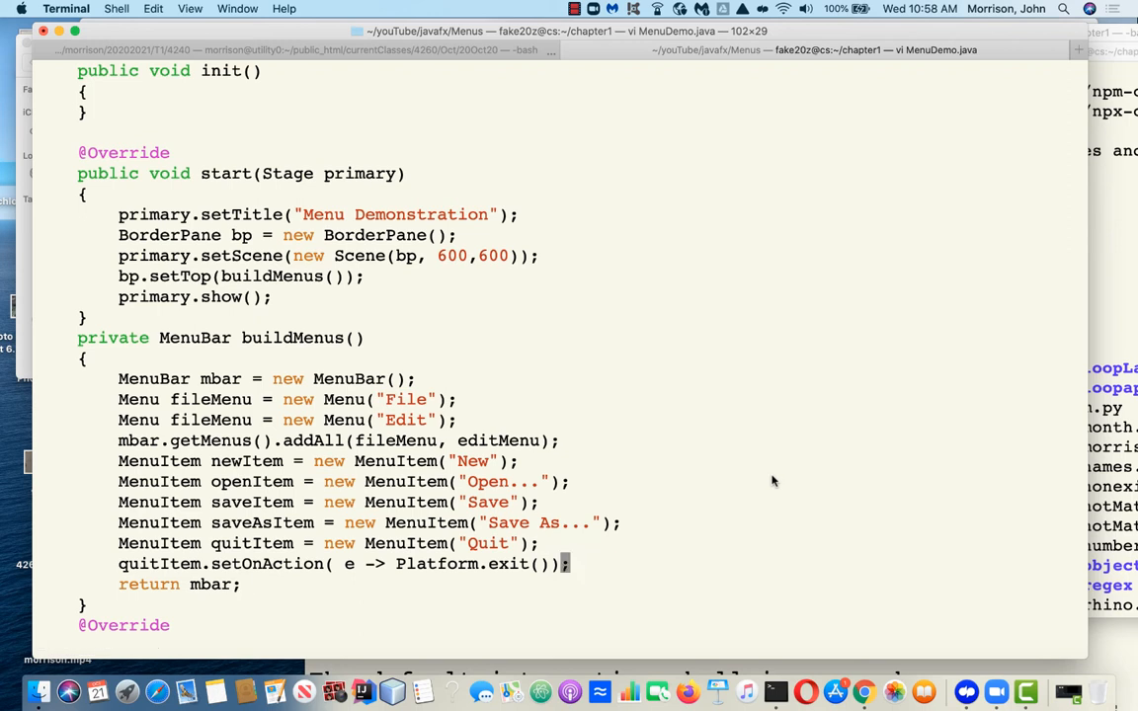
type("m")
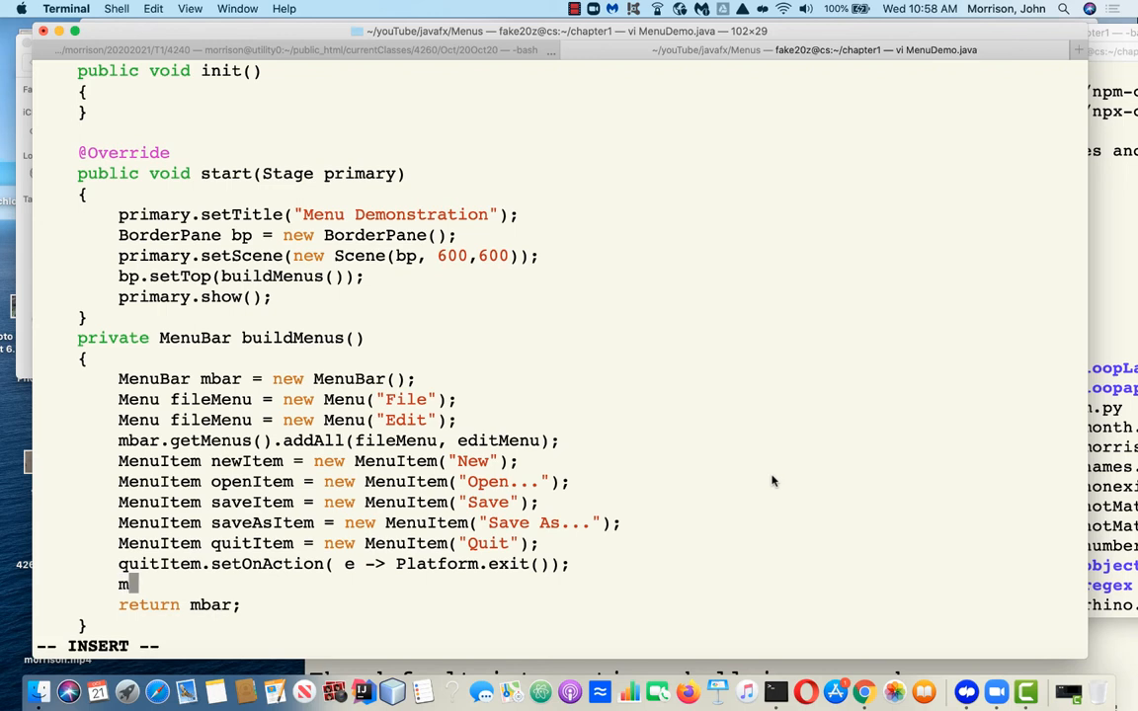
type("ileMen")
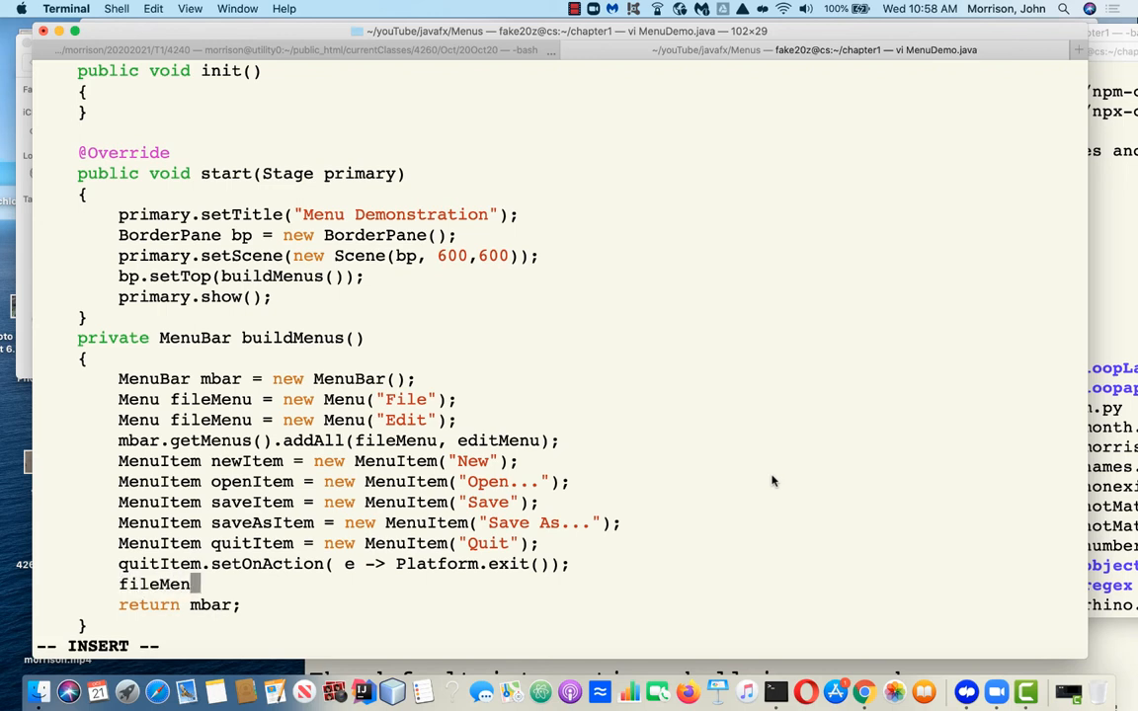
type("u.")
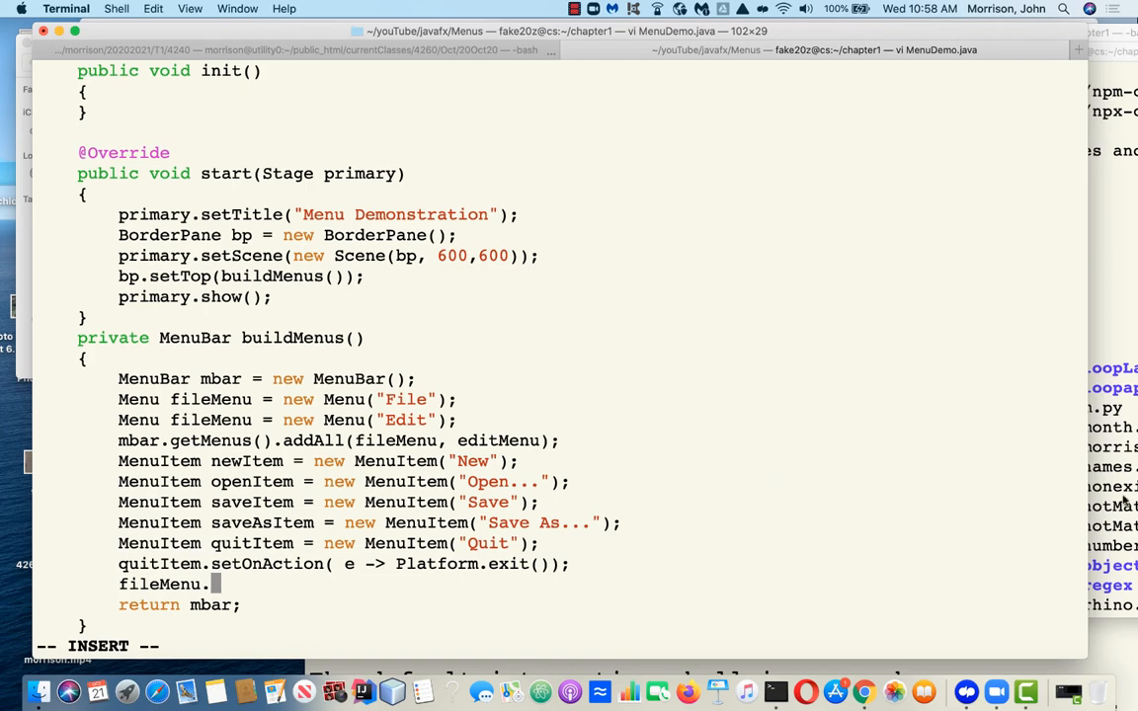
left_click(863, 691)
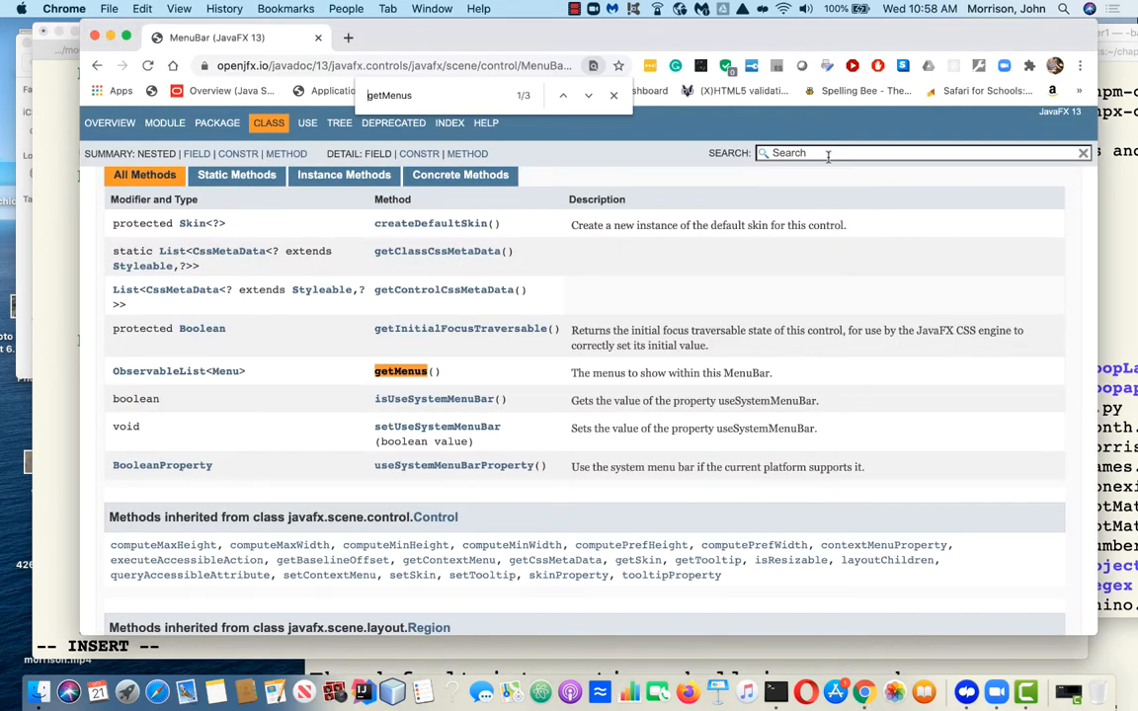
Find the Menu class page and scroll to its getItems().add(new MenuItem("Open")) example
type("Menu")
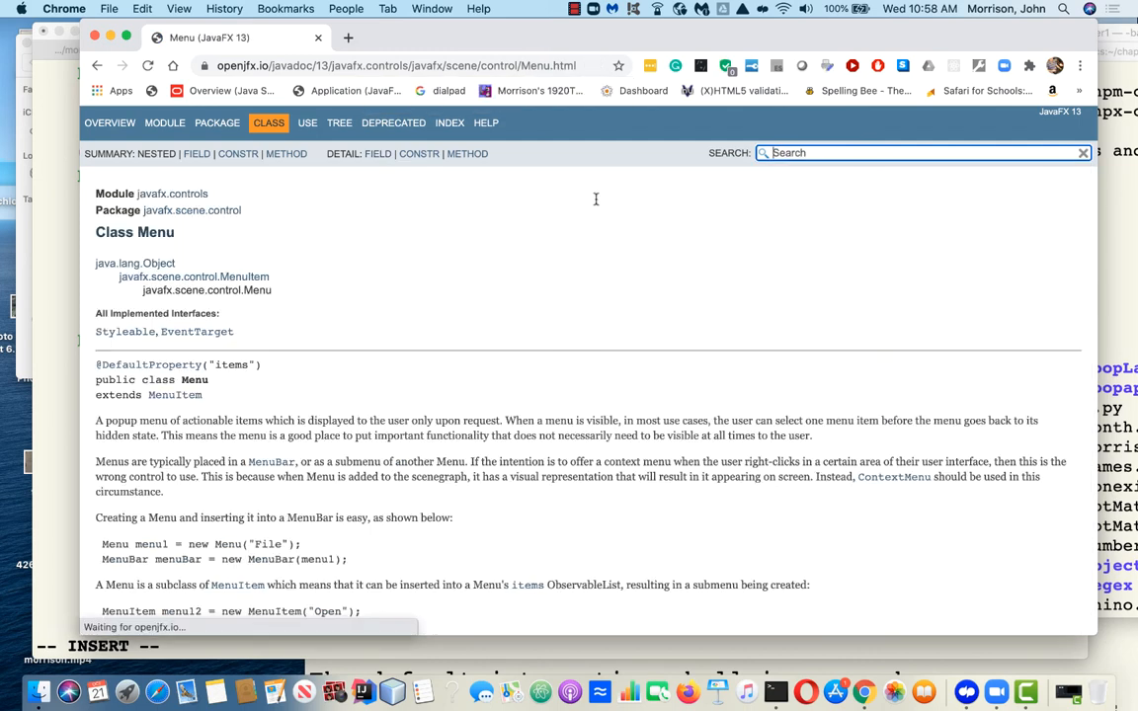
scroll("down", 3)
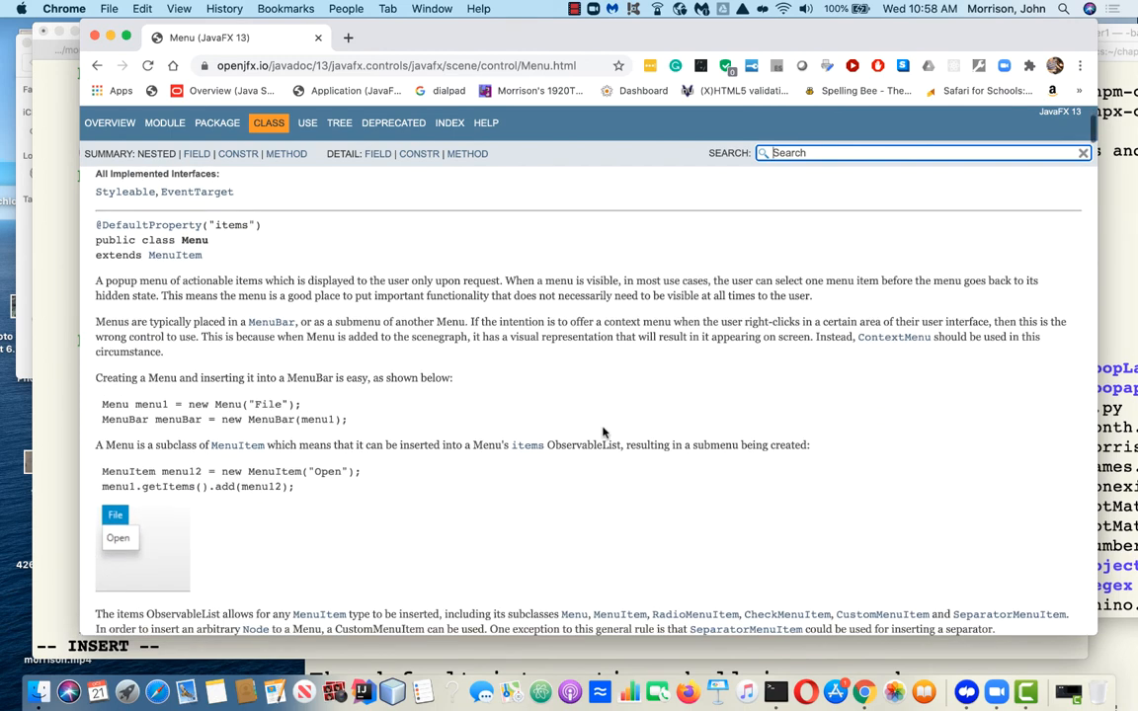
scroll("down", 3)
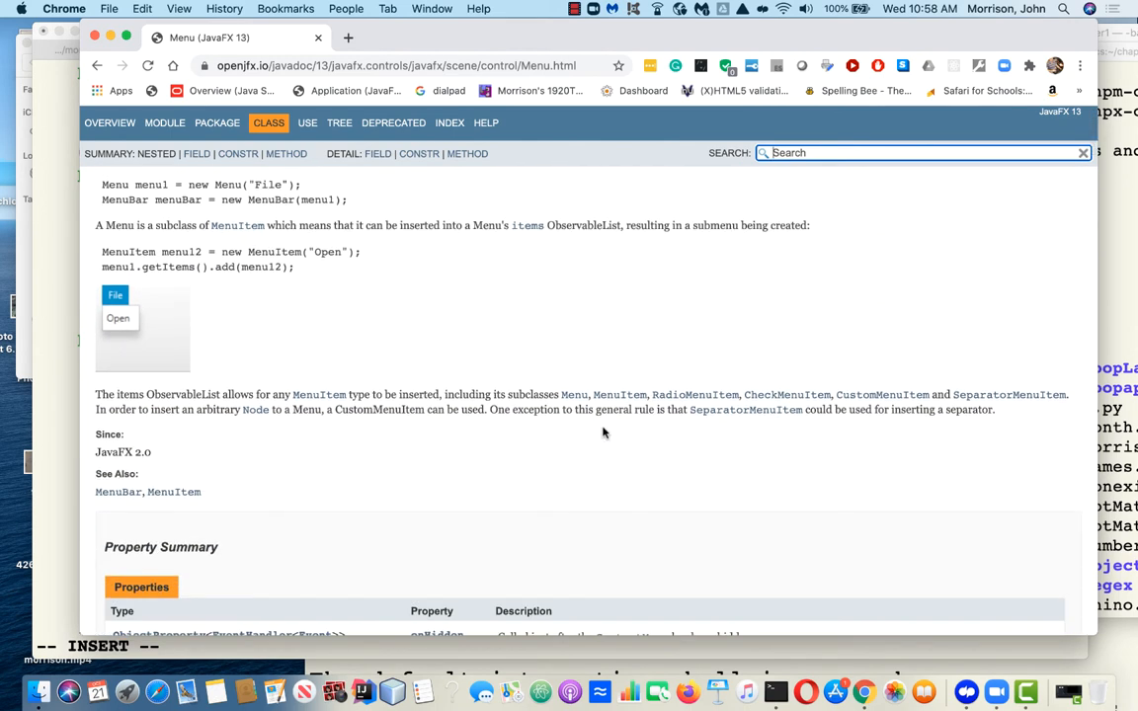
scroll("down", 3)
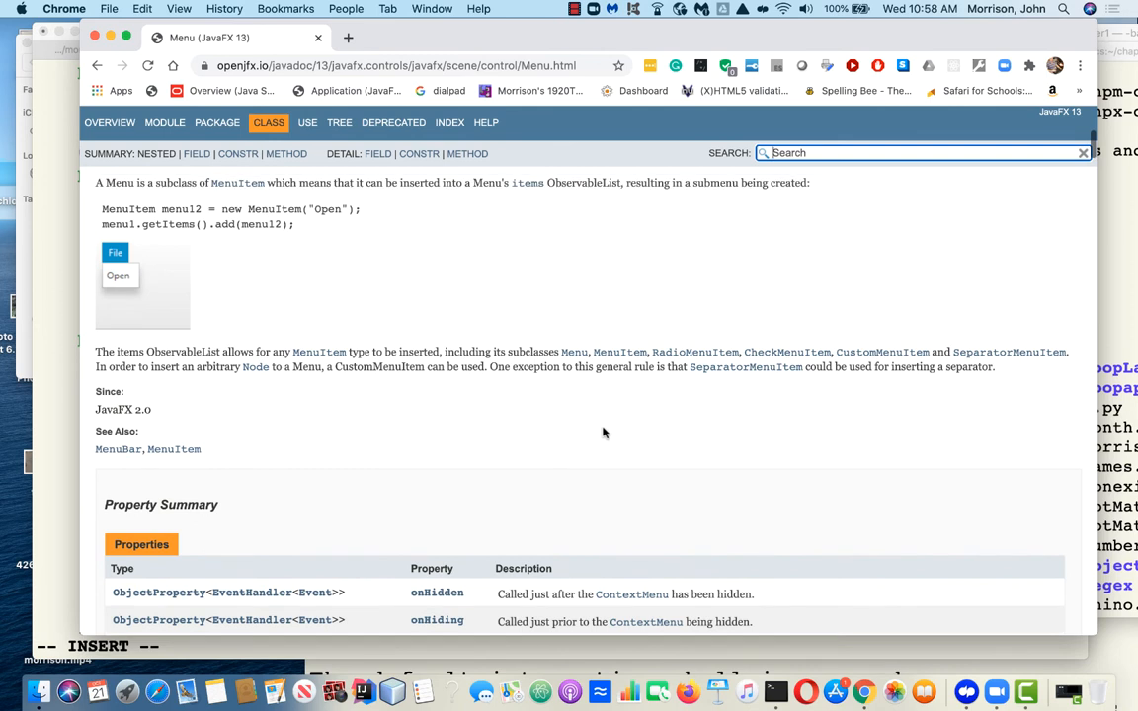
mouse_move(182, 237)
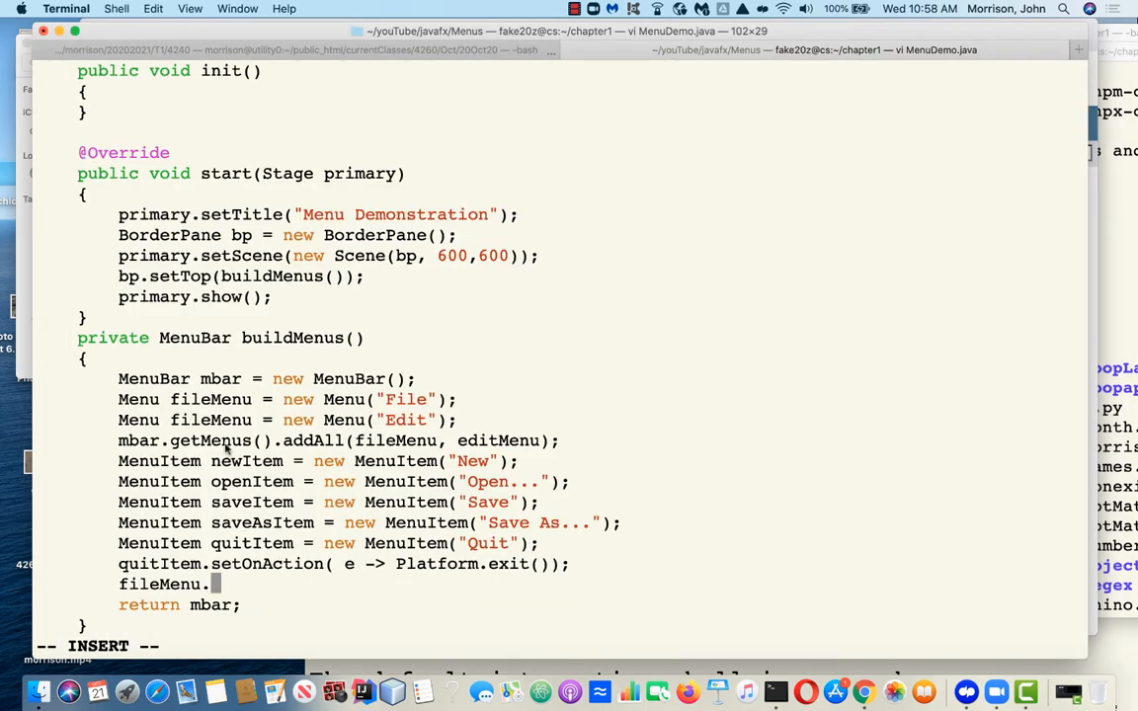
Complete fileMenu.getItems().addAll(newItem, openItem, saveItem, saveAsItem, quitItem);
type("g")
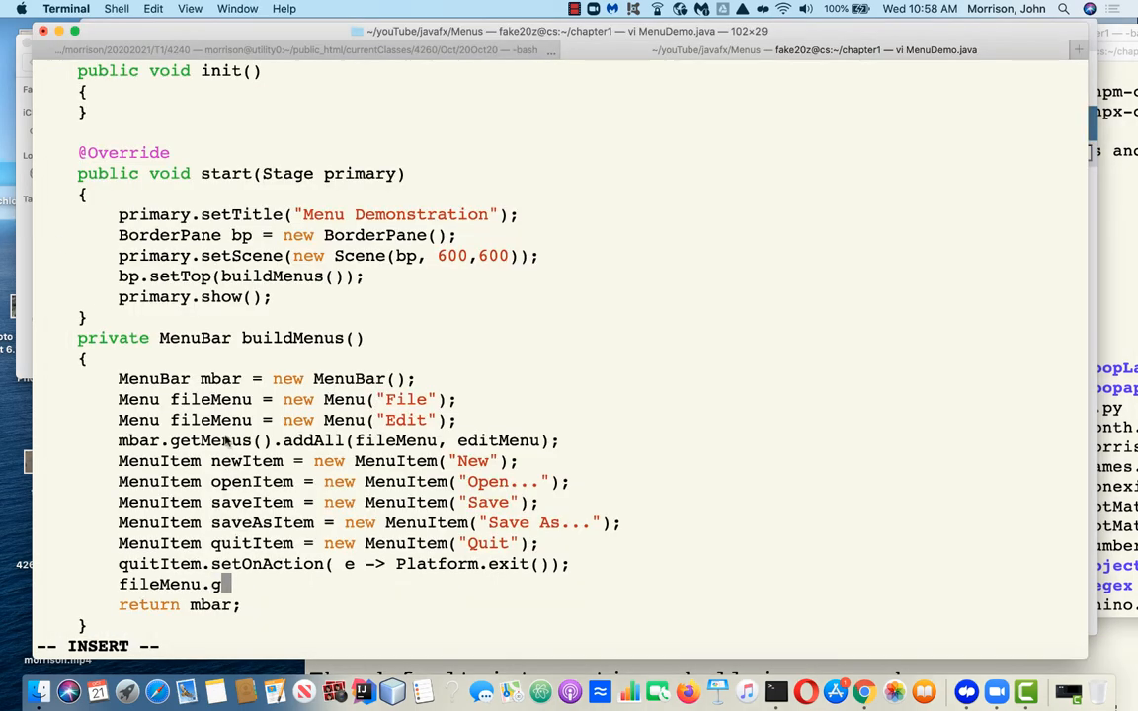
type("etItems().")
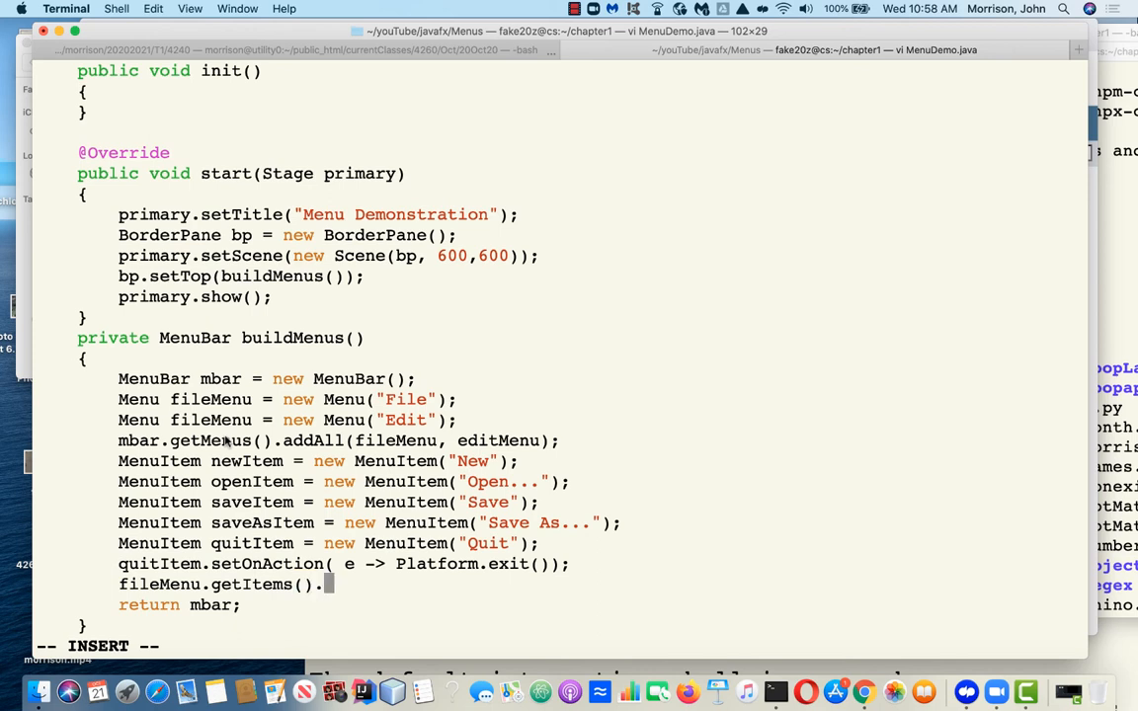
type("addAL")
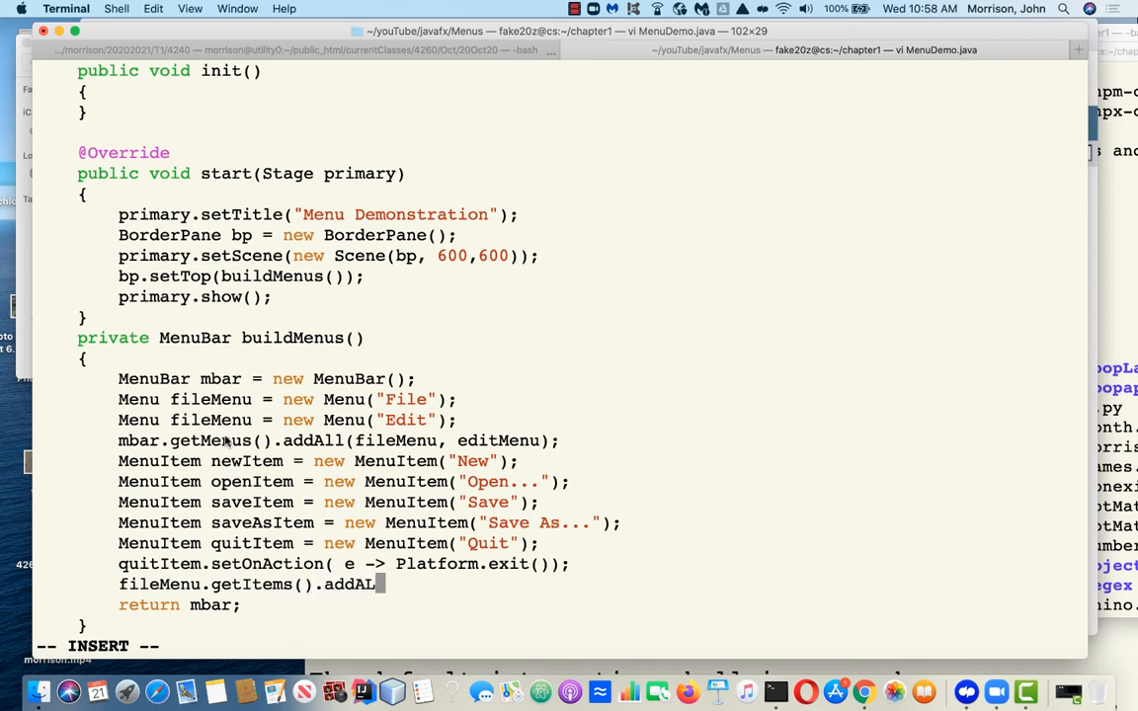
type("l(")
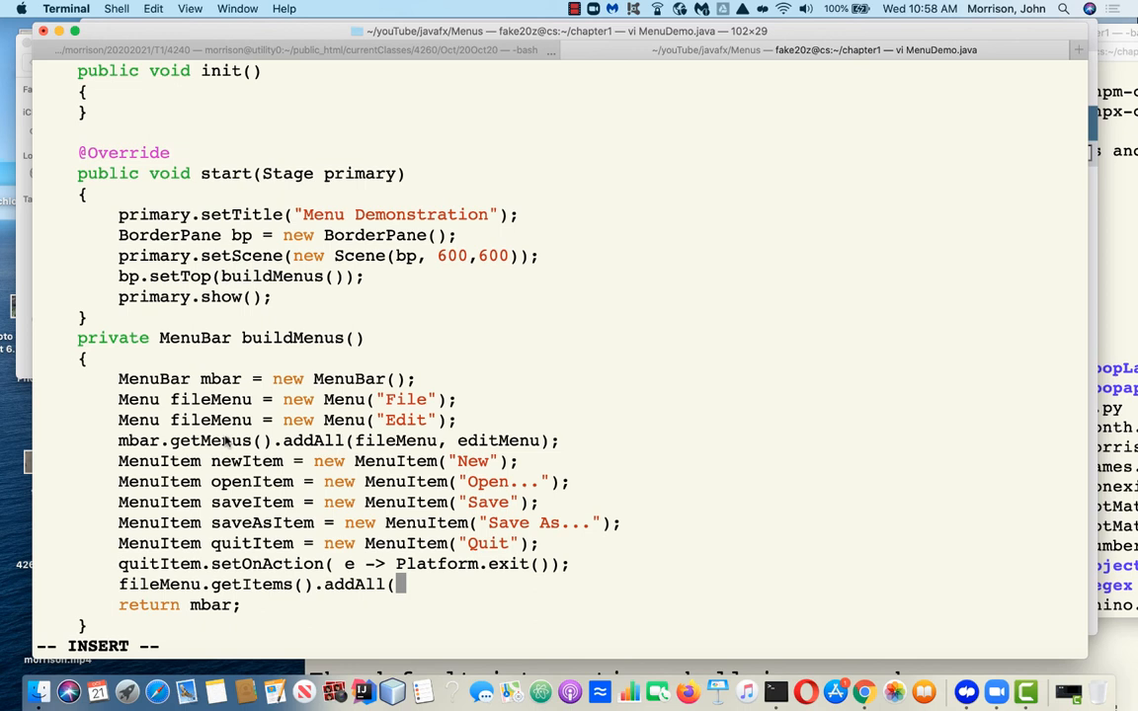
type("newItem,")
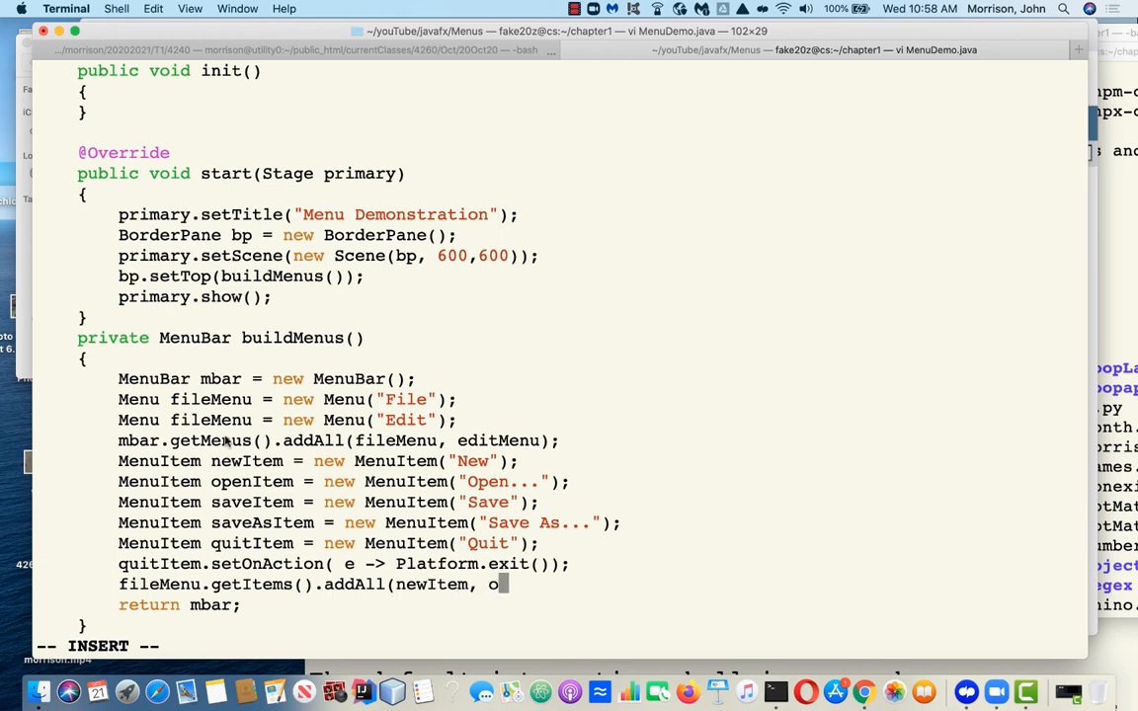
type("openItem,")
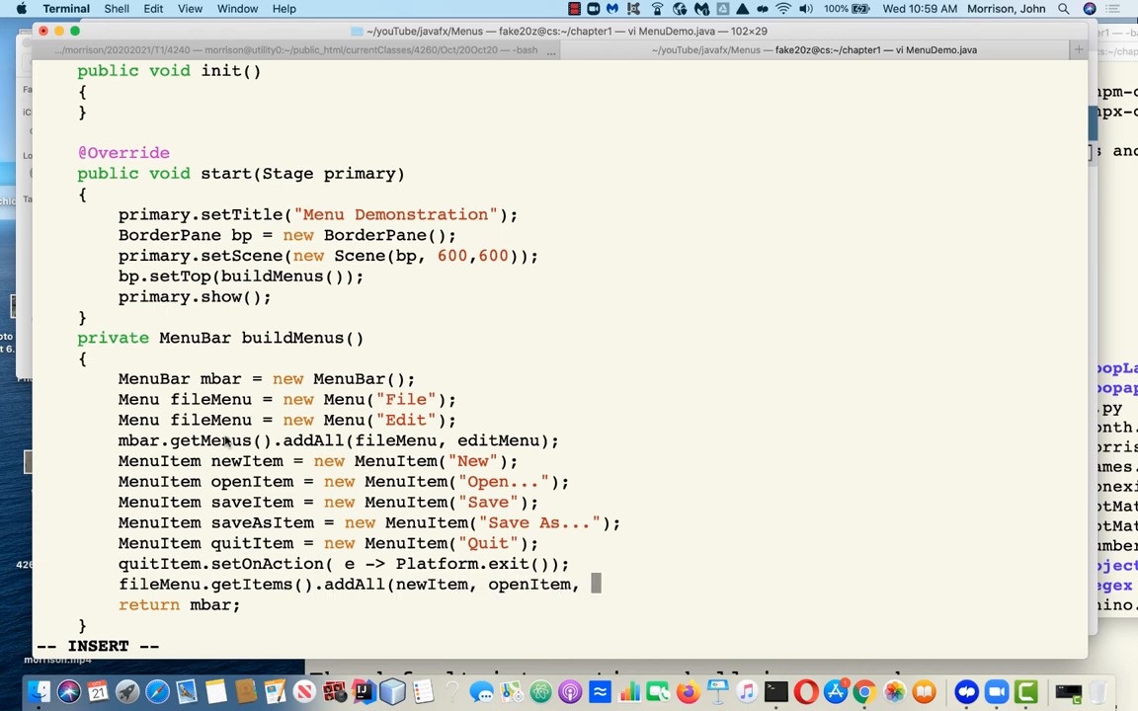
type("saveItem,")
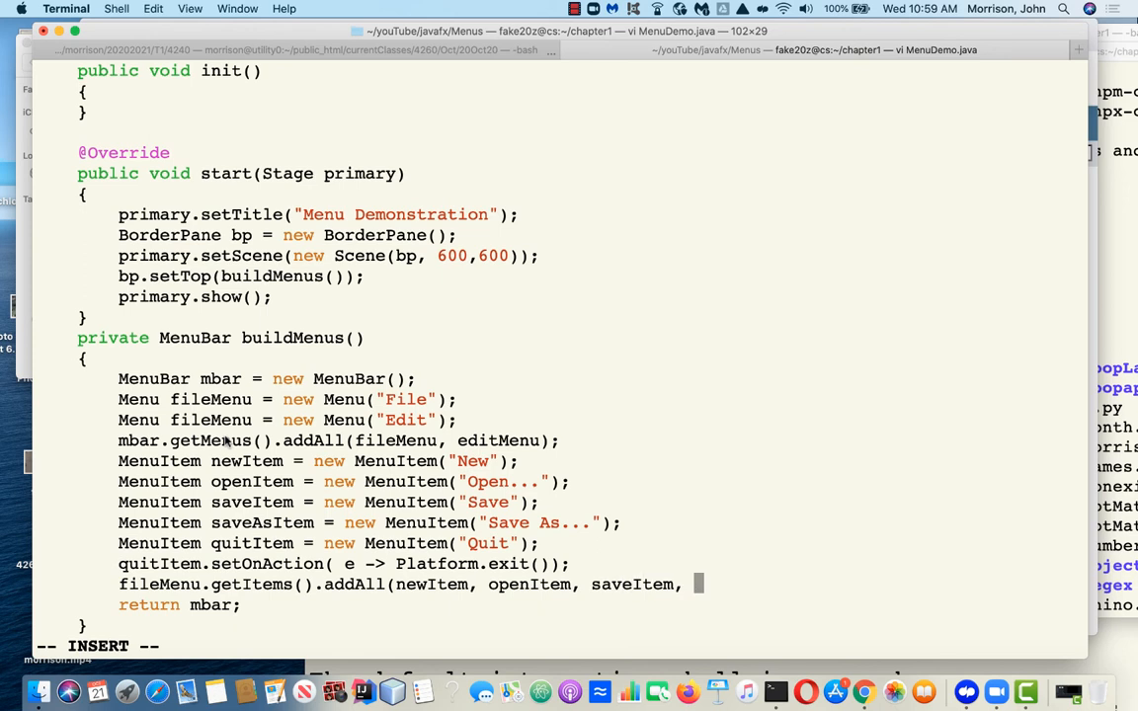
type("saveAs")
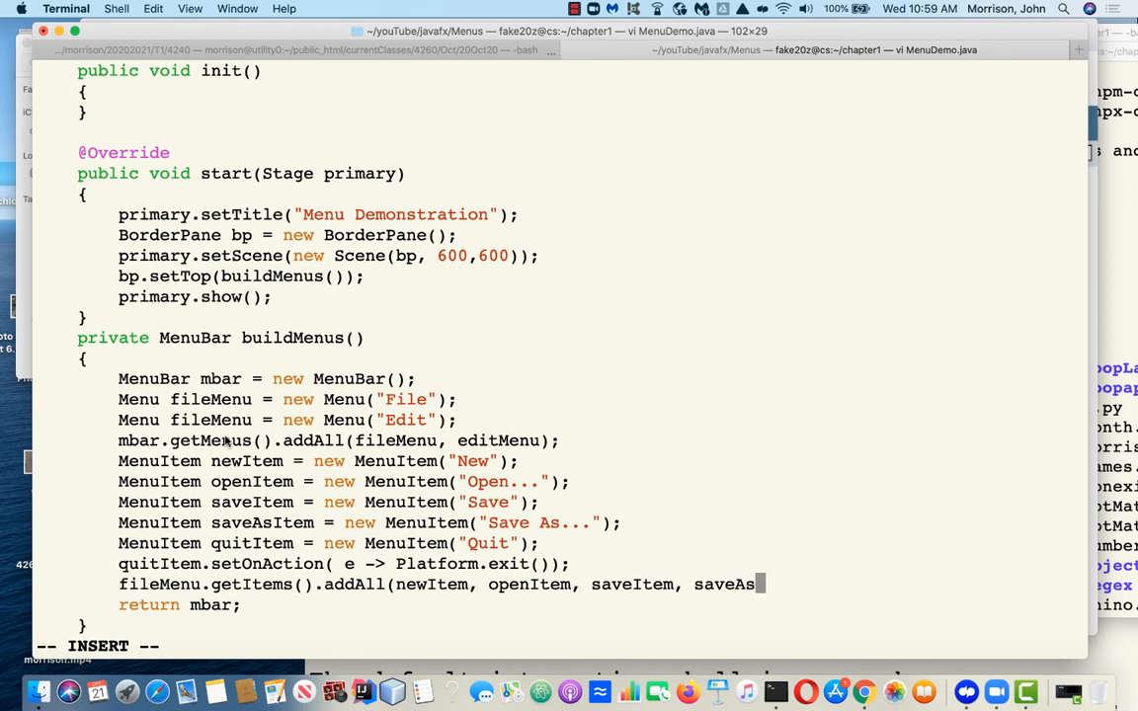
type("Item,")
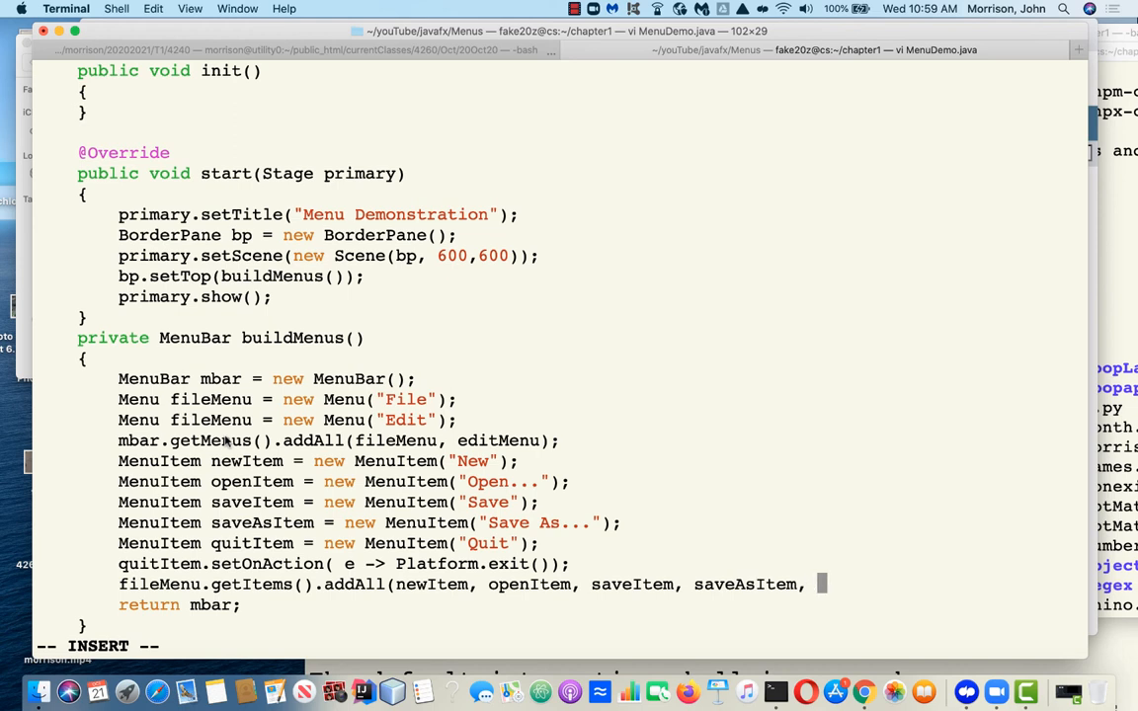
type("quitItem")
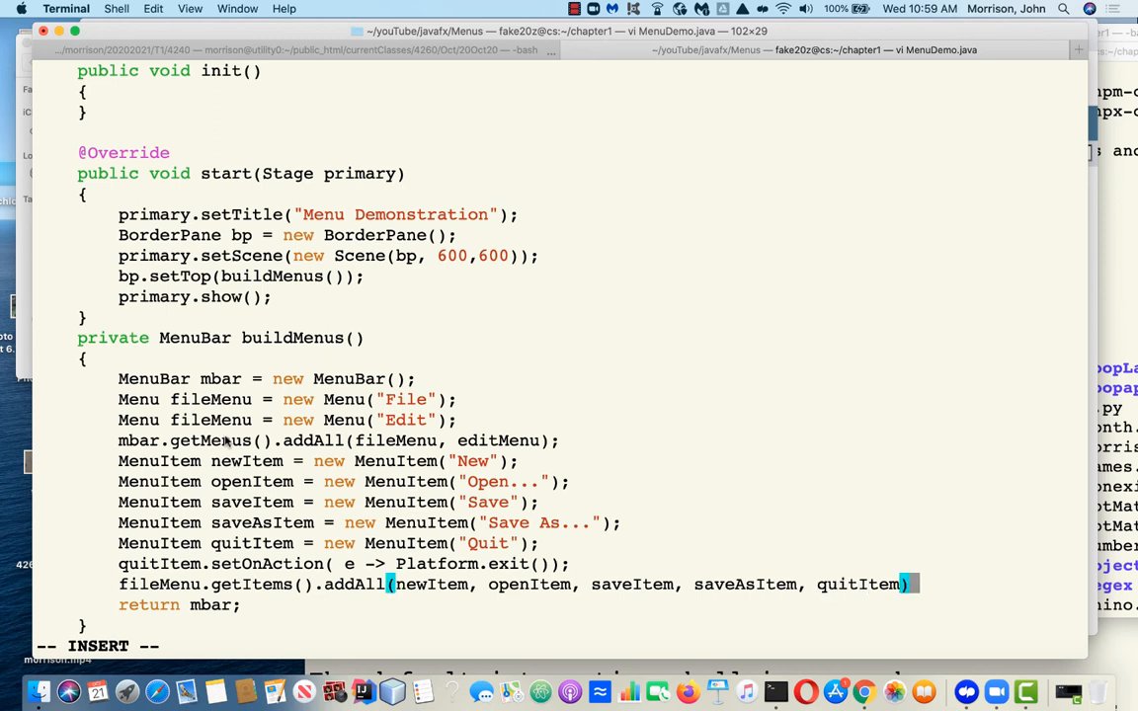
key("Escape")
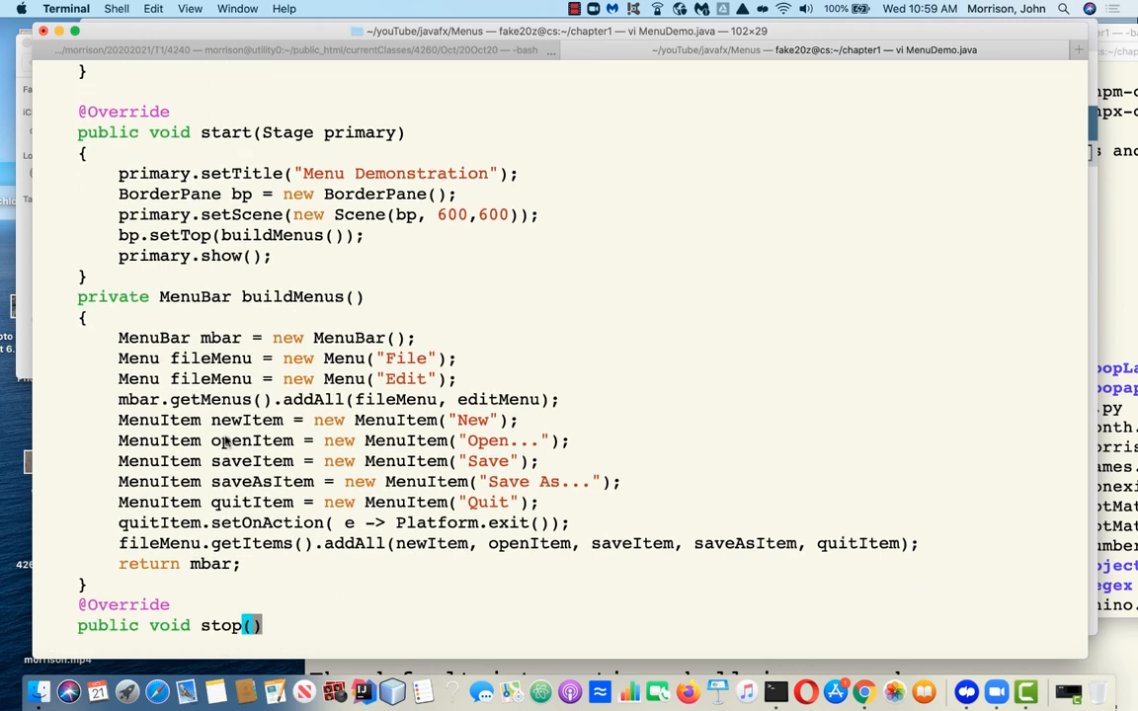
Save with :wq, compile MenuDemo.java (fileMenu duplicated, editMenu missing), and reopen it in vi
scroll("down", 3)
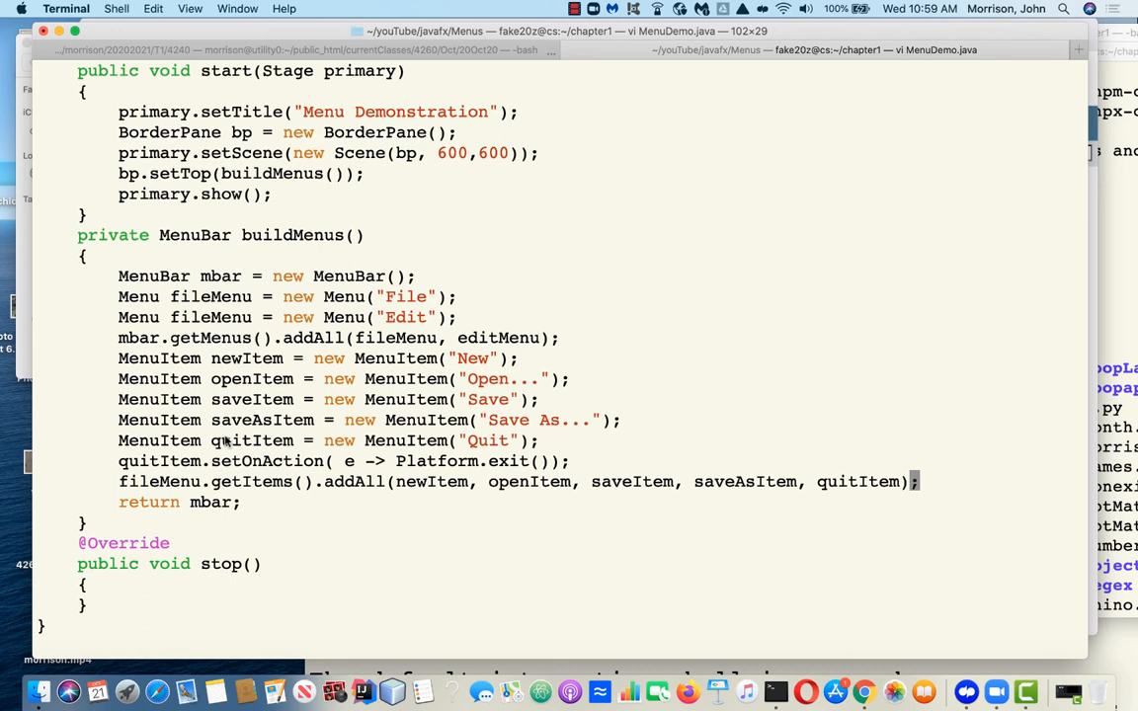
type(":wq")
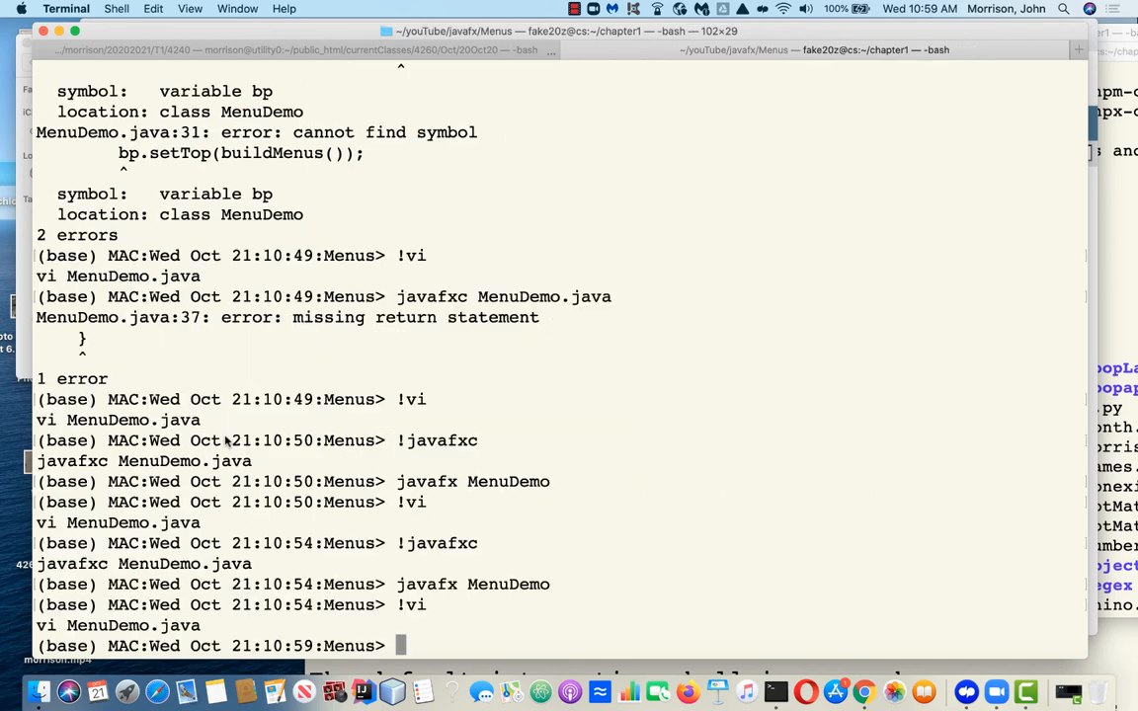
type("javafxc MenuD")
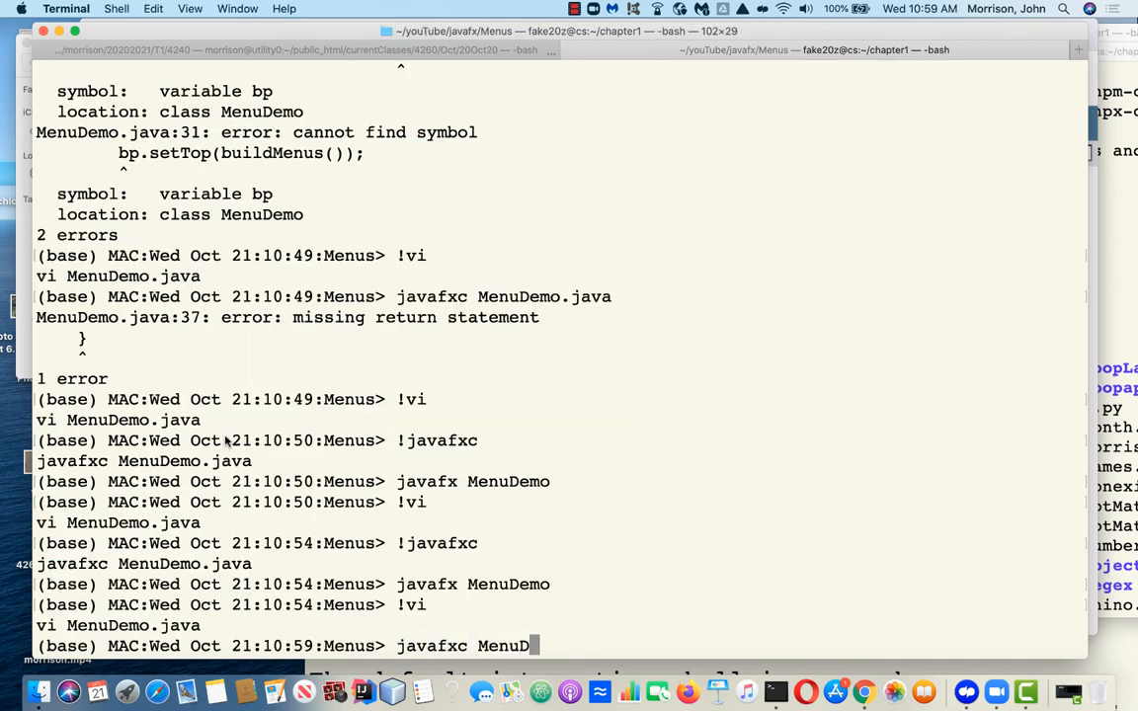
type(".java")
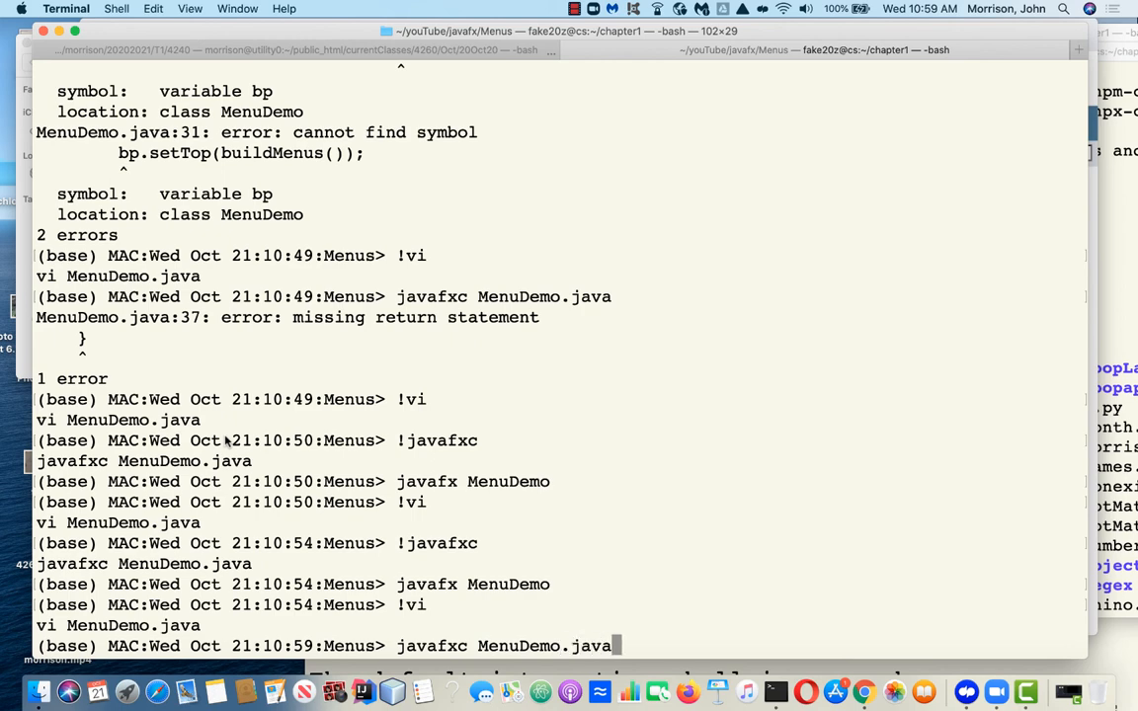
key("Return")
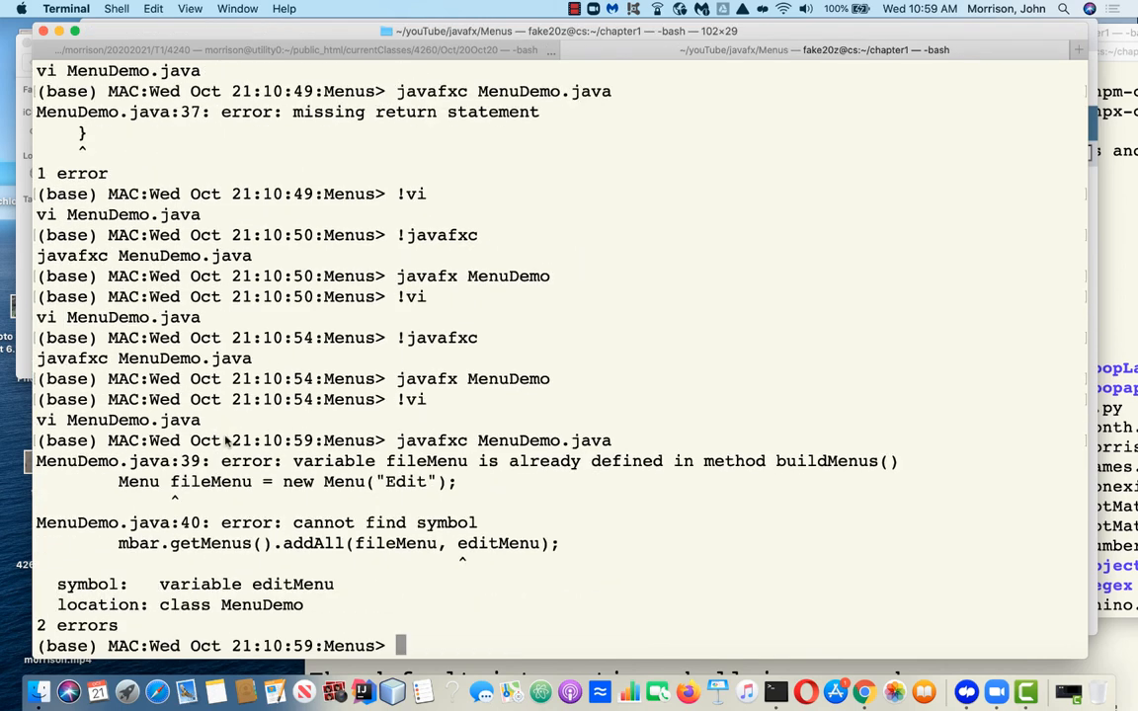
type("vi MenuDemo.java")
type("/edit")
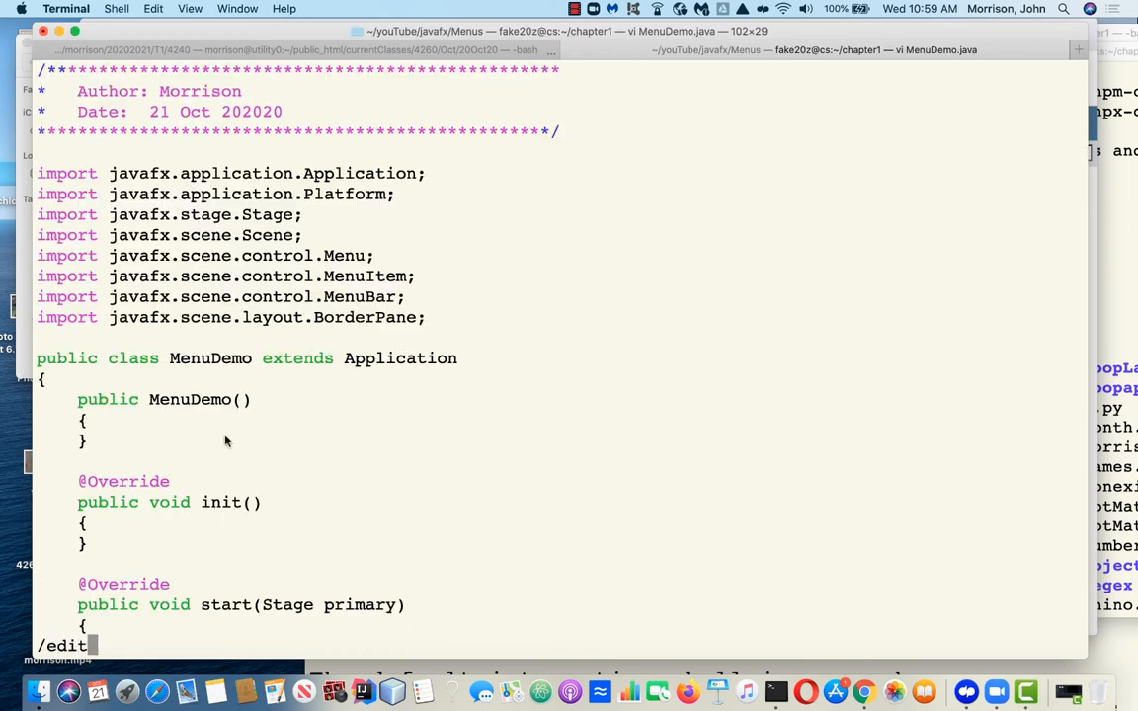
Rename the second fileMenu declaration to editMenu, then save and quit vim
scroll("down", 3)
type("!")
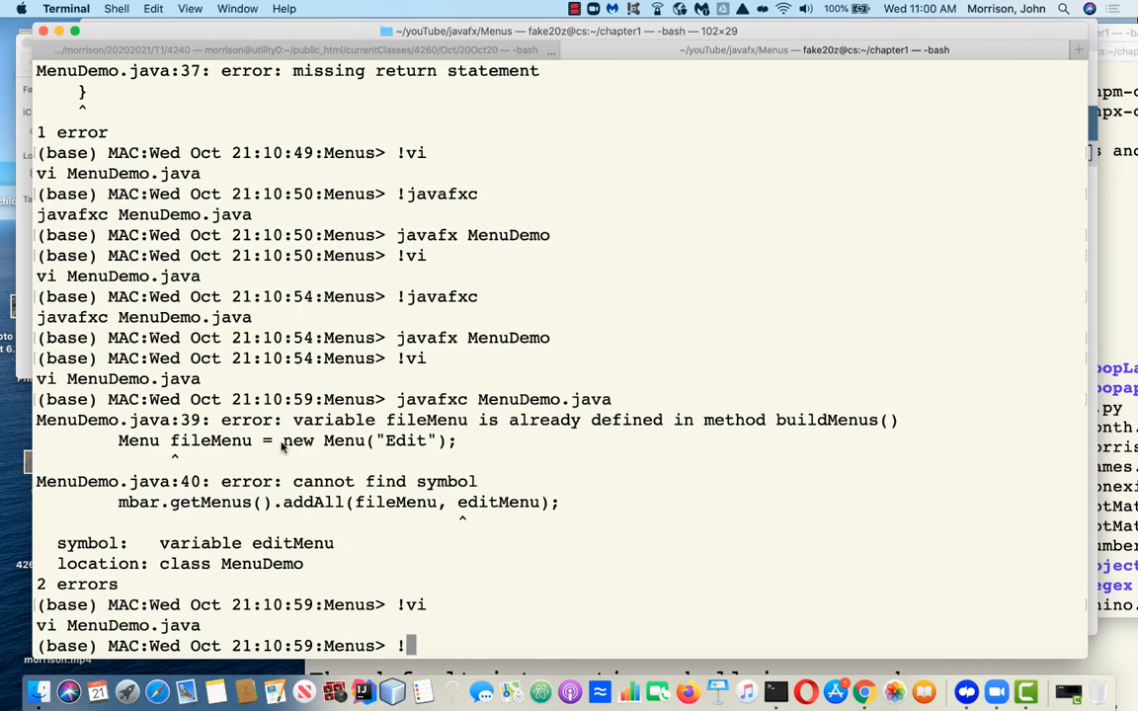
Recompile with !j, run javafx MenuDemo, view the File menu's five items, and choose Quit
type("j")
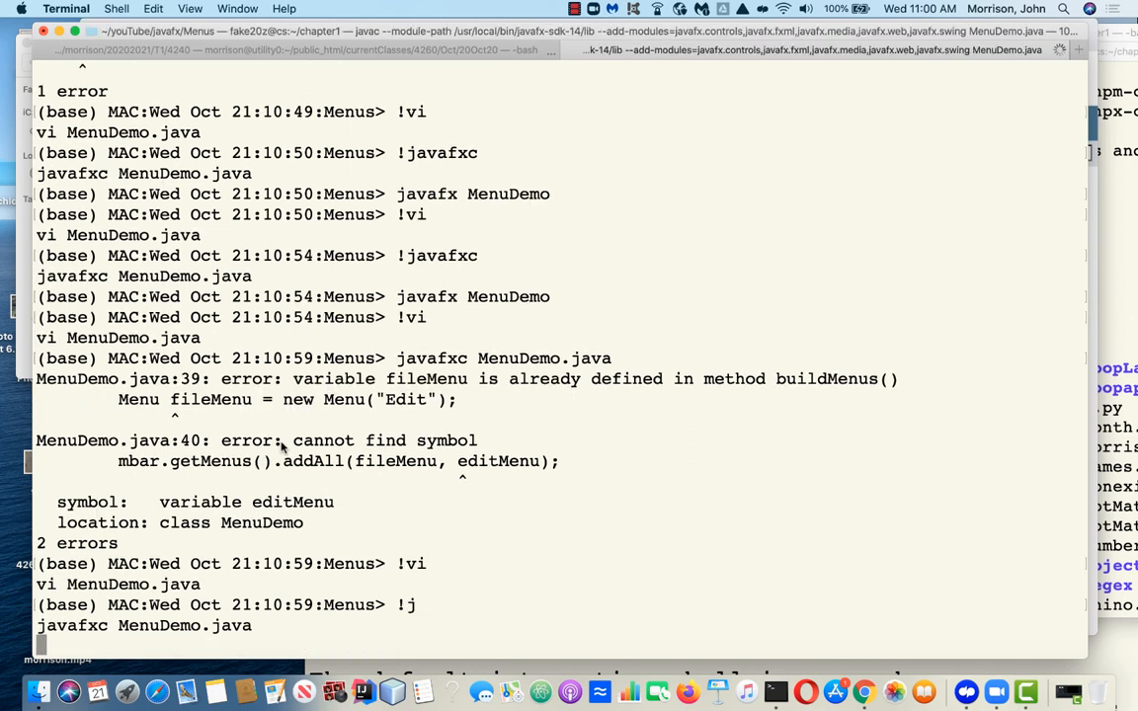
type("javafx MenuDemo")
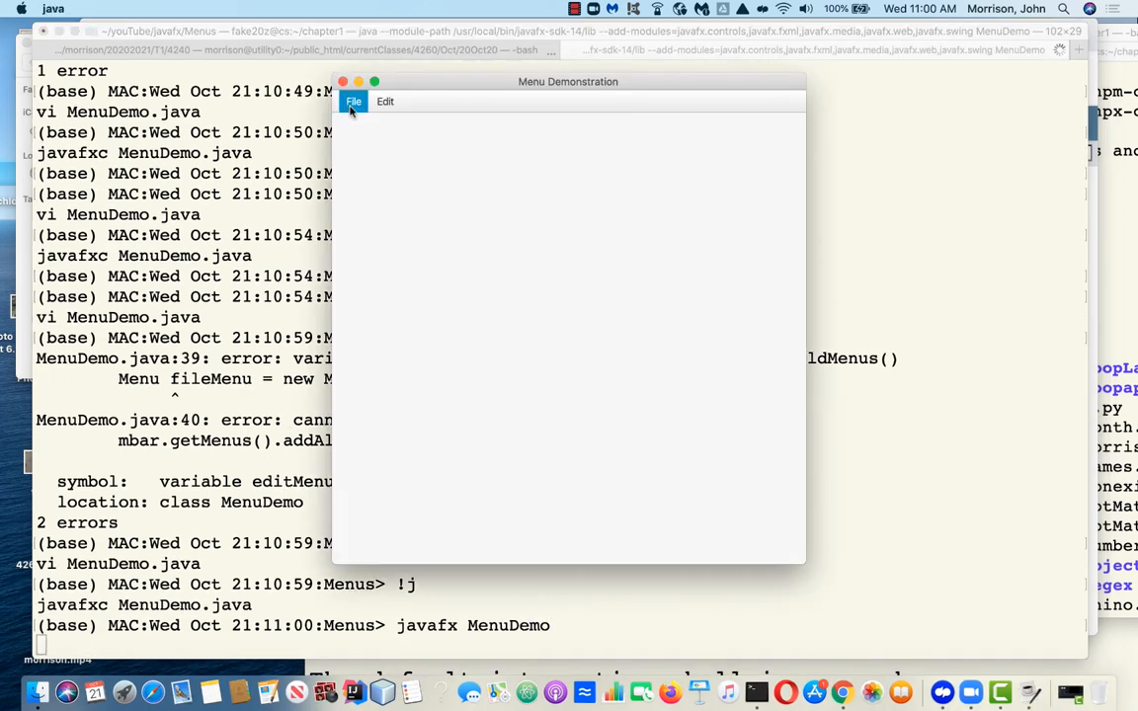
left_click(353, 101)
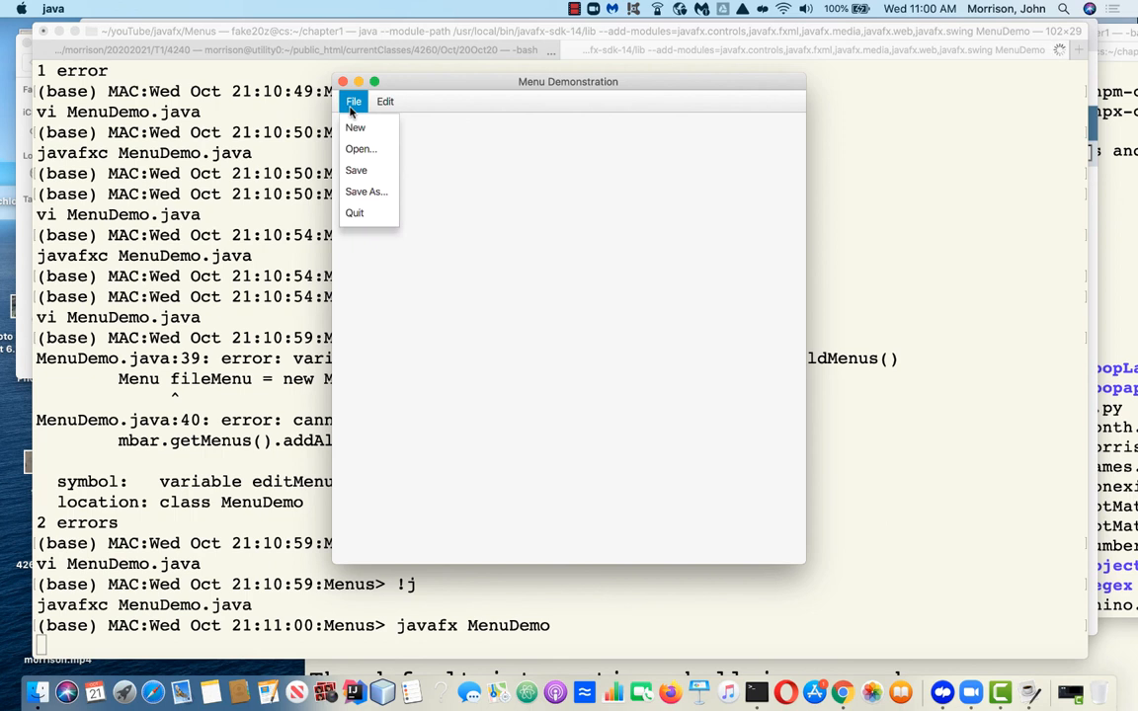
mouse_move(353, 213)
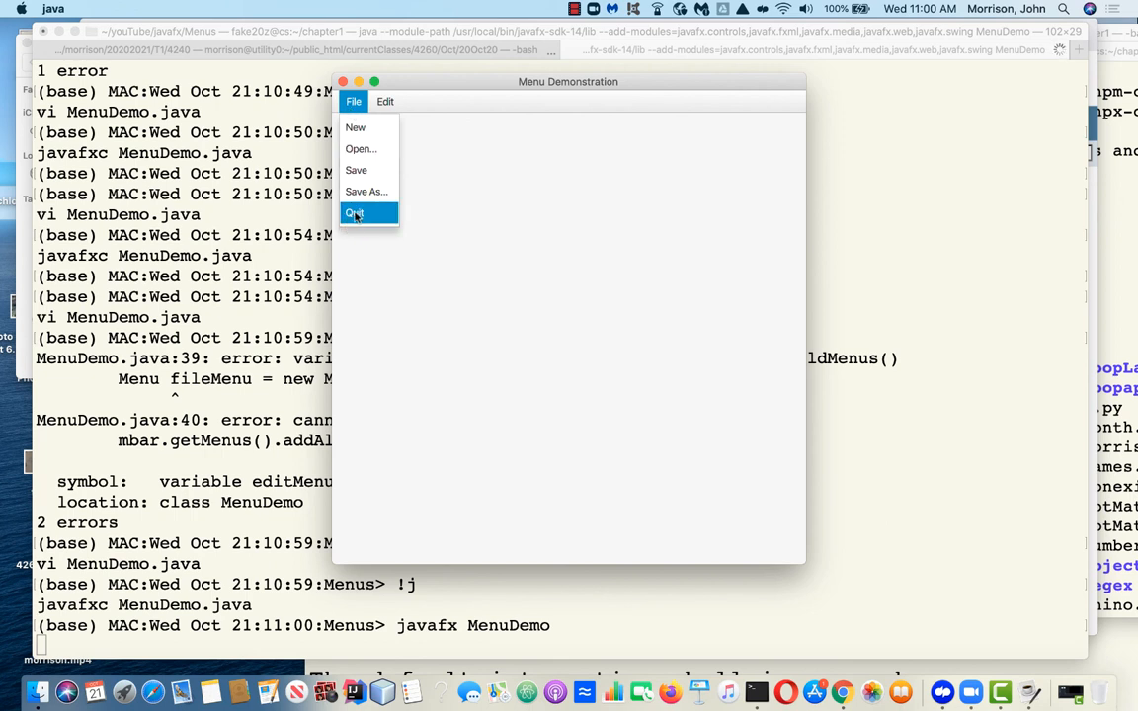
left_click(353, 214)
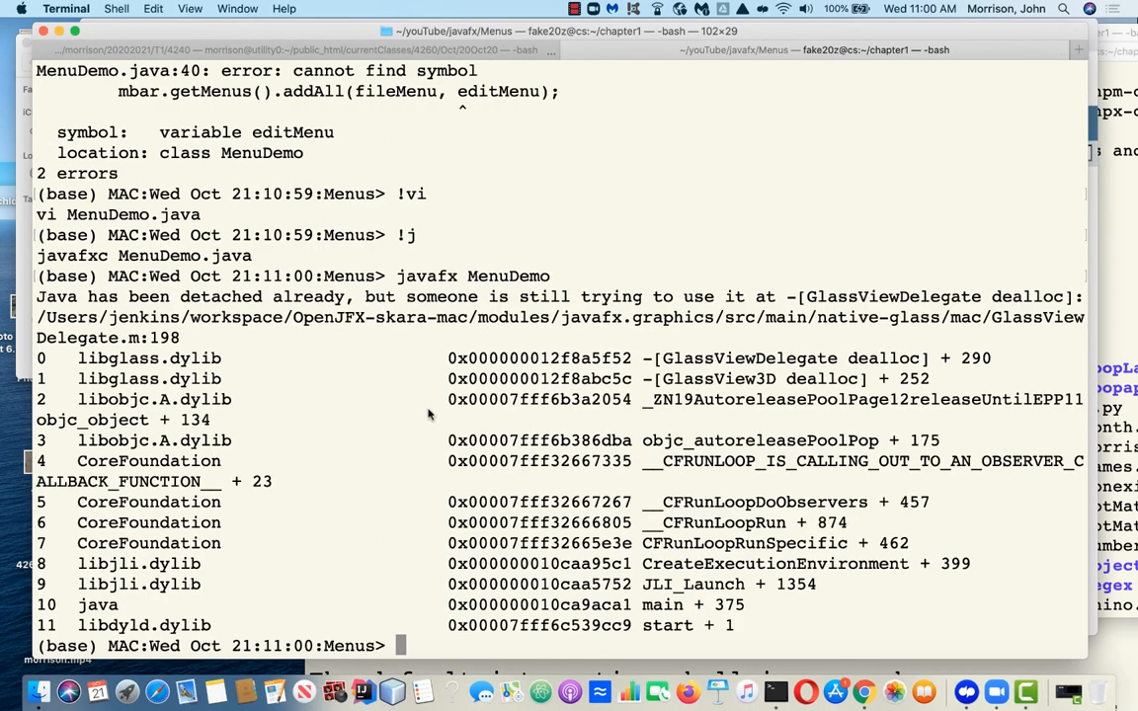
mouse_move(344, 368)
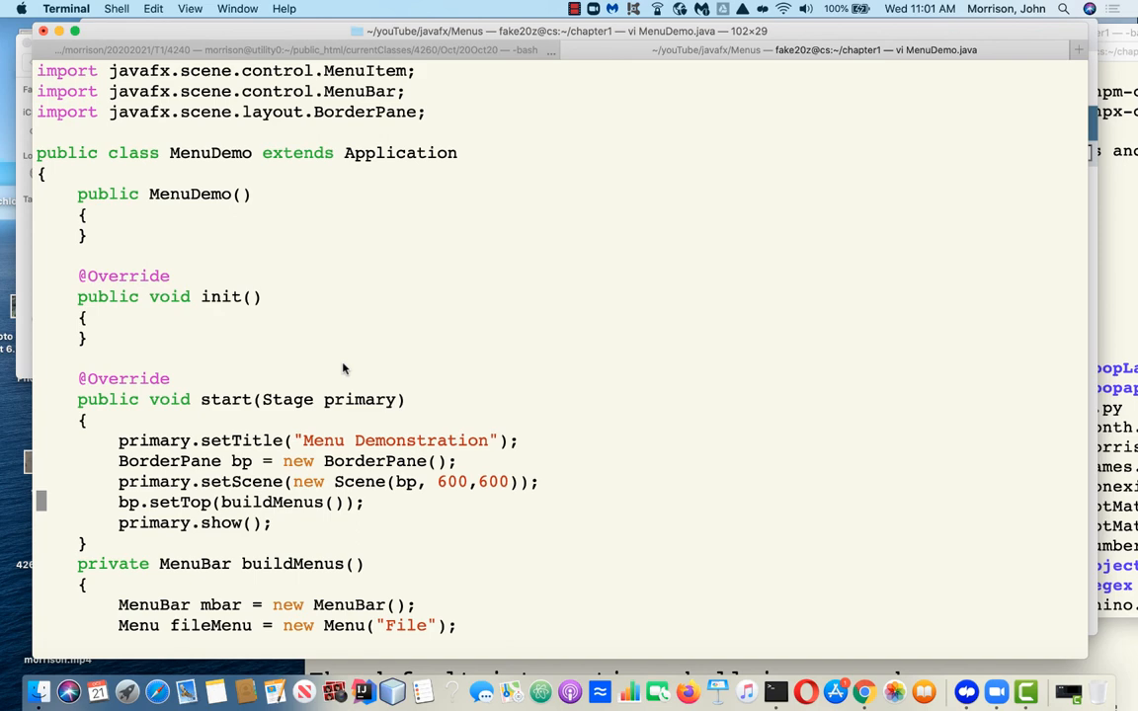
Scroll through start and buildMenus to review the menus, items and Quit handler
scroll("down", 3)
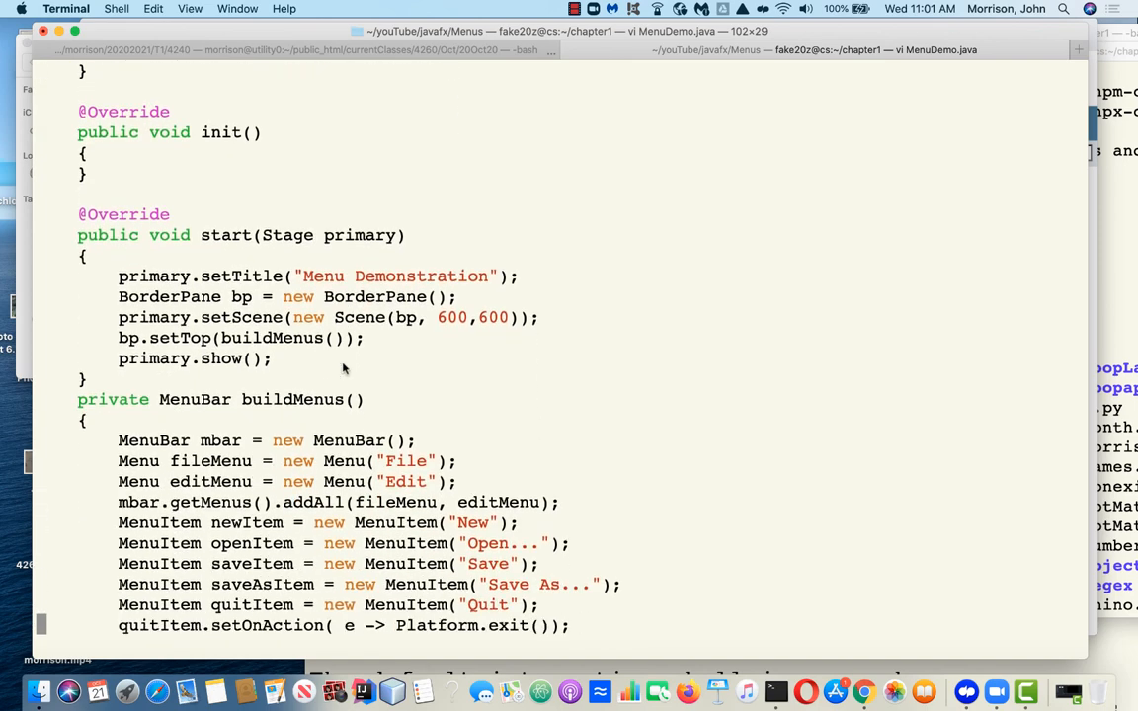